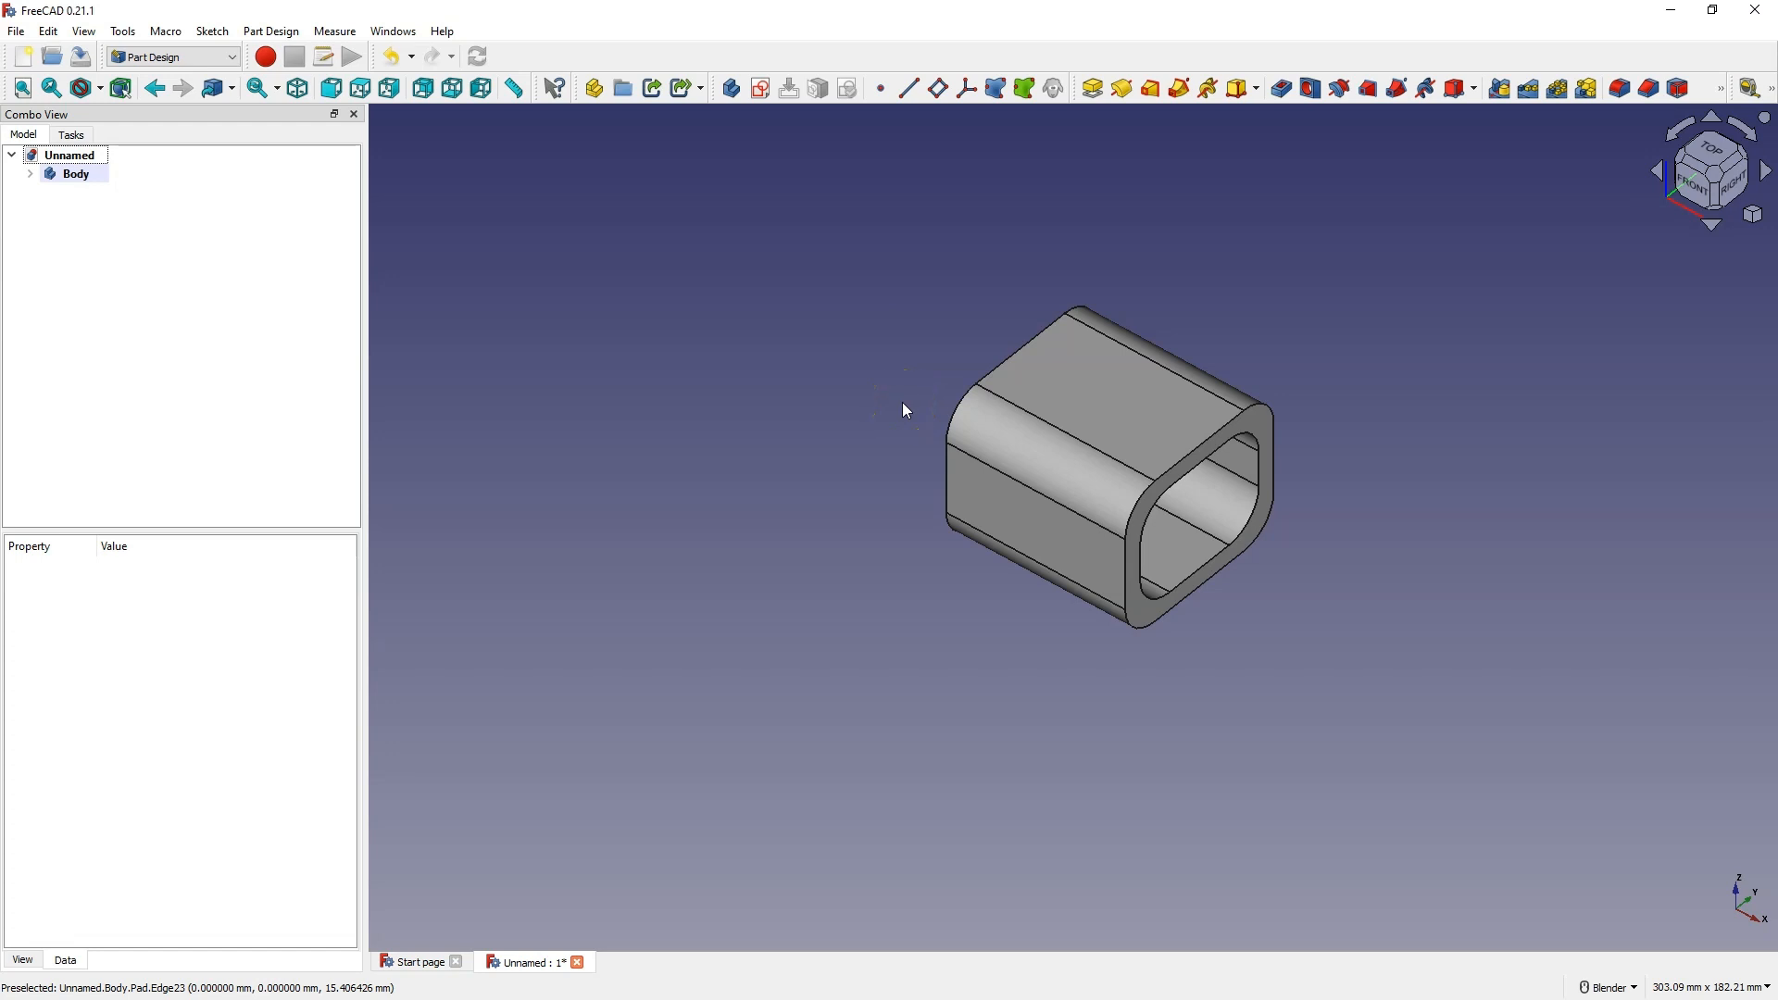
pyautogui.moveTo(882, 438)
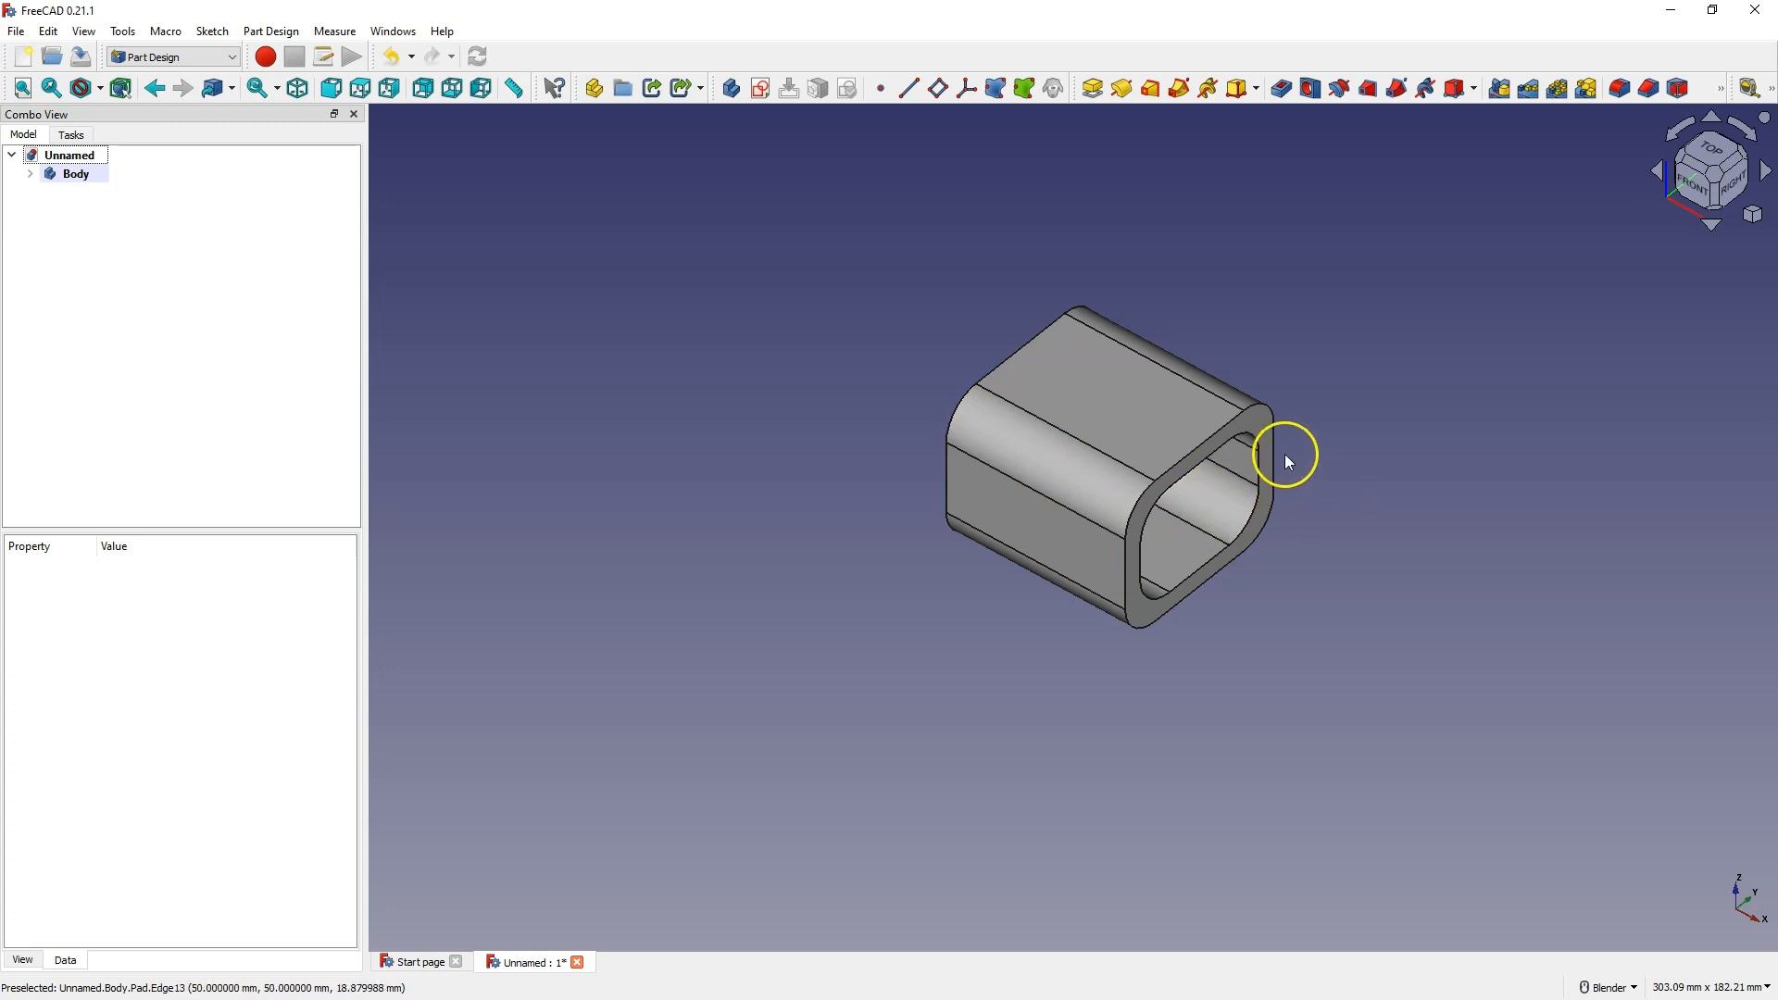
pyautogui.moveTo(1154, 465)
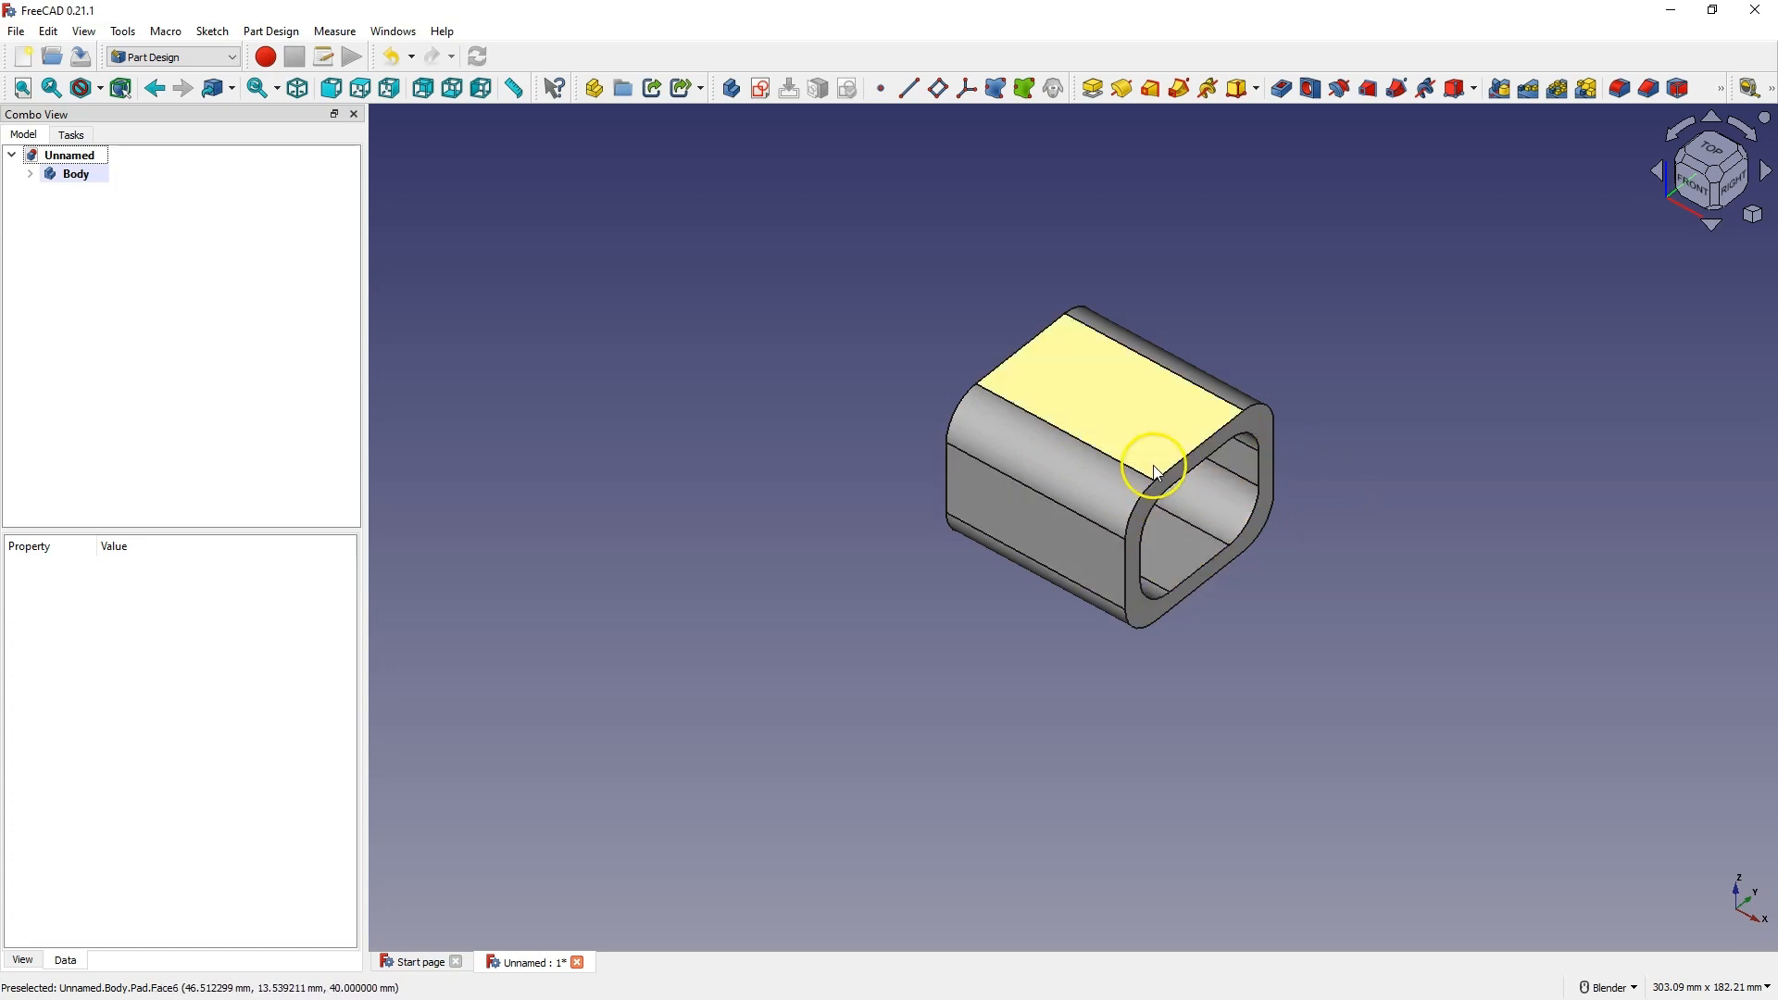
# Expand Body and Pad in the Model tree to reveal the tube's Sketch
pyautogui.click(29, 182)
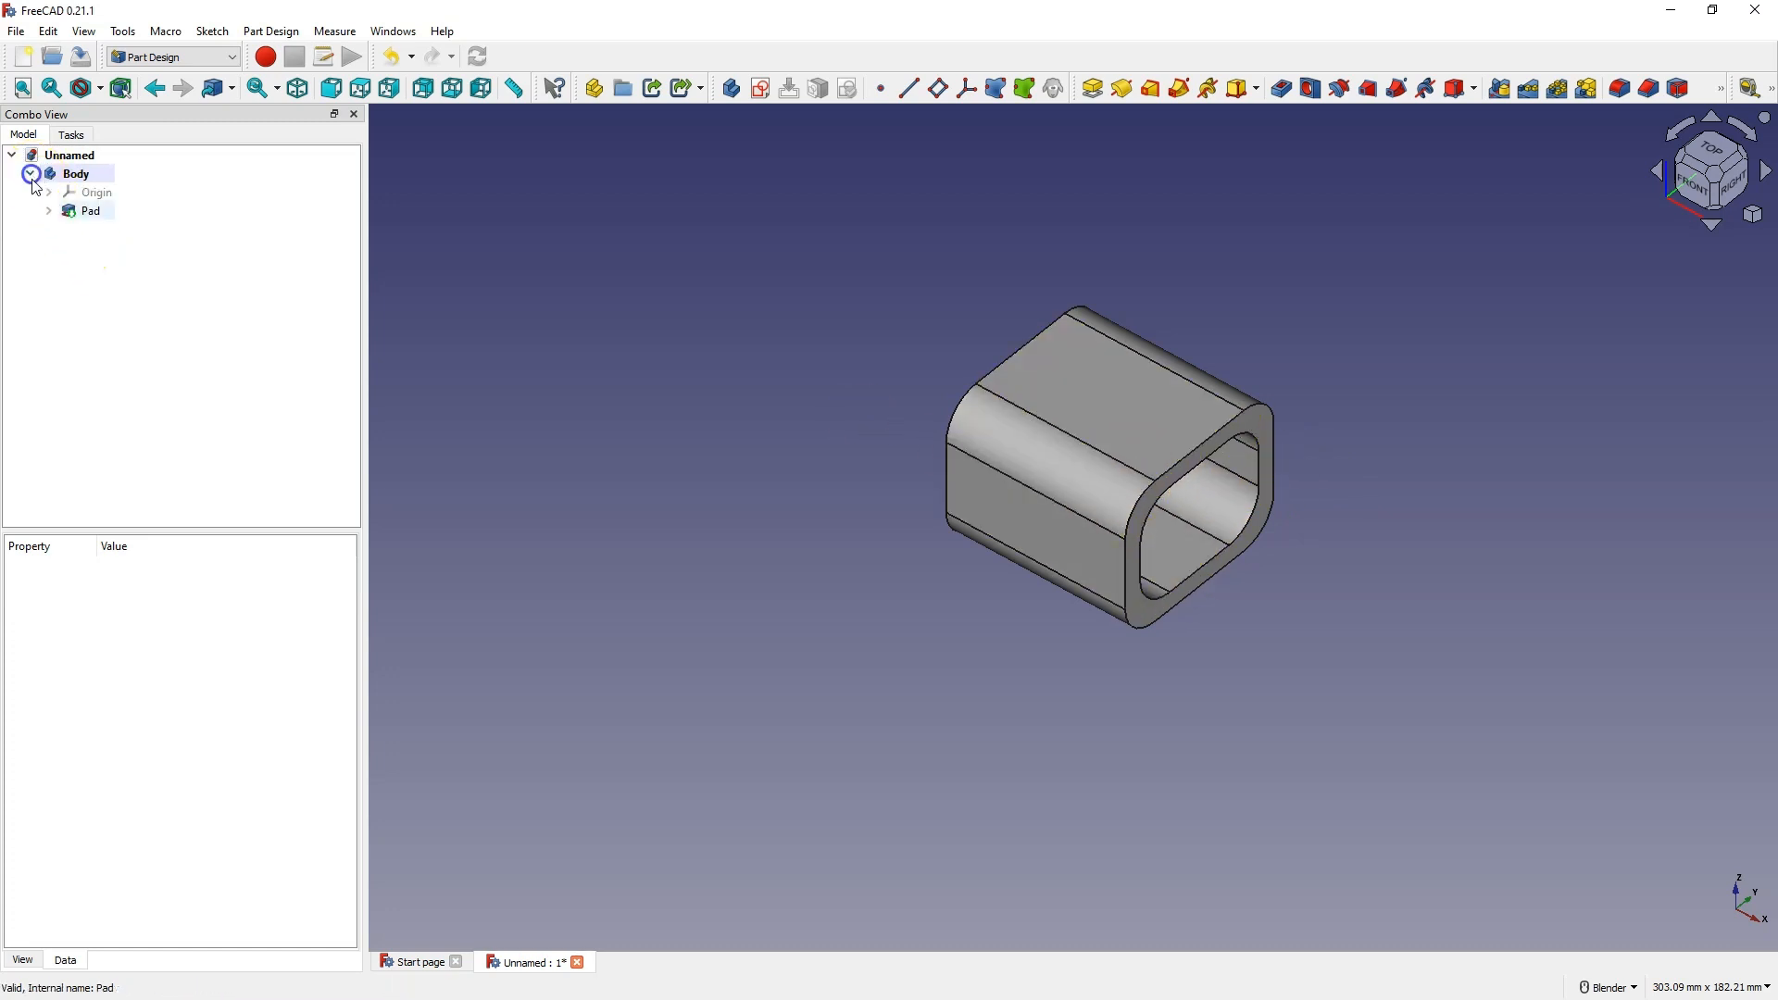
pyautogui.click(48, 211)
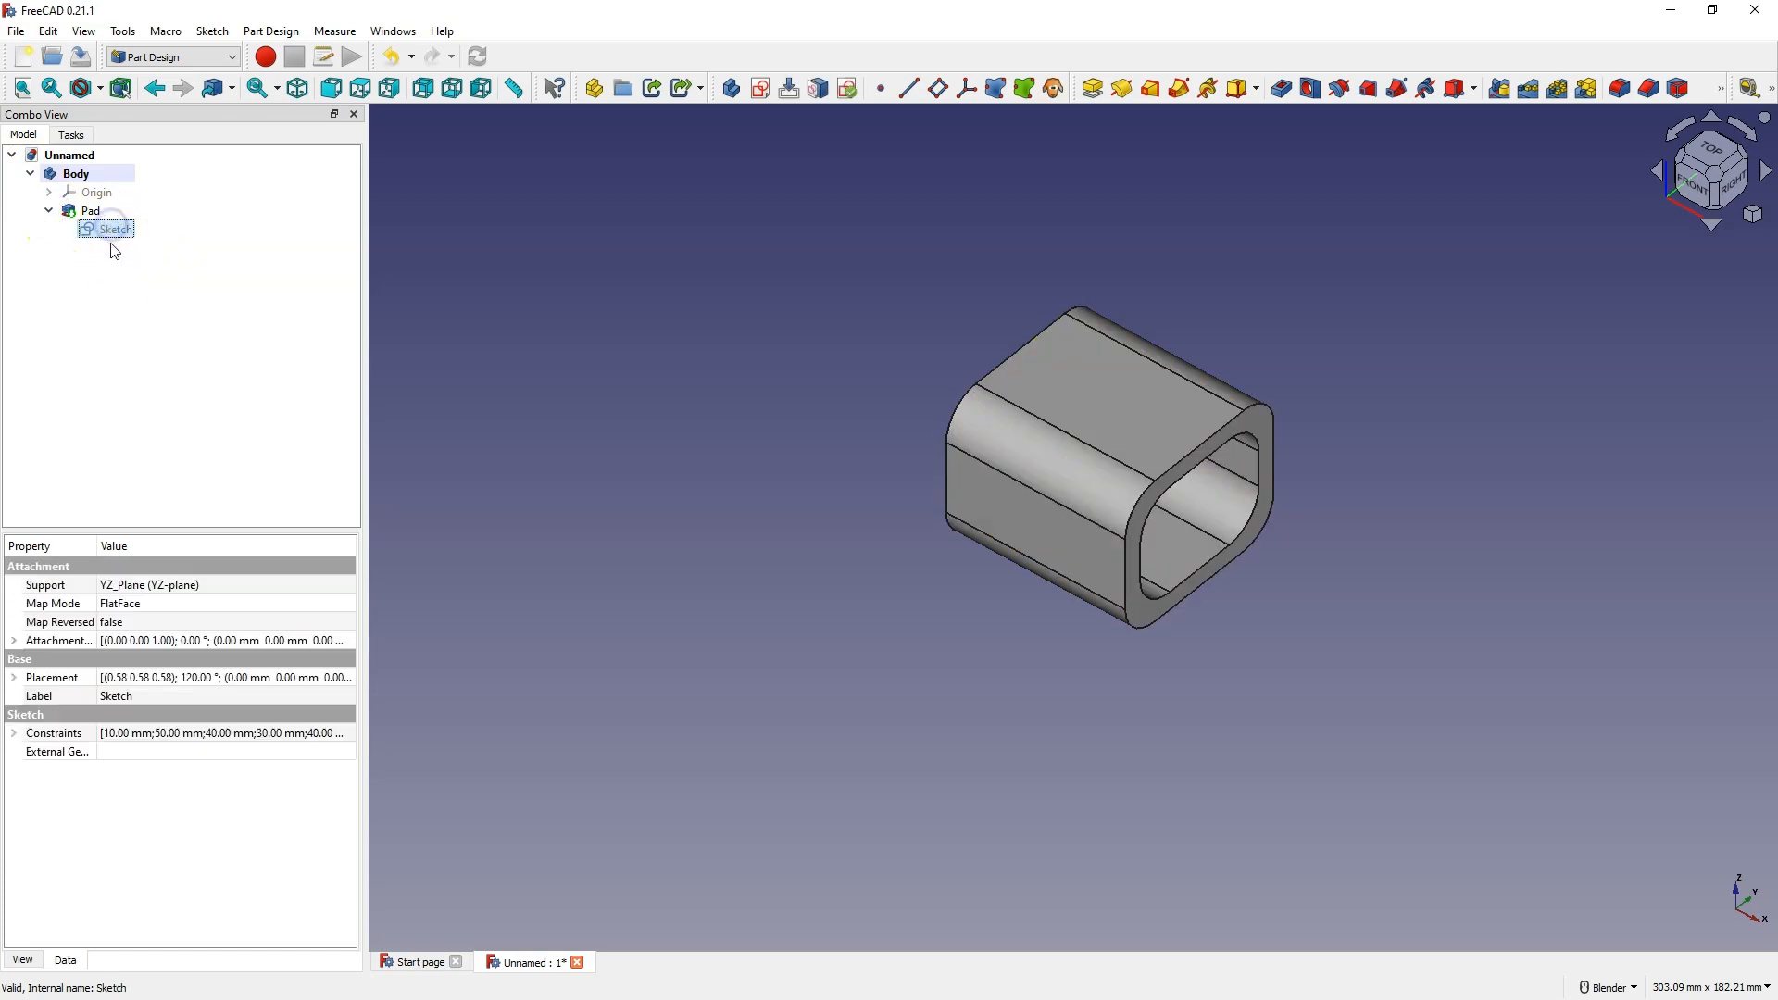
# Open the tube's sketch and name its 50 mm outer width constraint D1
pyautogui.doubleClick(115, 228)
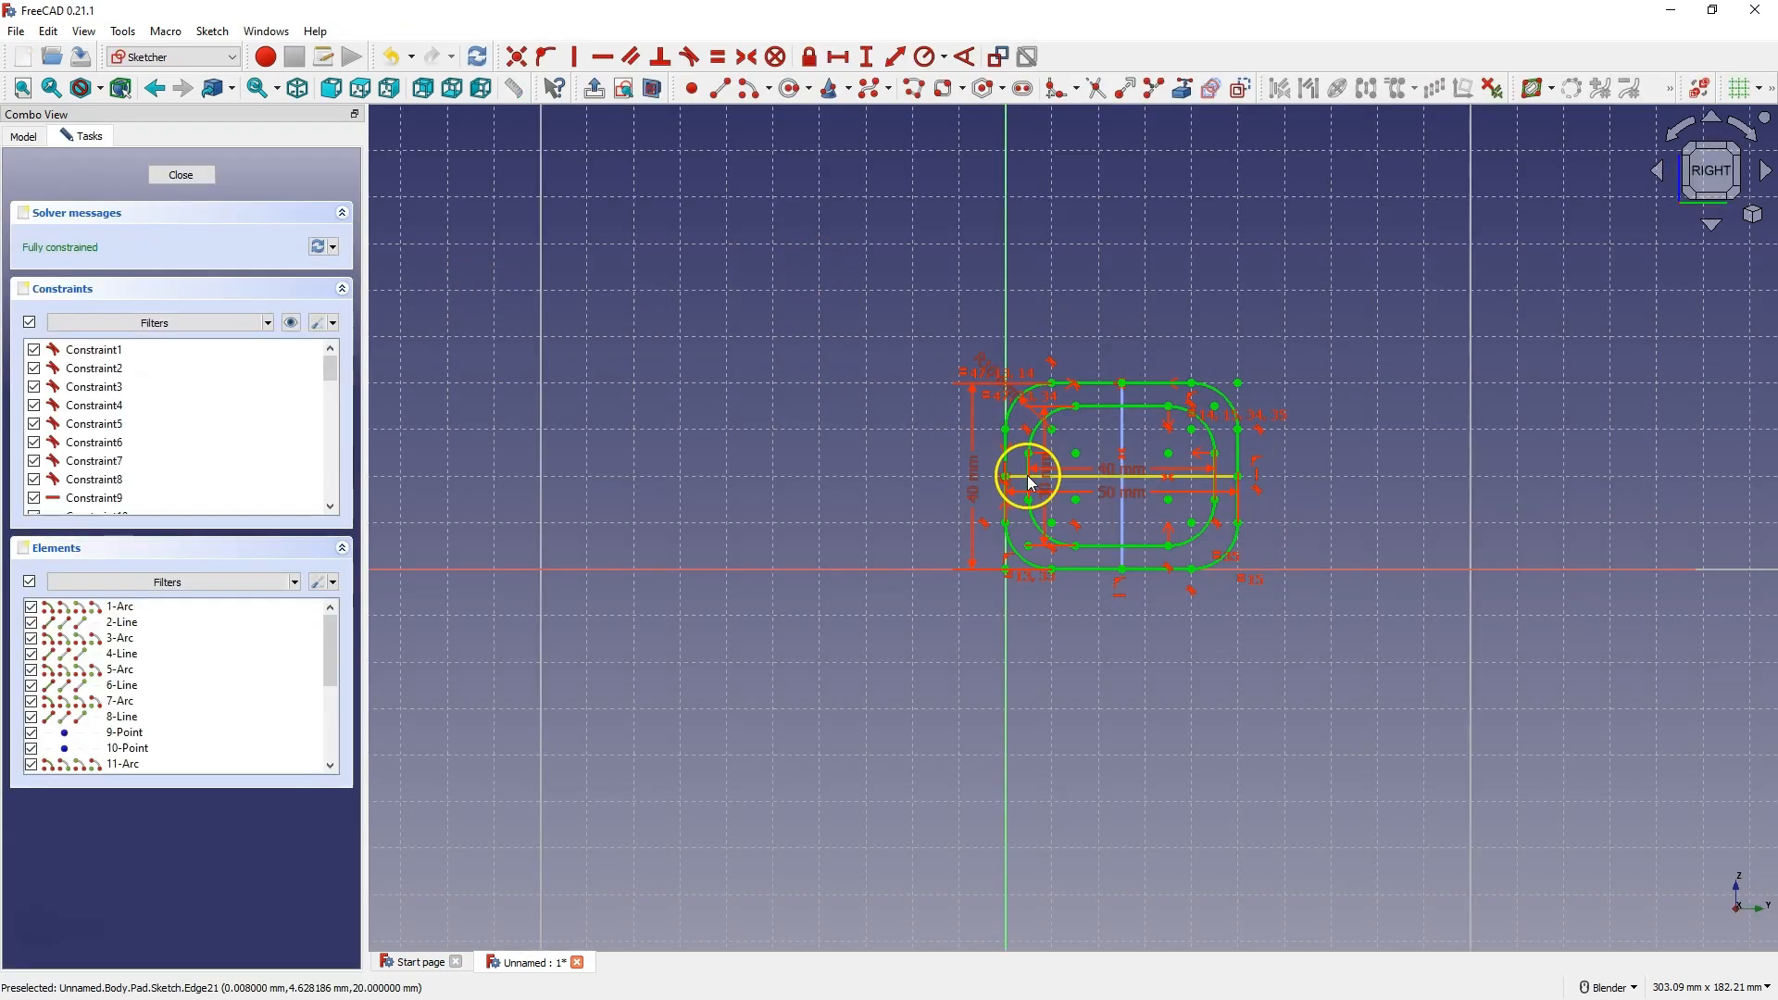
pyautogui.moveTo(900, 494)
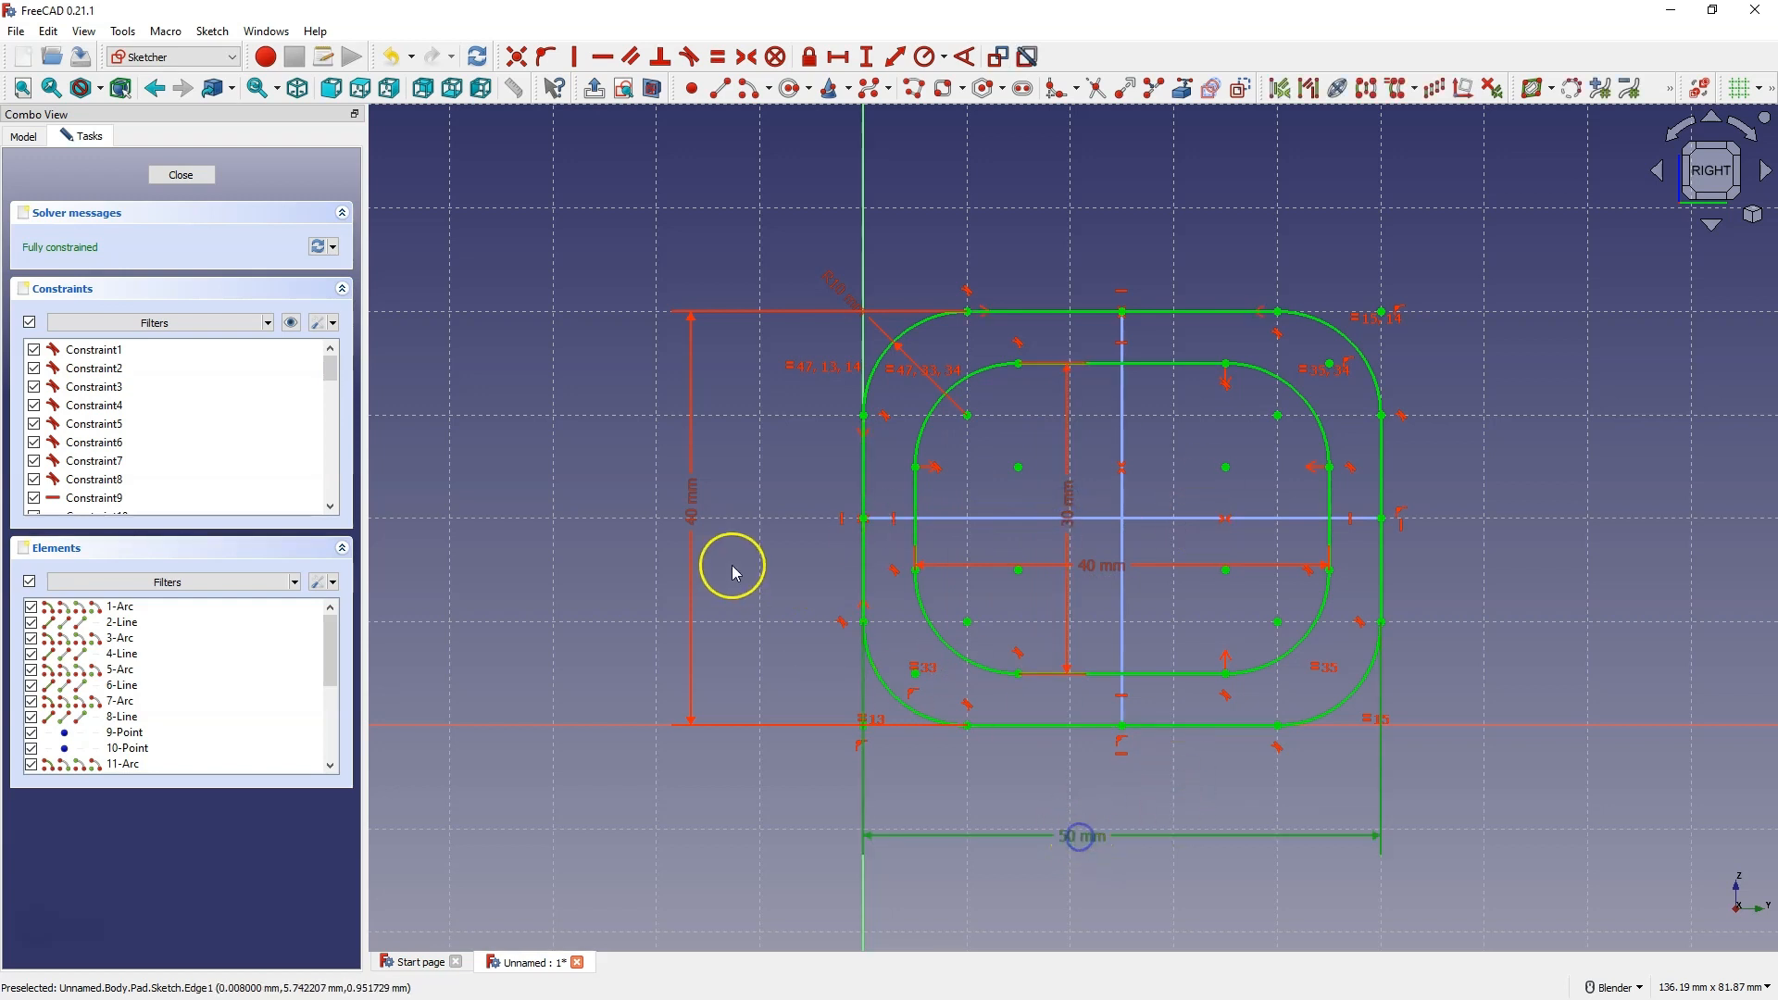
pyautogui.moveTo(1077, 835)
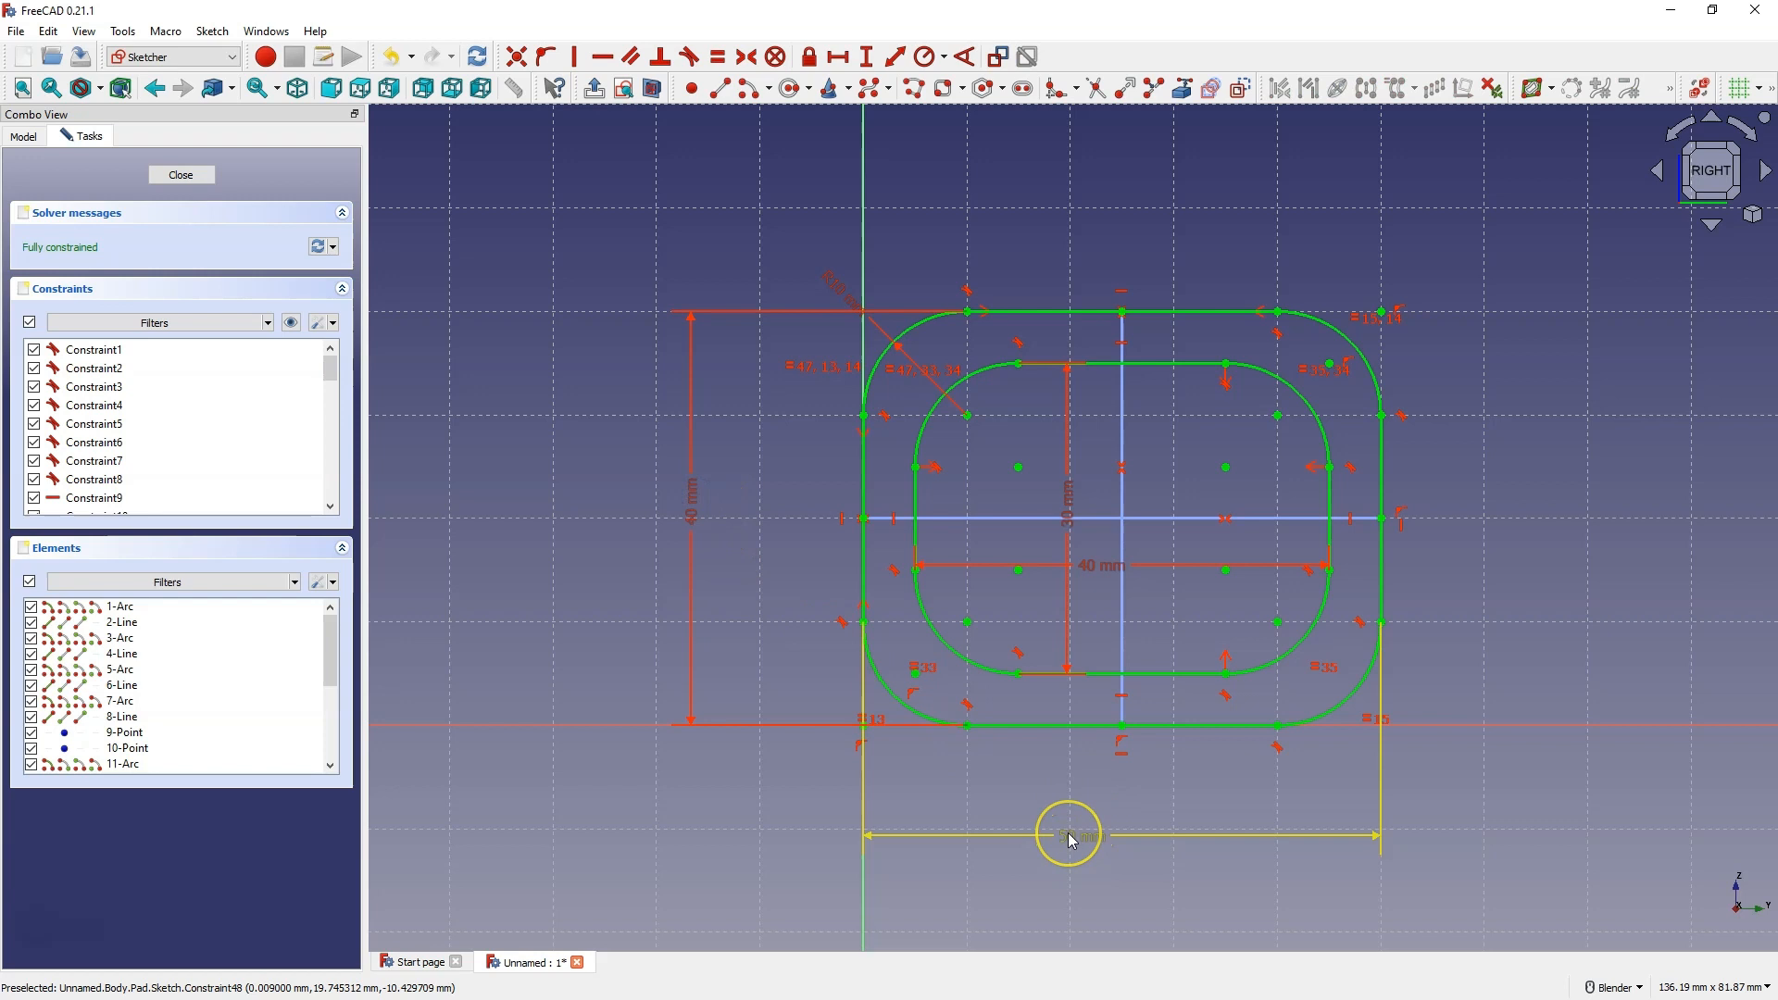
pyautogui.doubleClick(1066, 835)
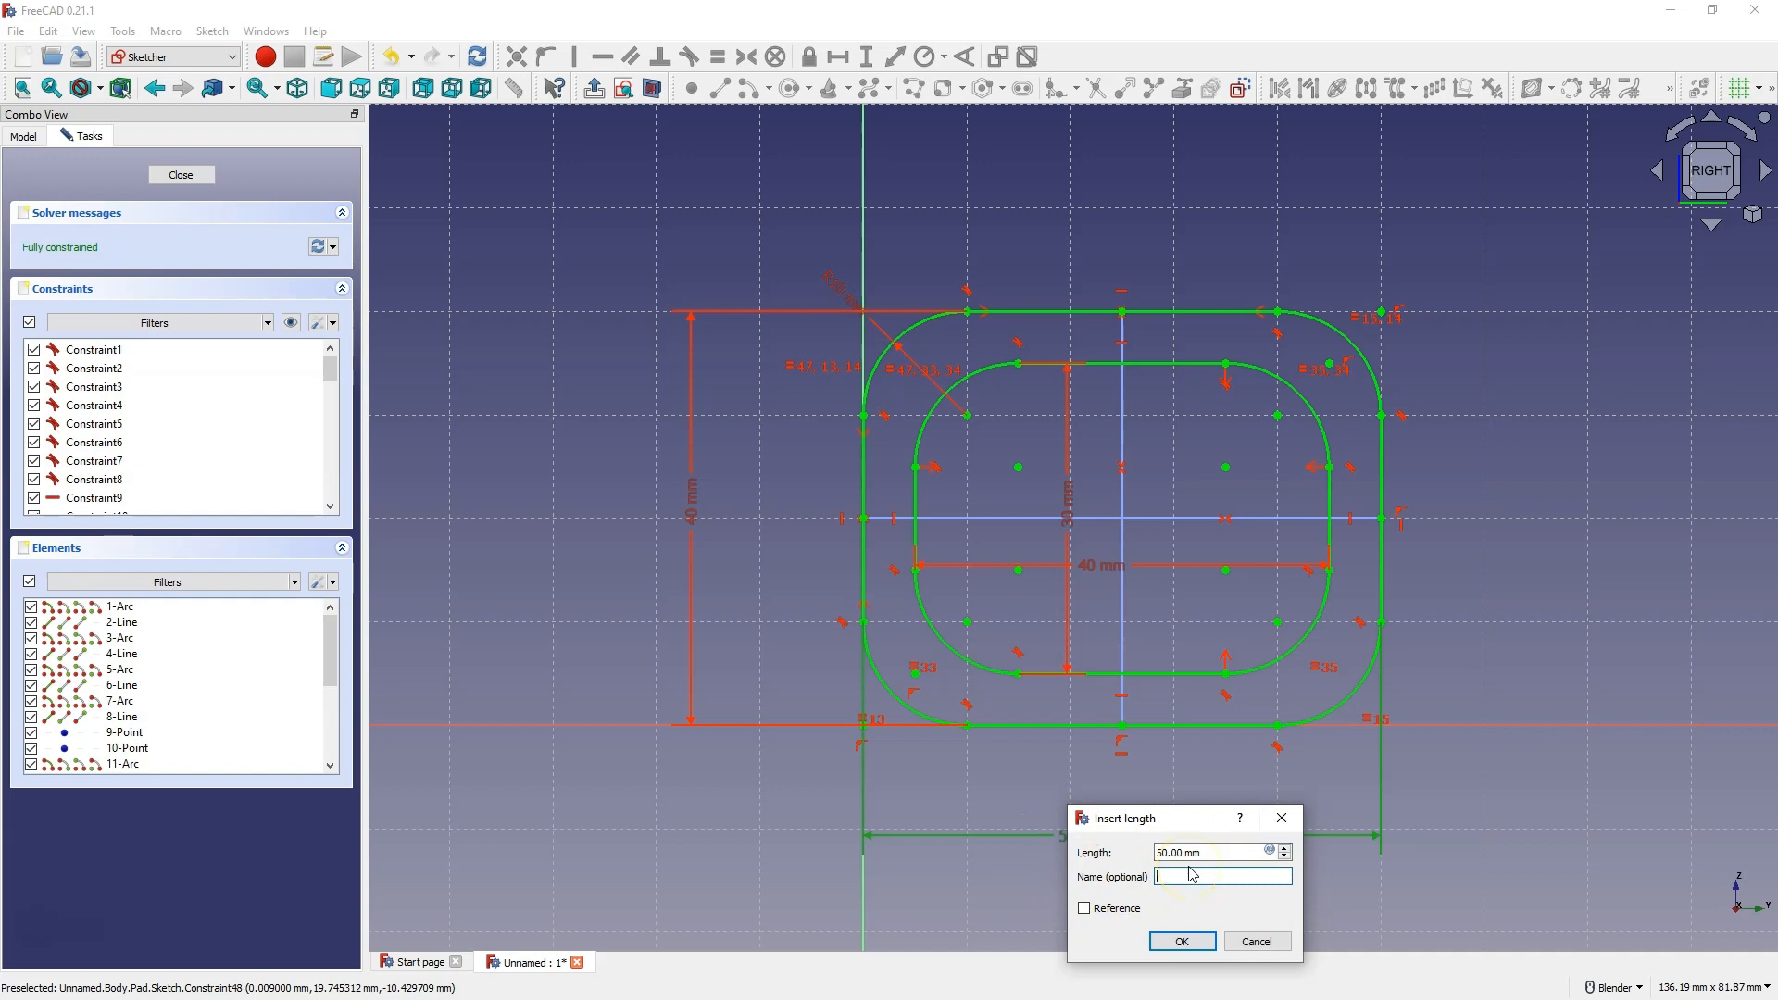
pyautogui.write('D')
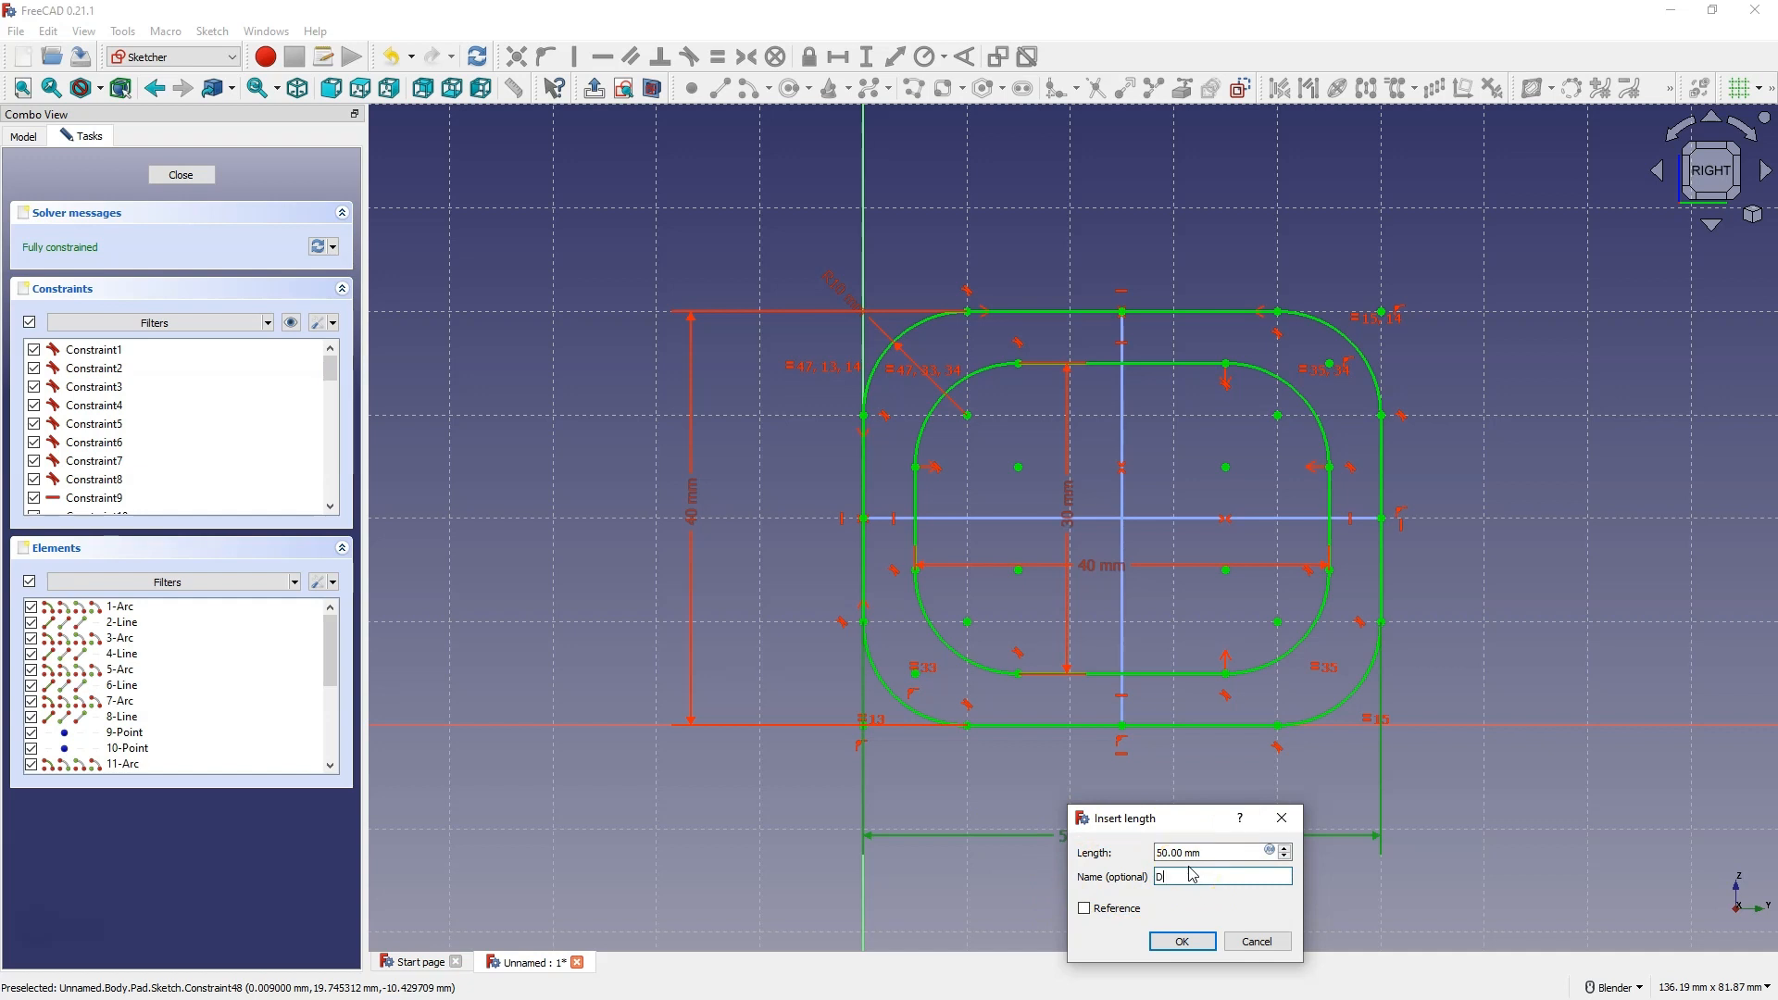
pyautogui.click(1180, 940)
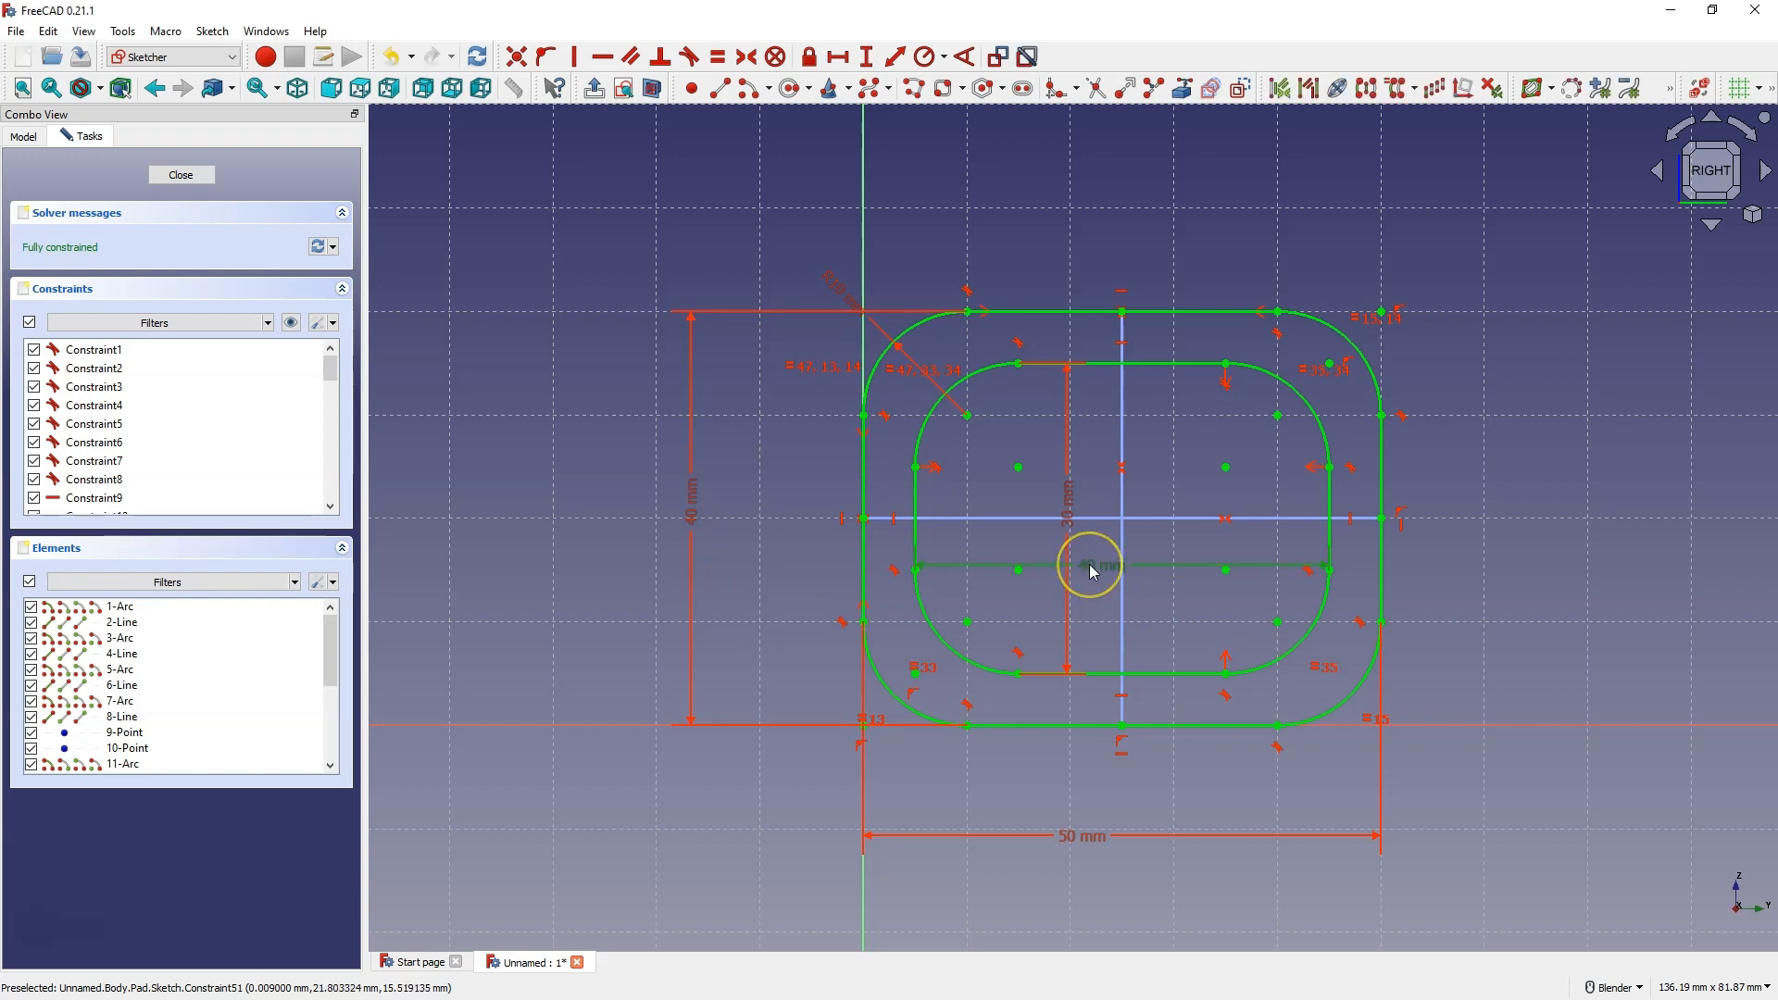
# Drive the inner 40 mm and 30 mm dimensions with Constraints.D1-10mm and Constraints.D2-10mm
pyautogui.click(1092, 571)
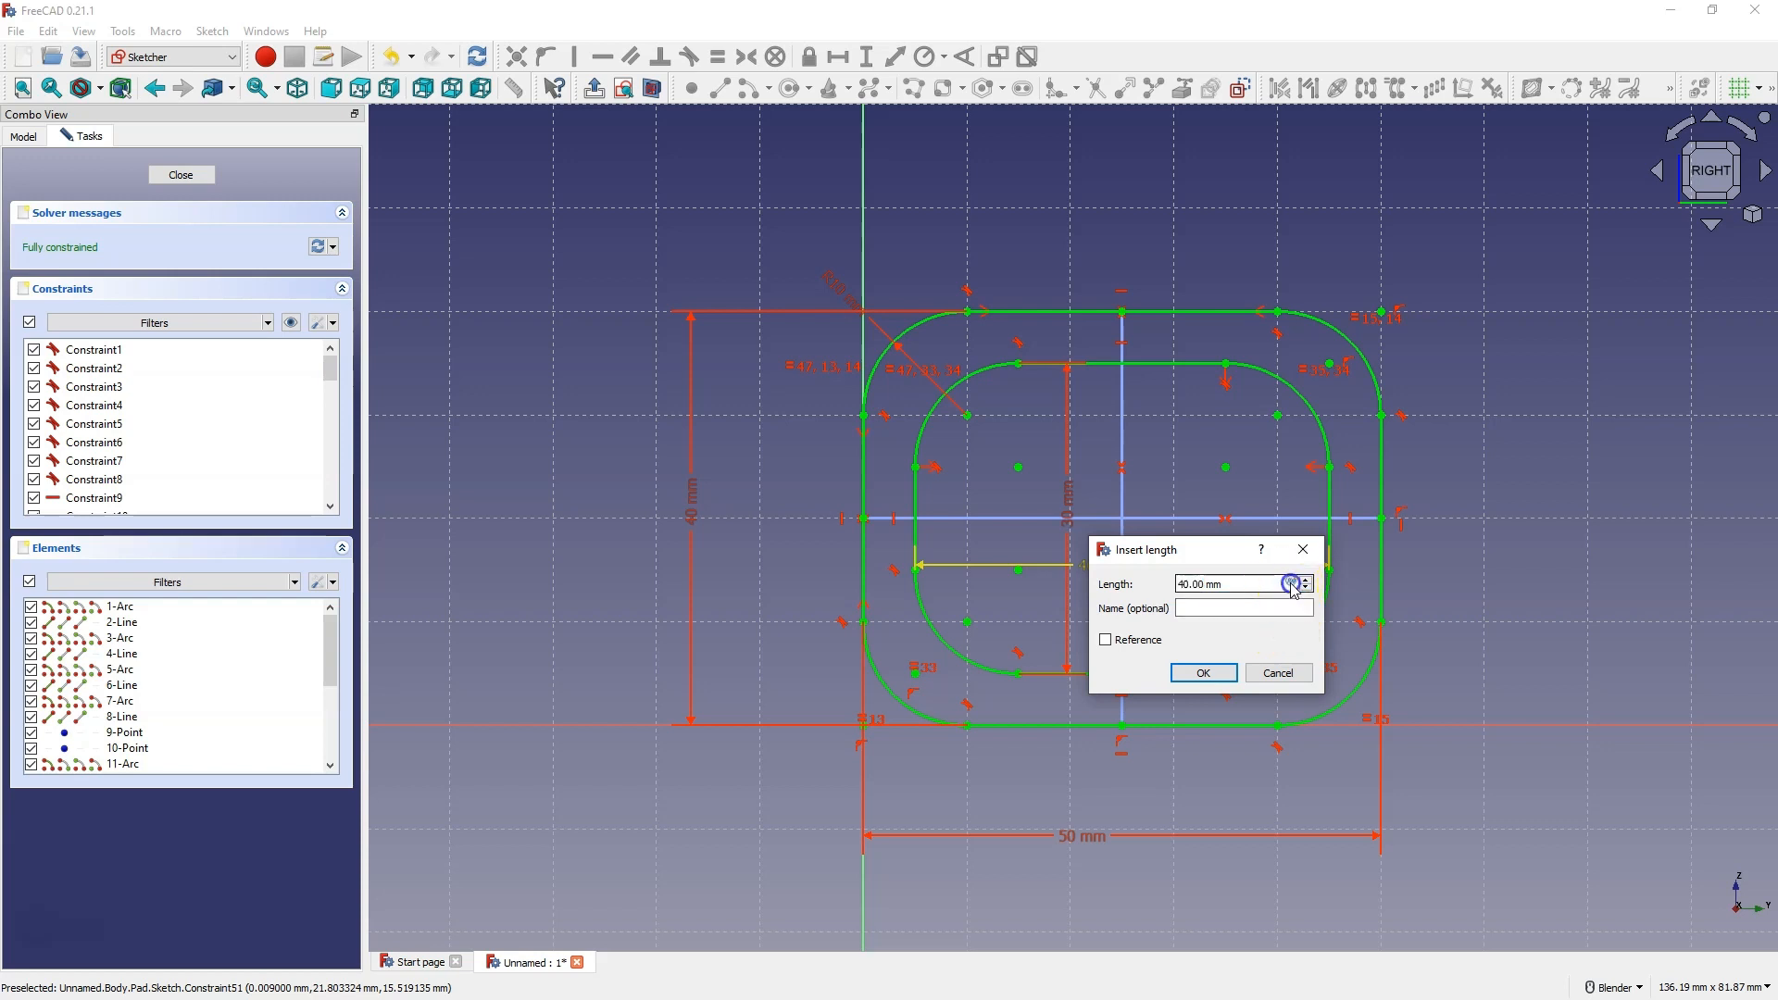
pyautogui.click(1293, 584)
pyautogui.write('Constraints.D1')
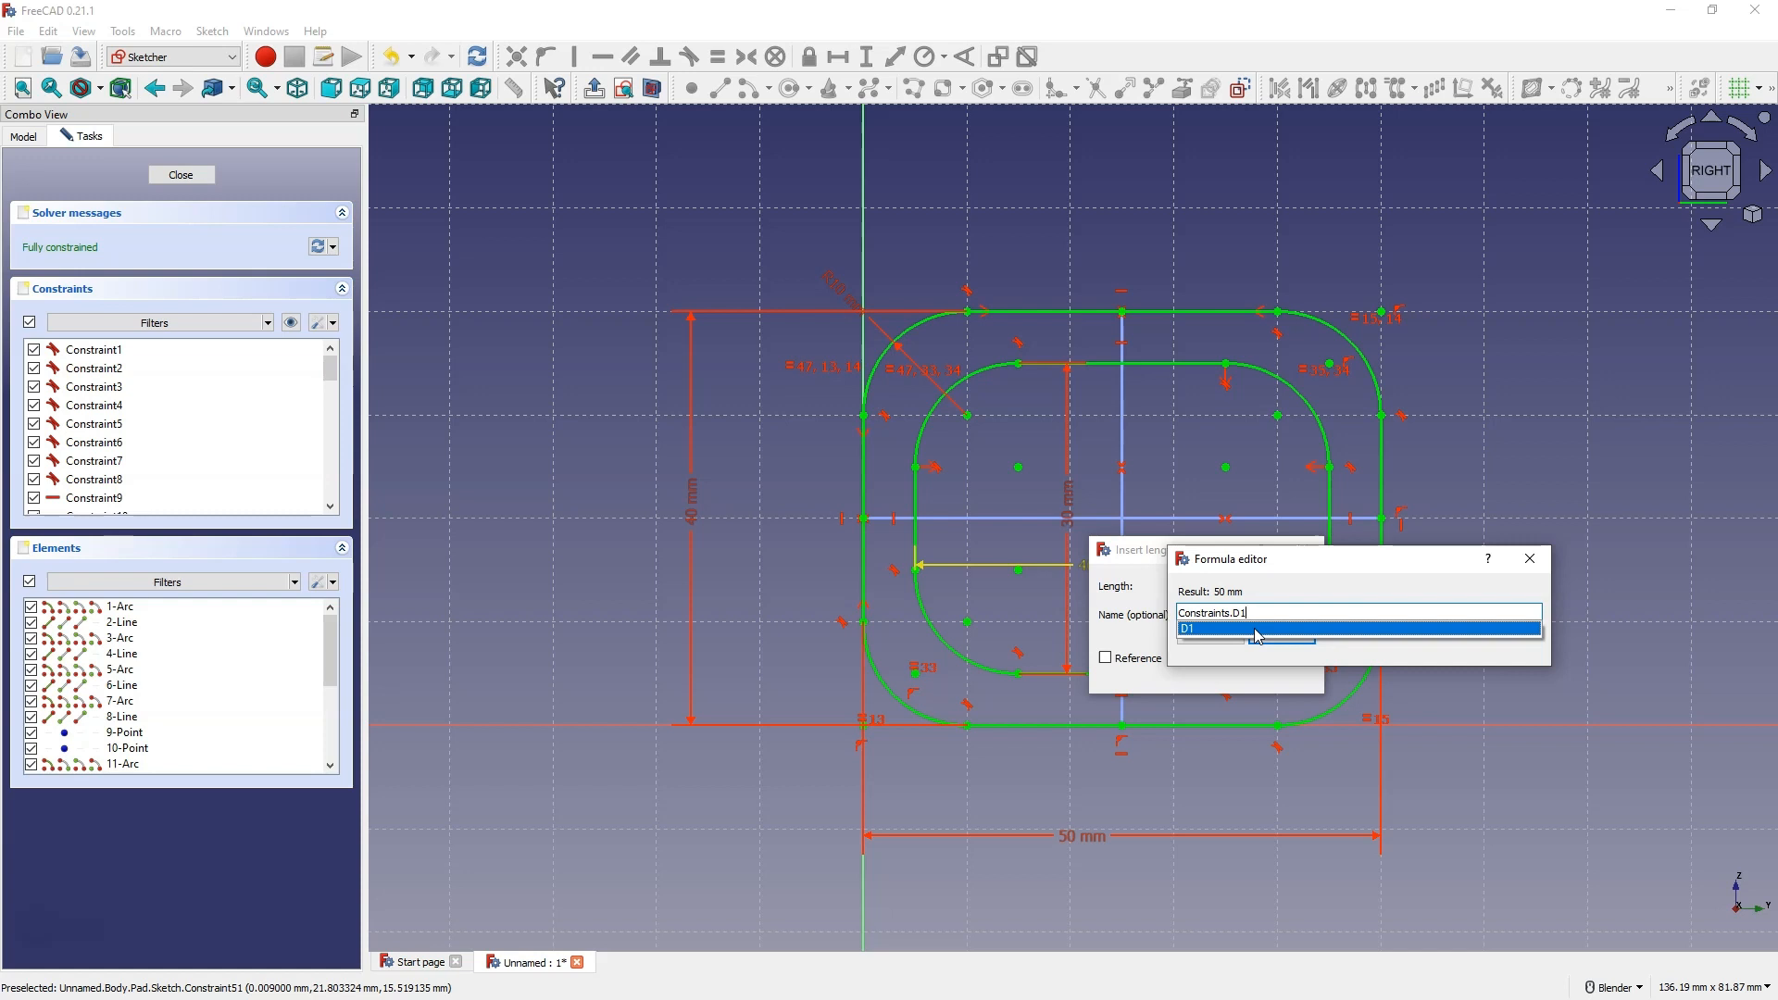
pyautogui.write('-10mm')
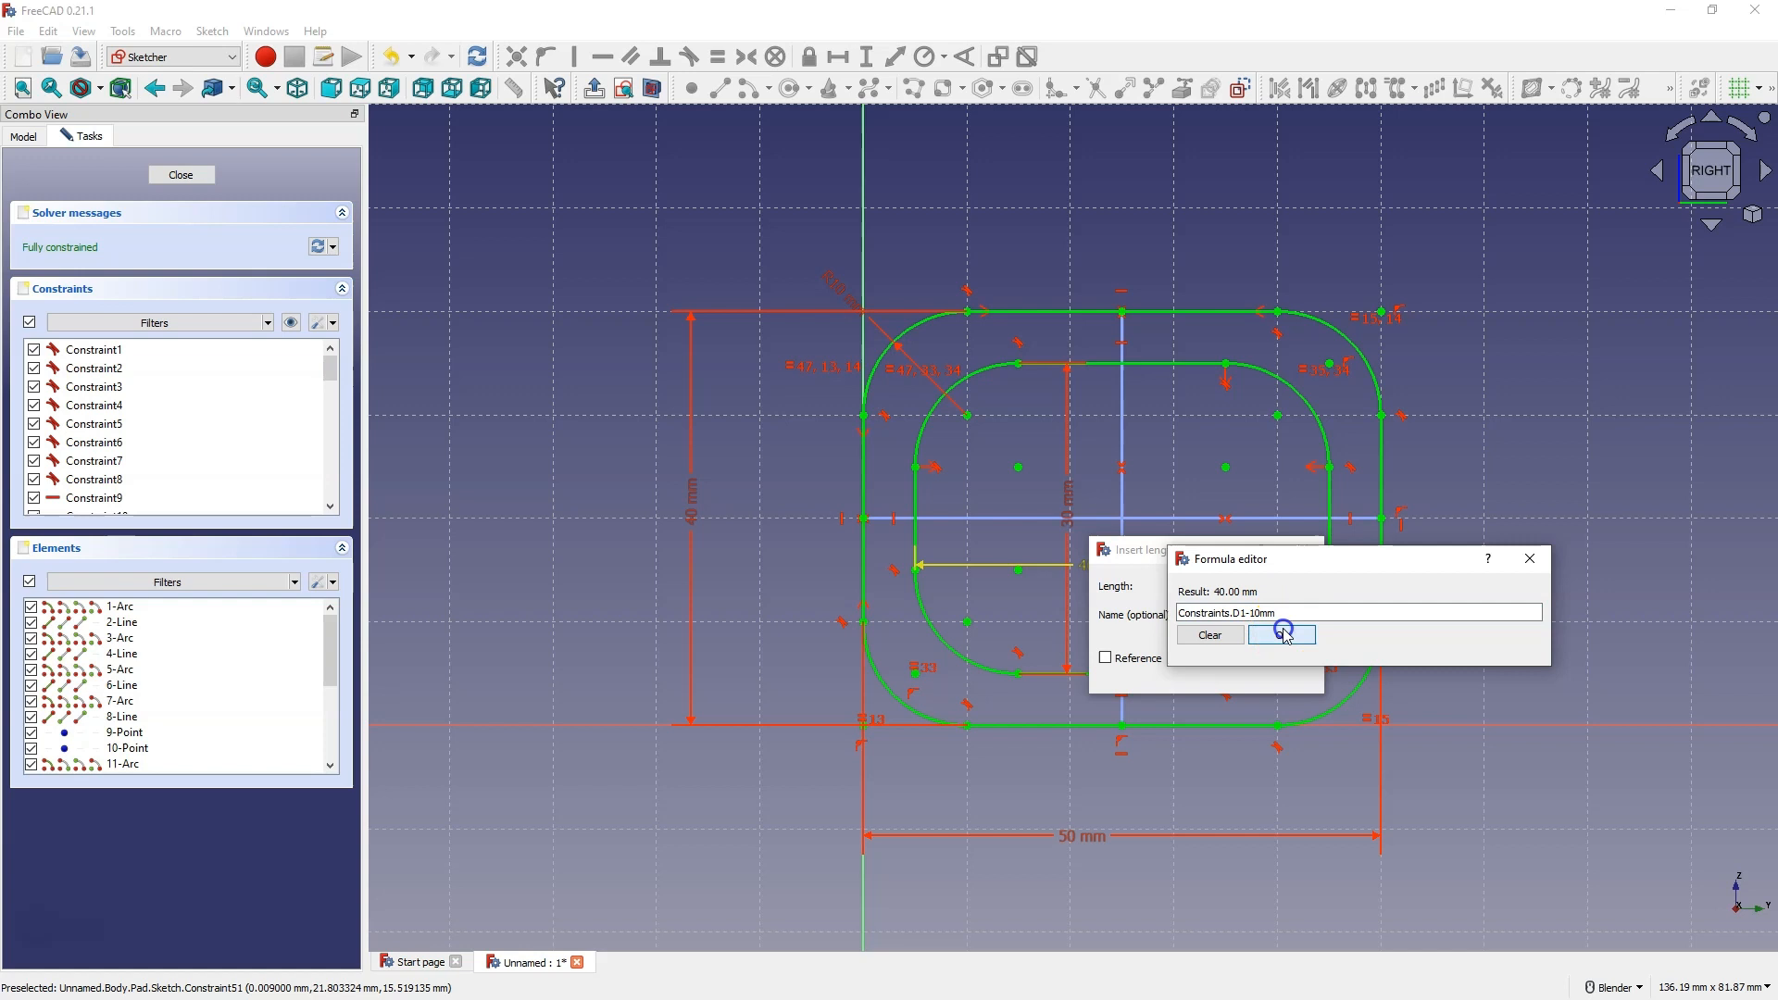
pyautogui.click(1281, 633)
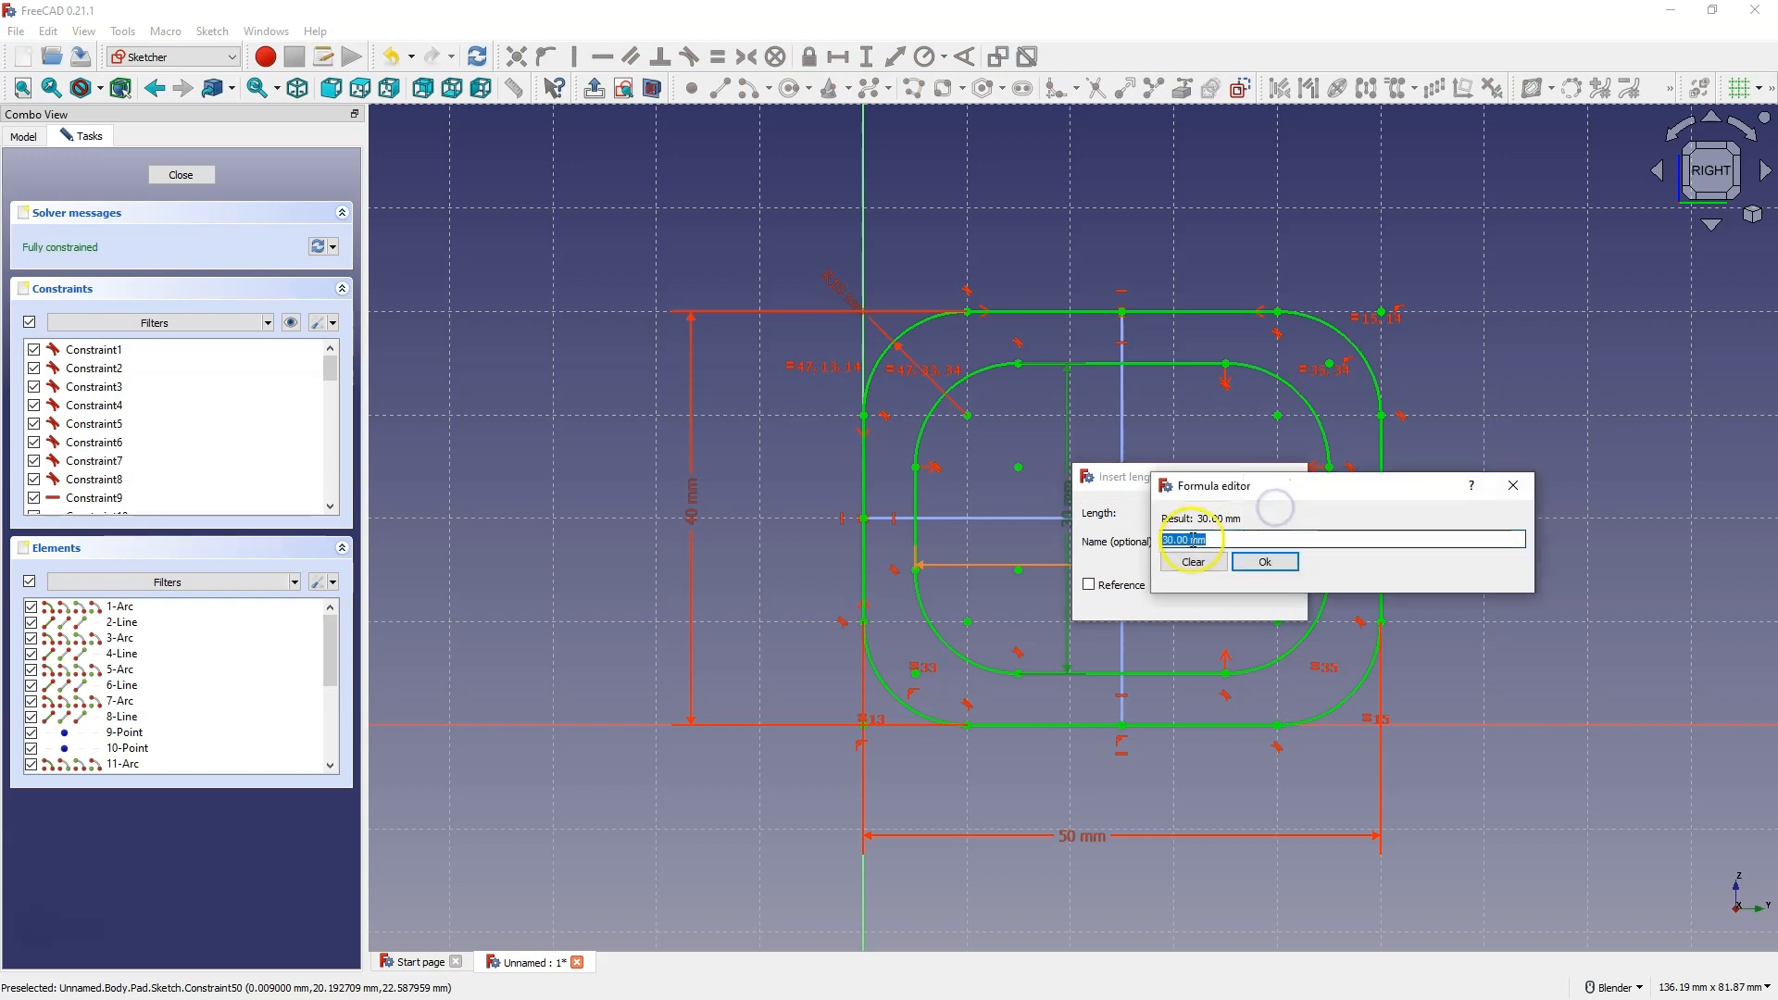
pyautogui.write('Constraints.D2')
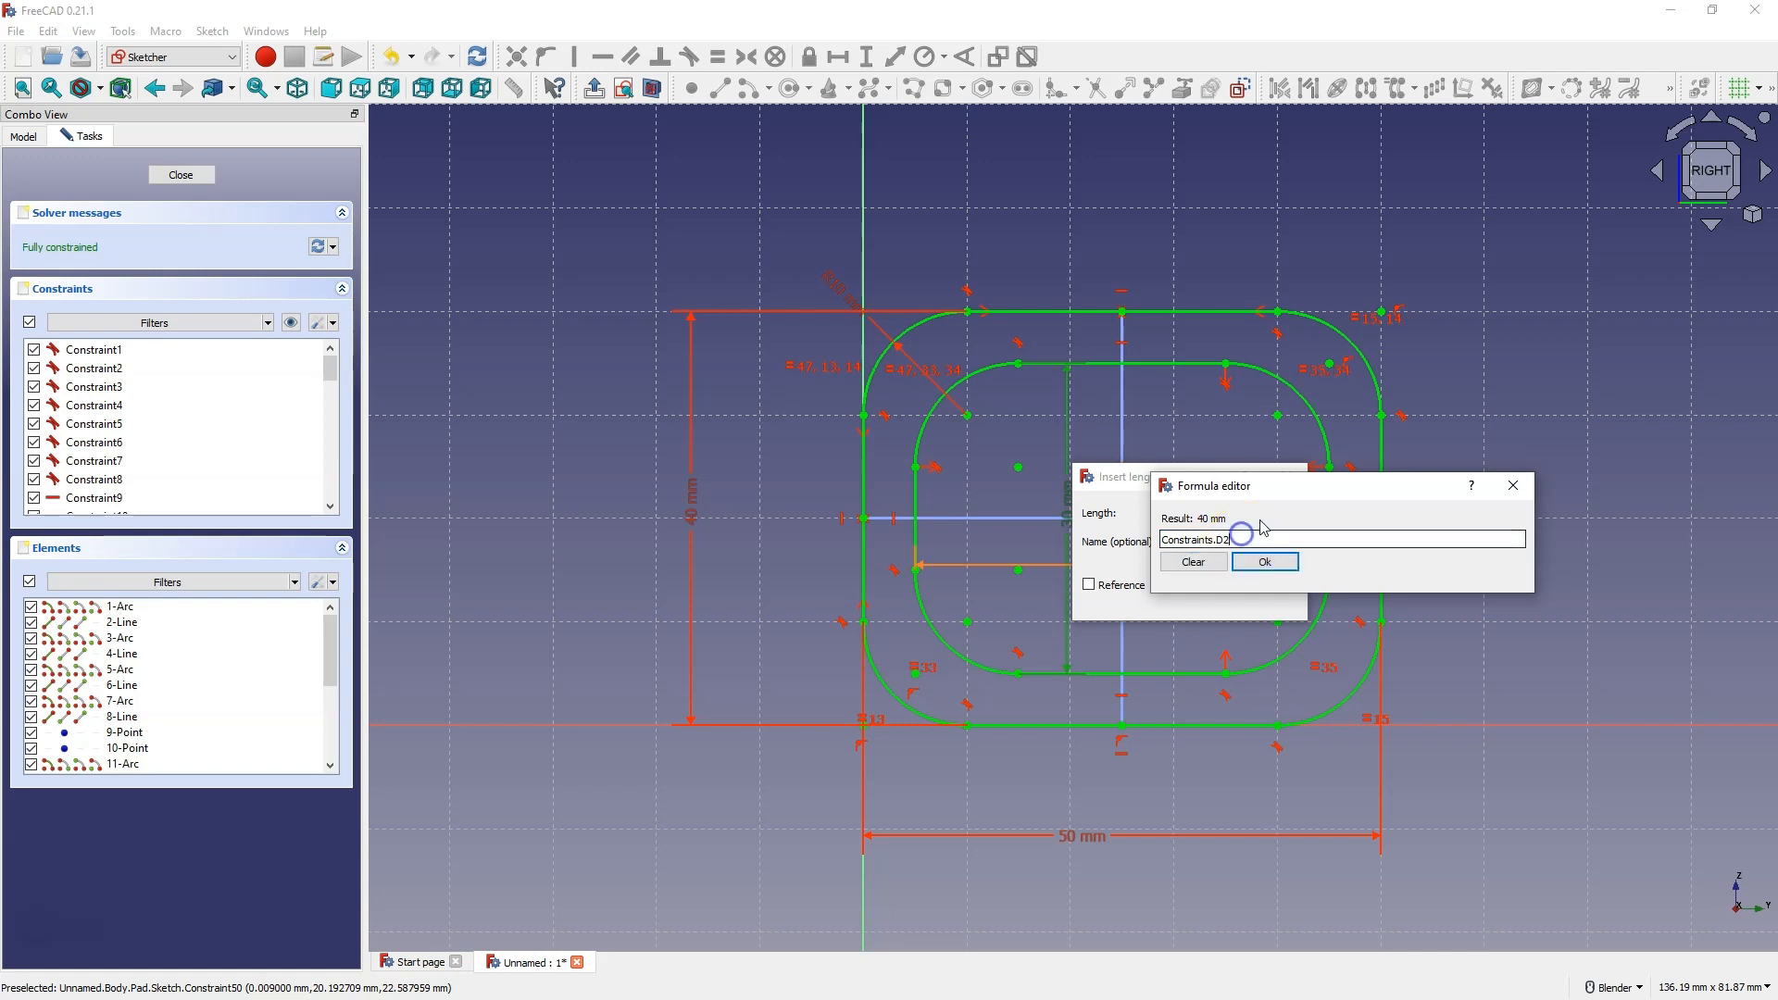
pyautogui.write('-10mm')
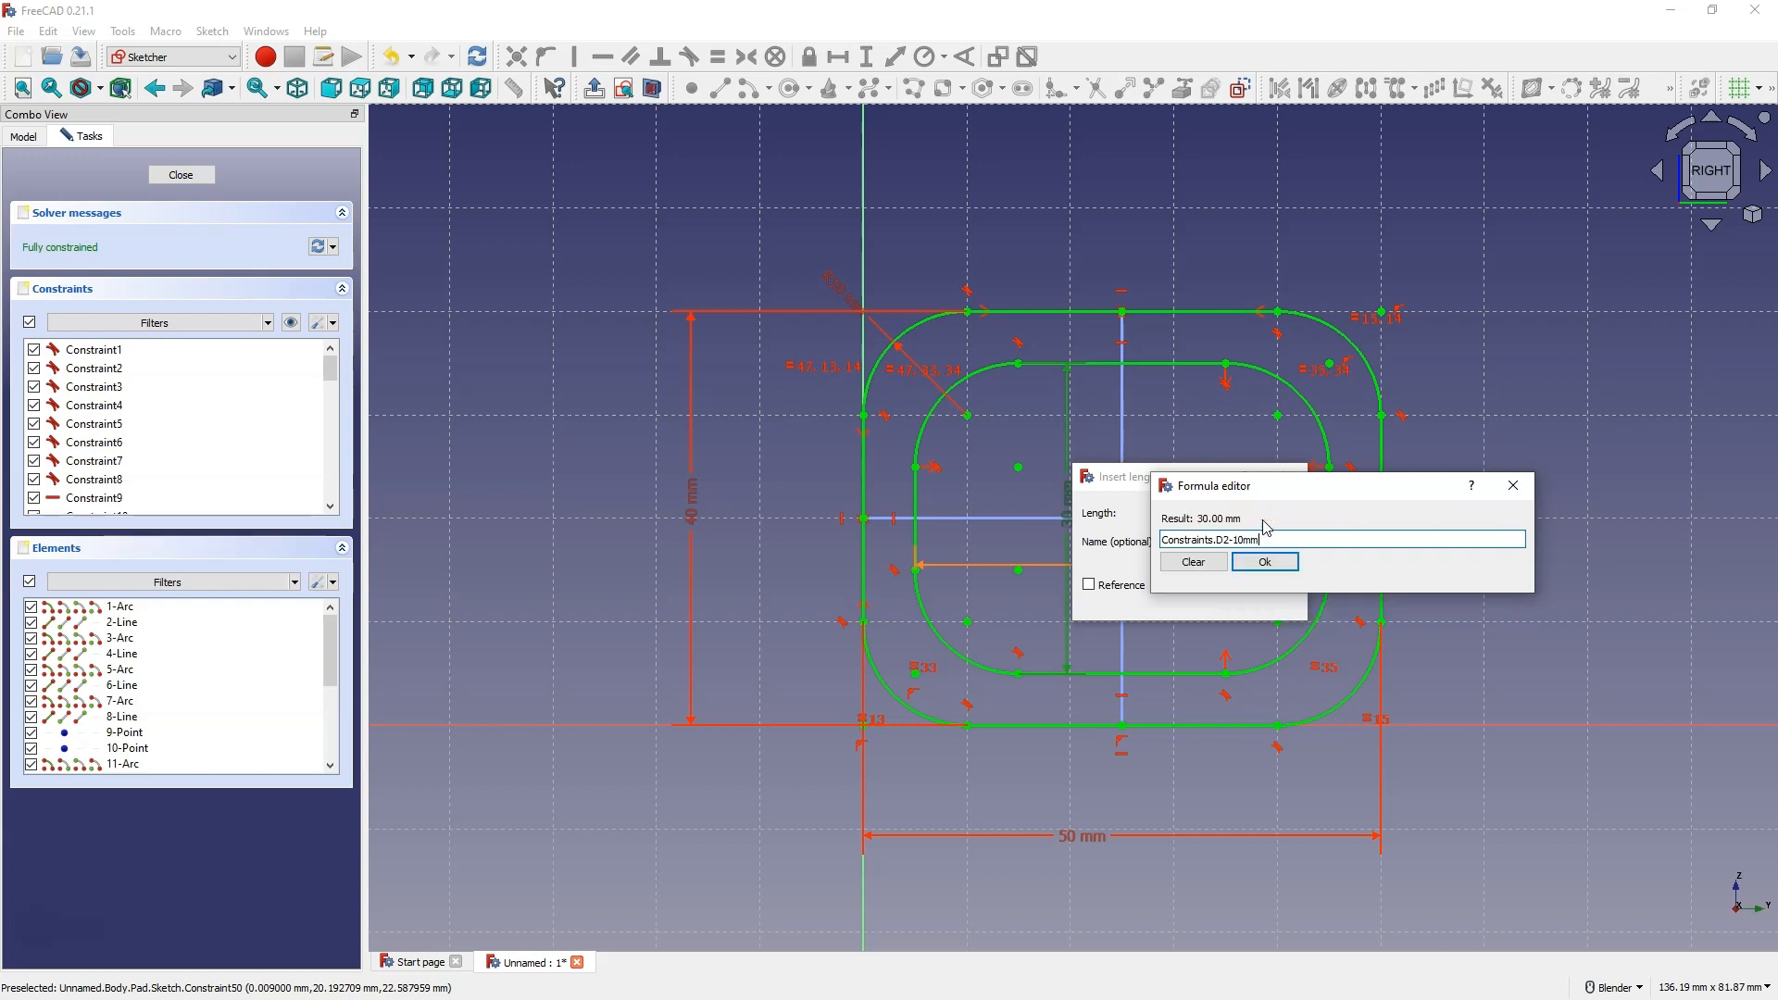
pyautogui.click(1262, 562)
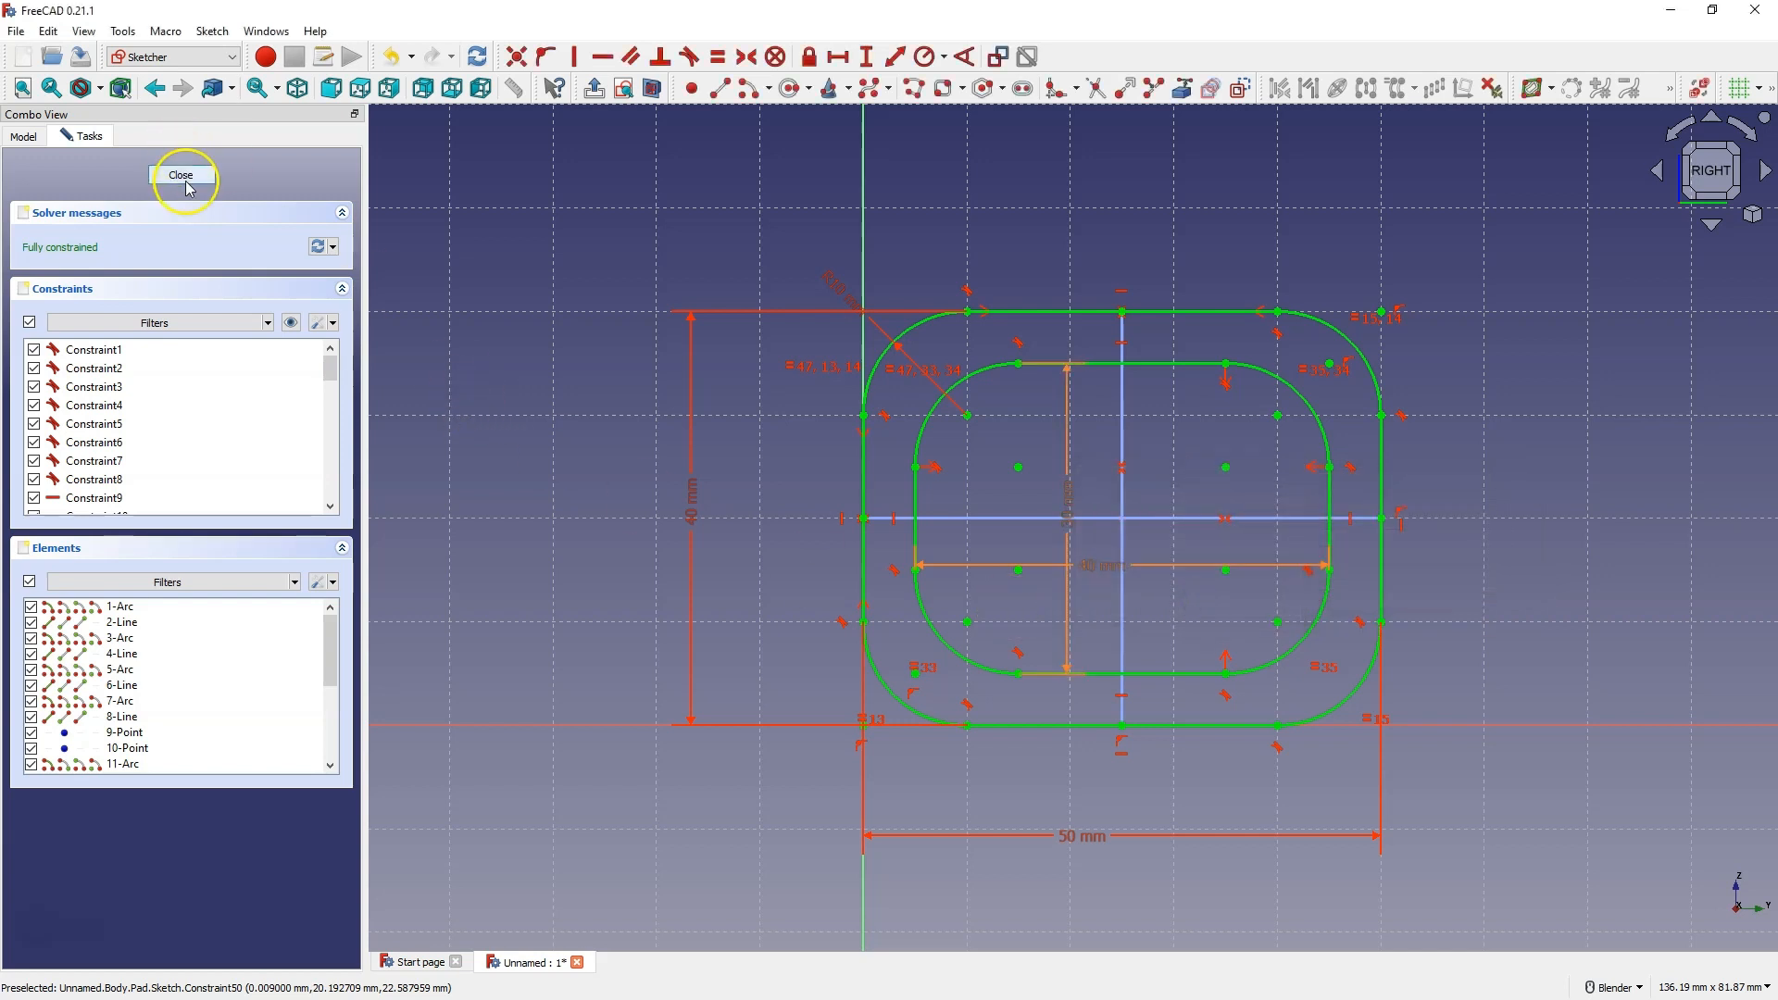
# Close the sketch and set its D1 constraint property to 60 mm
pyautogui.click(180, 175)
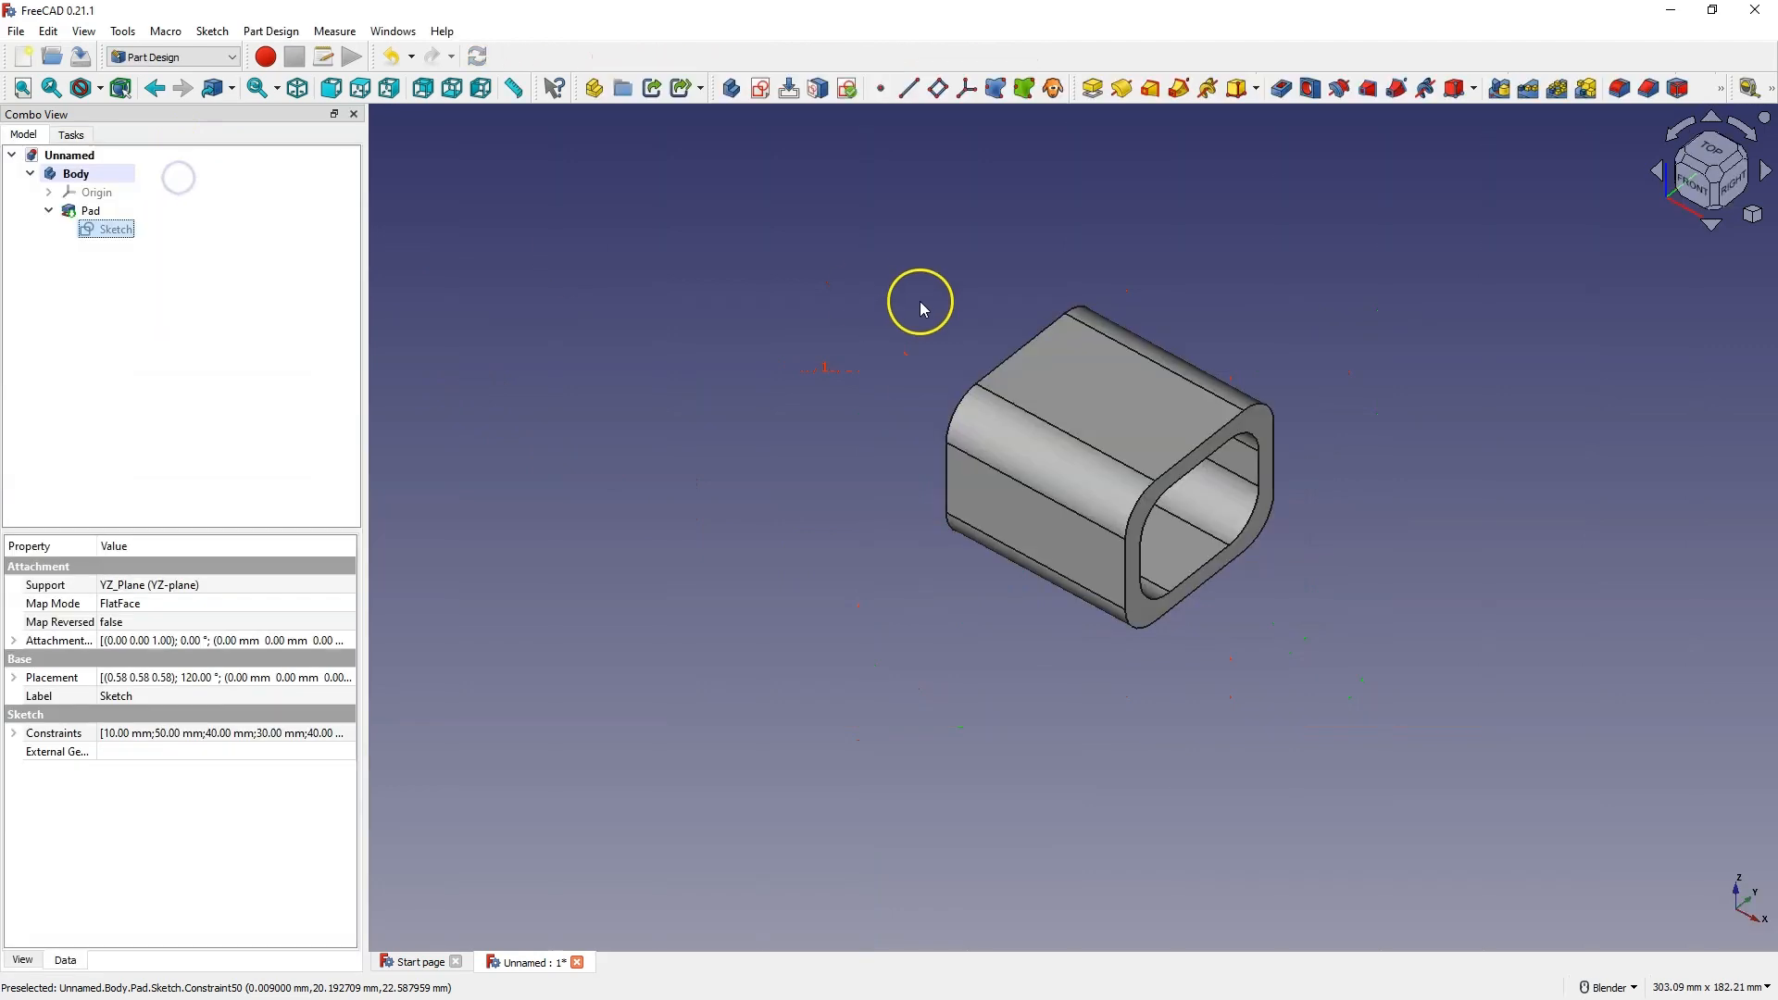
pyautogui.moveTo(774, 354)
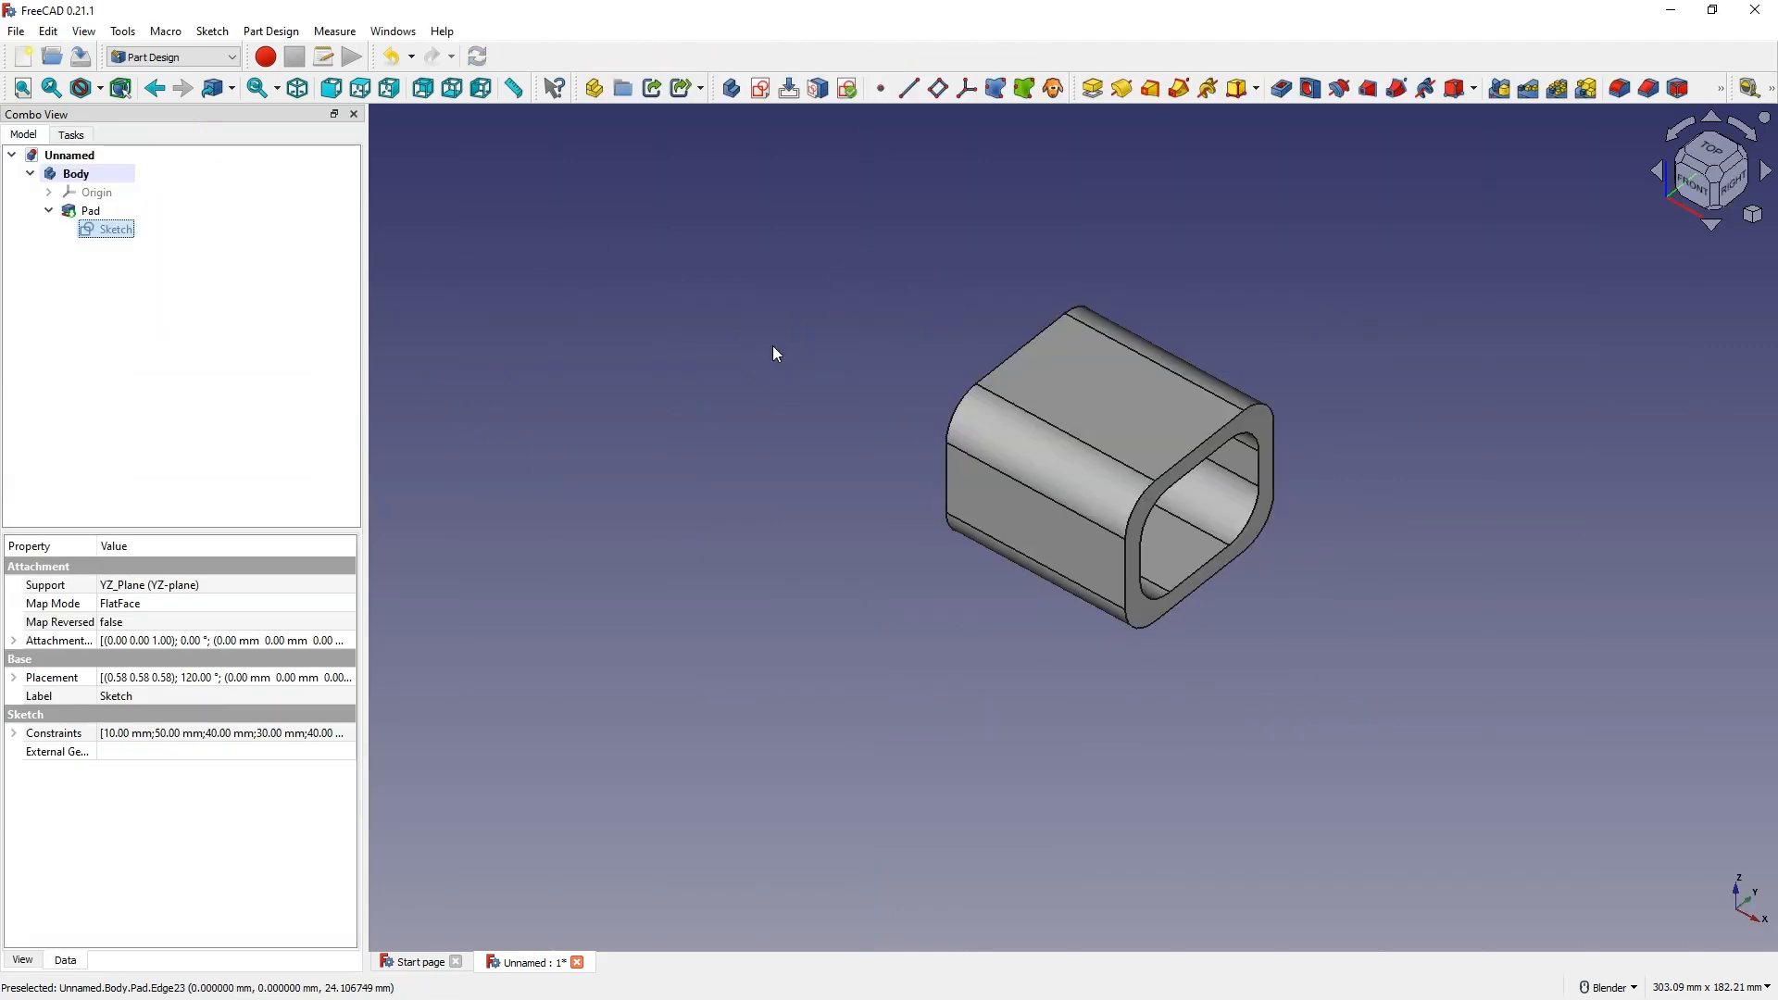
pyautogui.moveTo(934, 505)
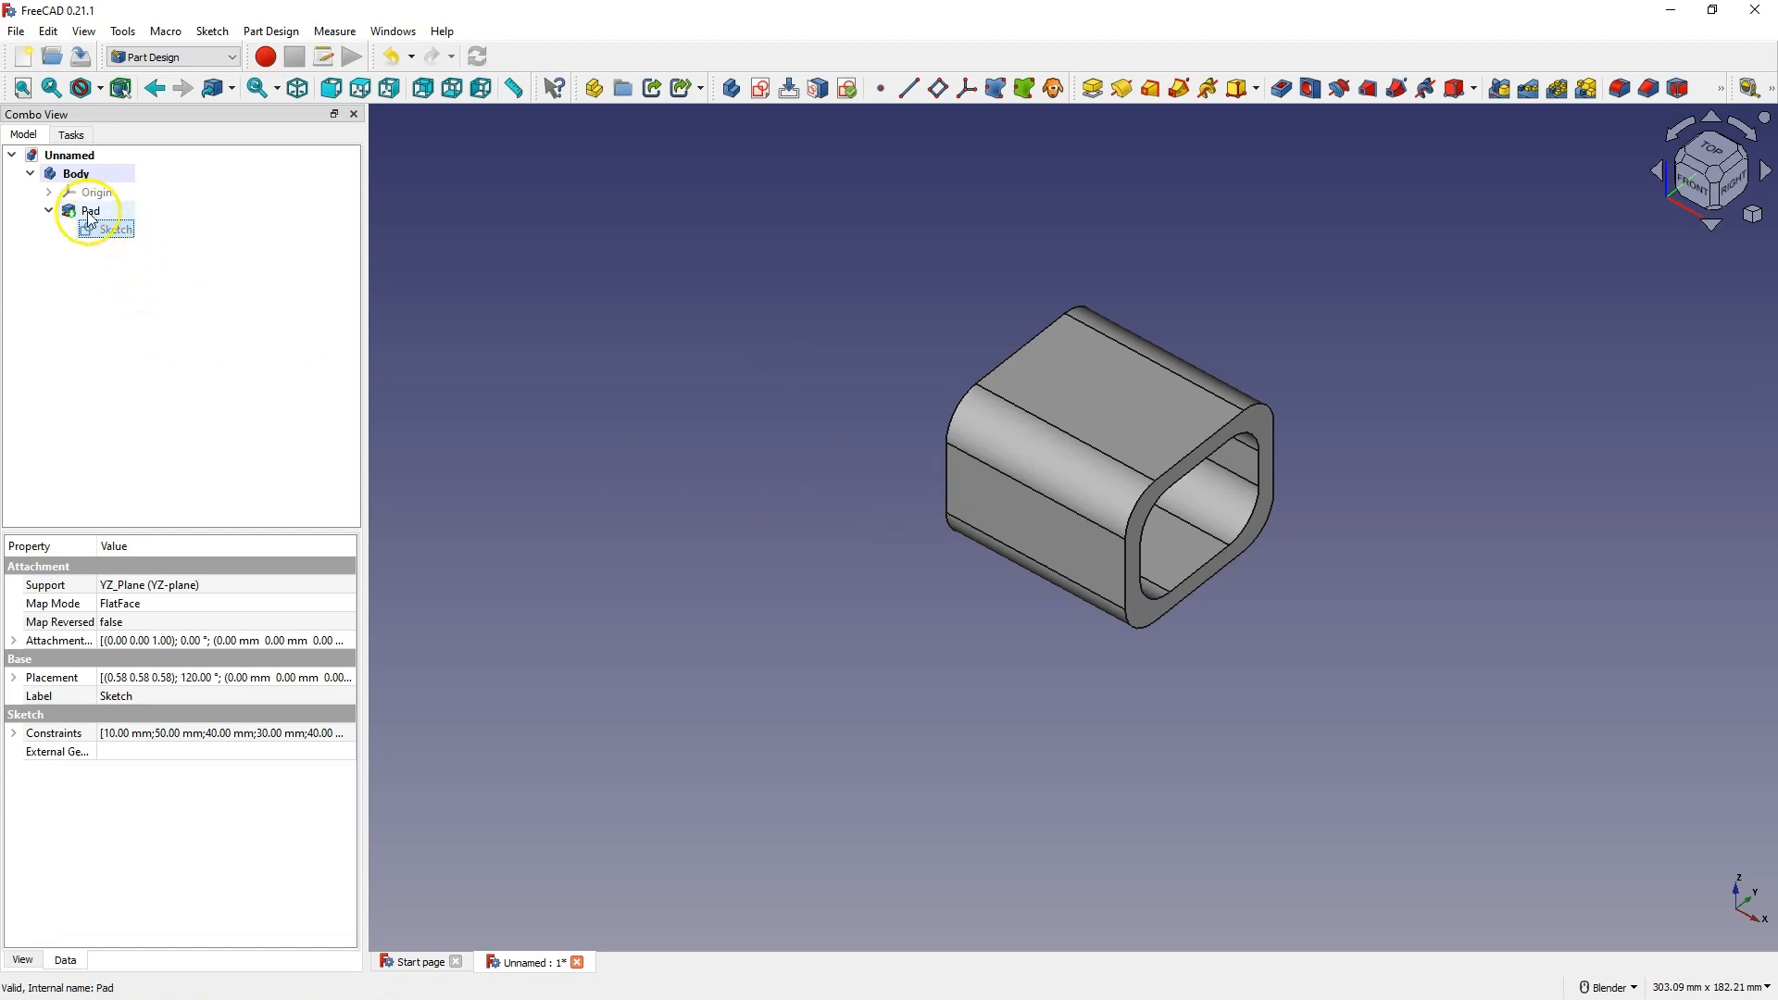
pyautogui.click(114, 228)
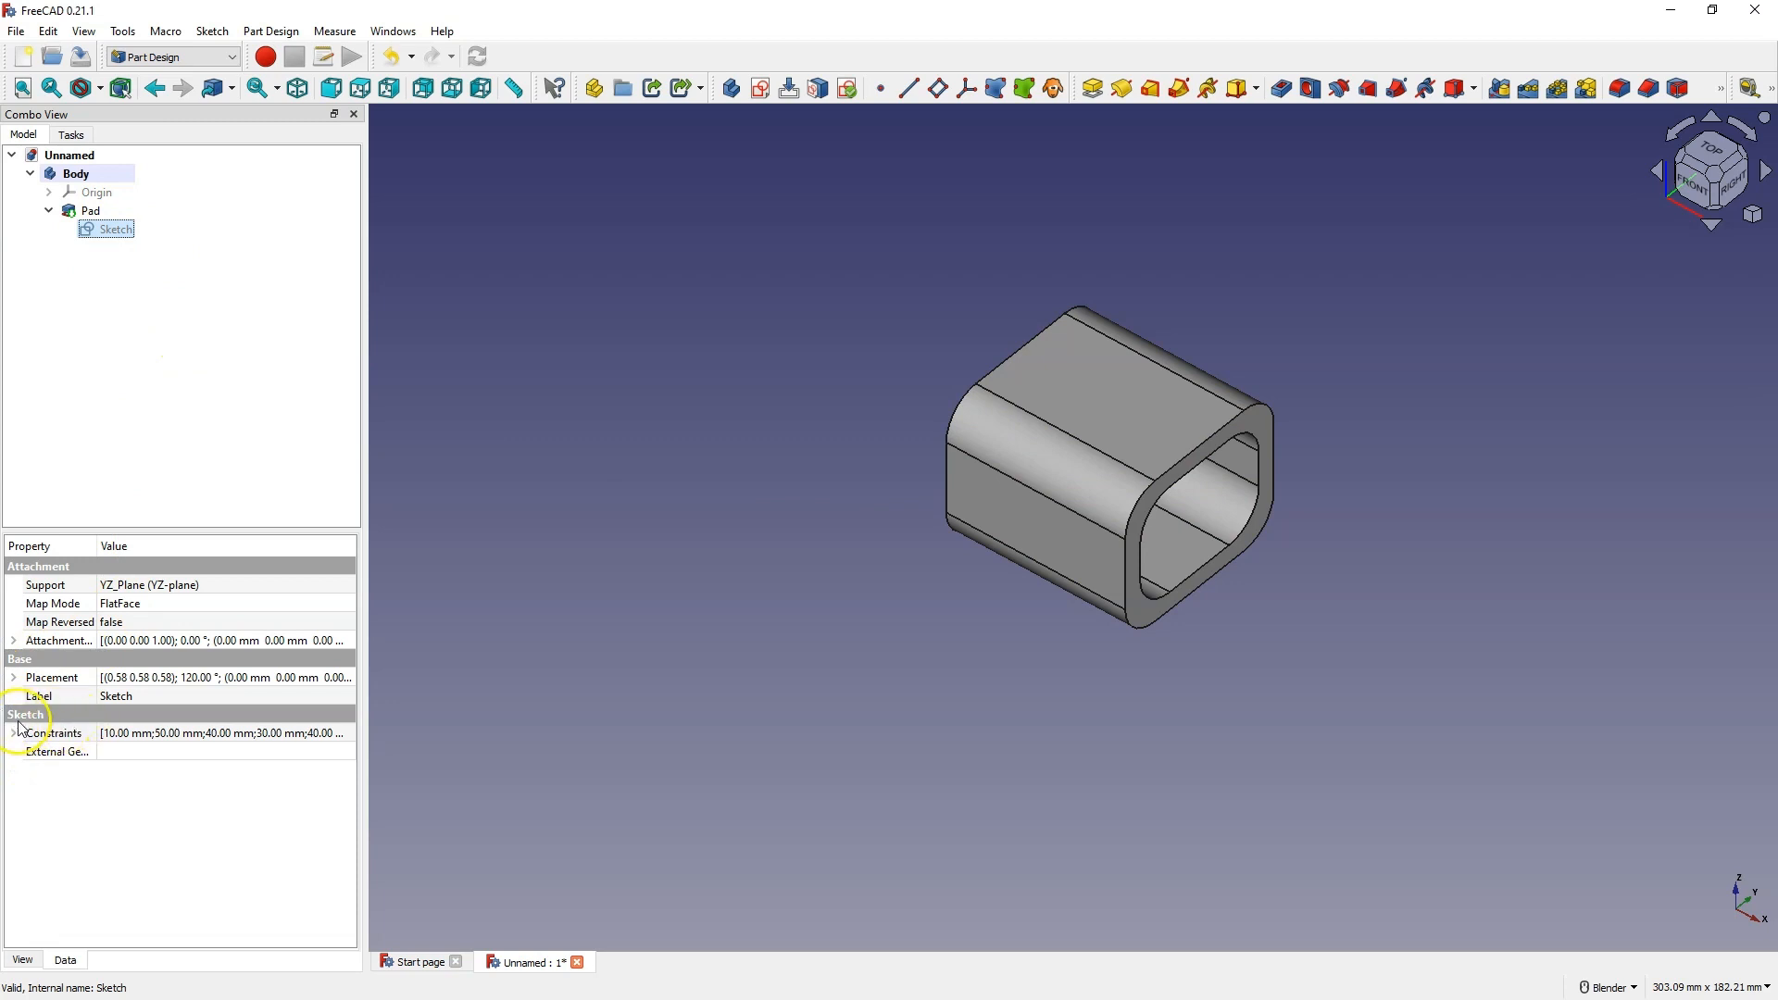
pyautogui.click(13, 732)
pyautogui.write('60')
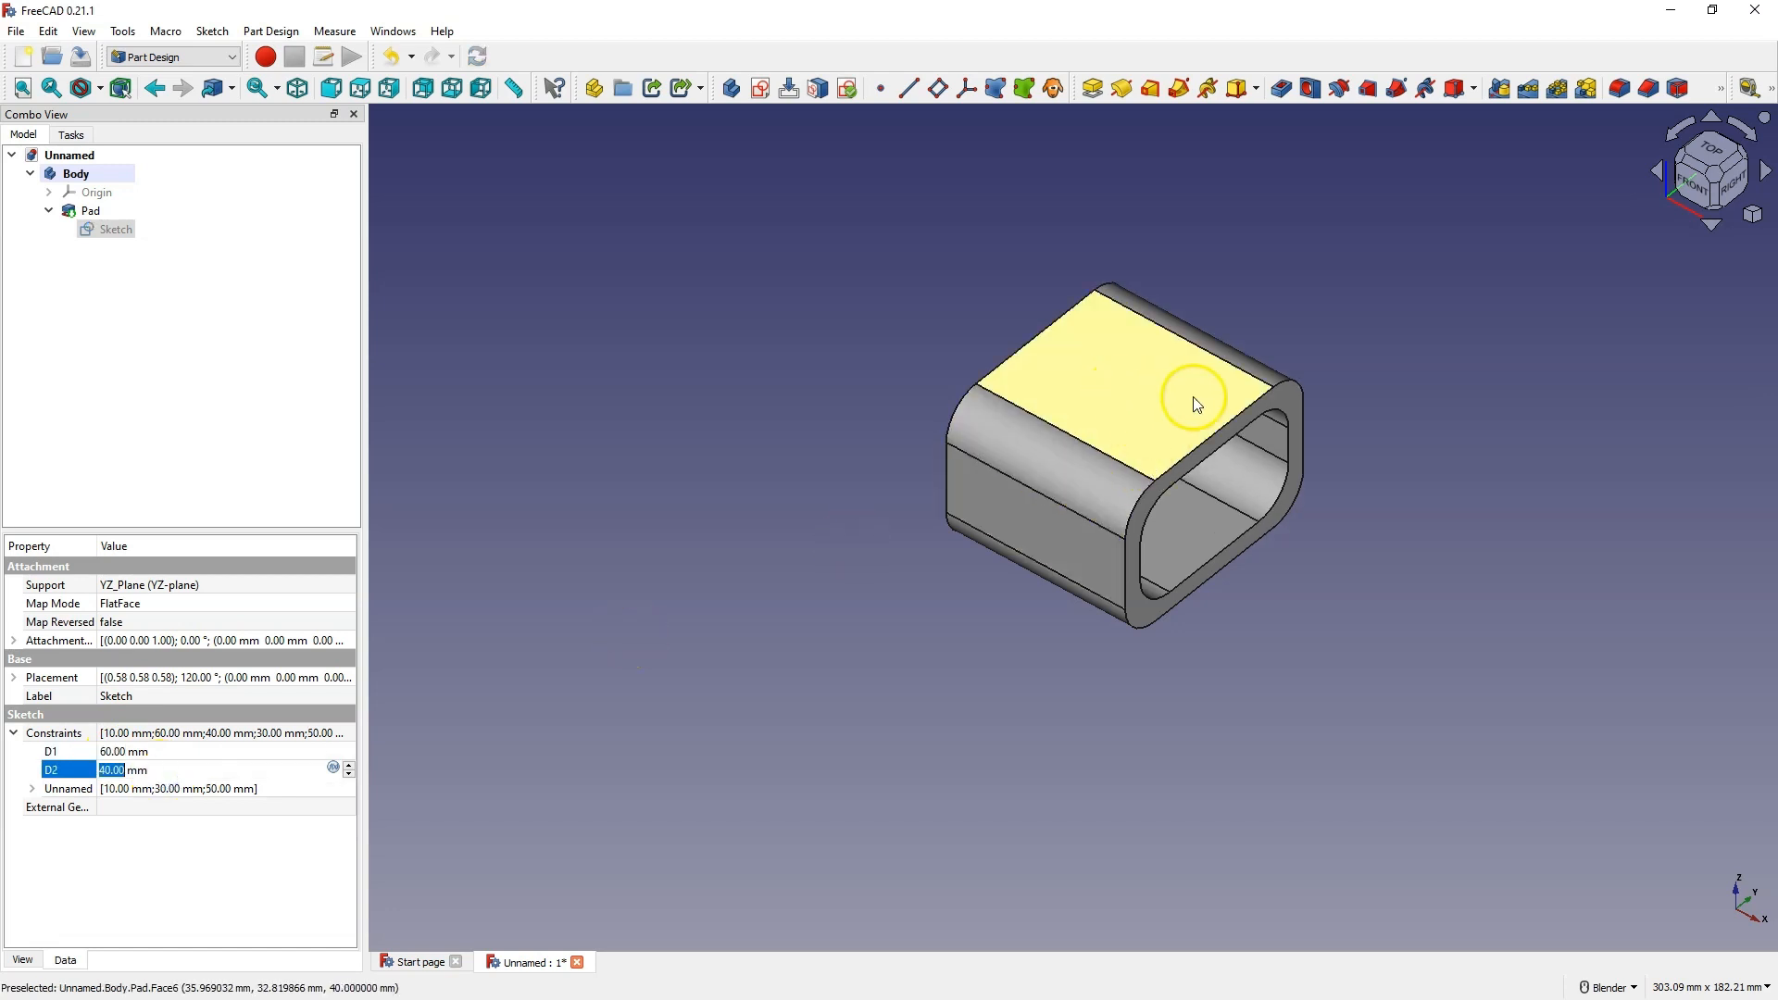
# Set the Pad's extrusion length to 70 mm
pyautogui.click(115, 228)
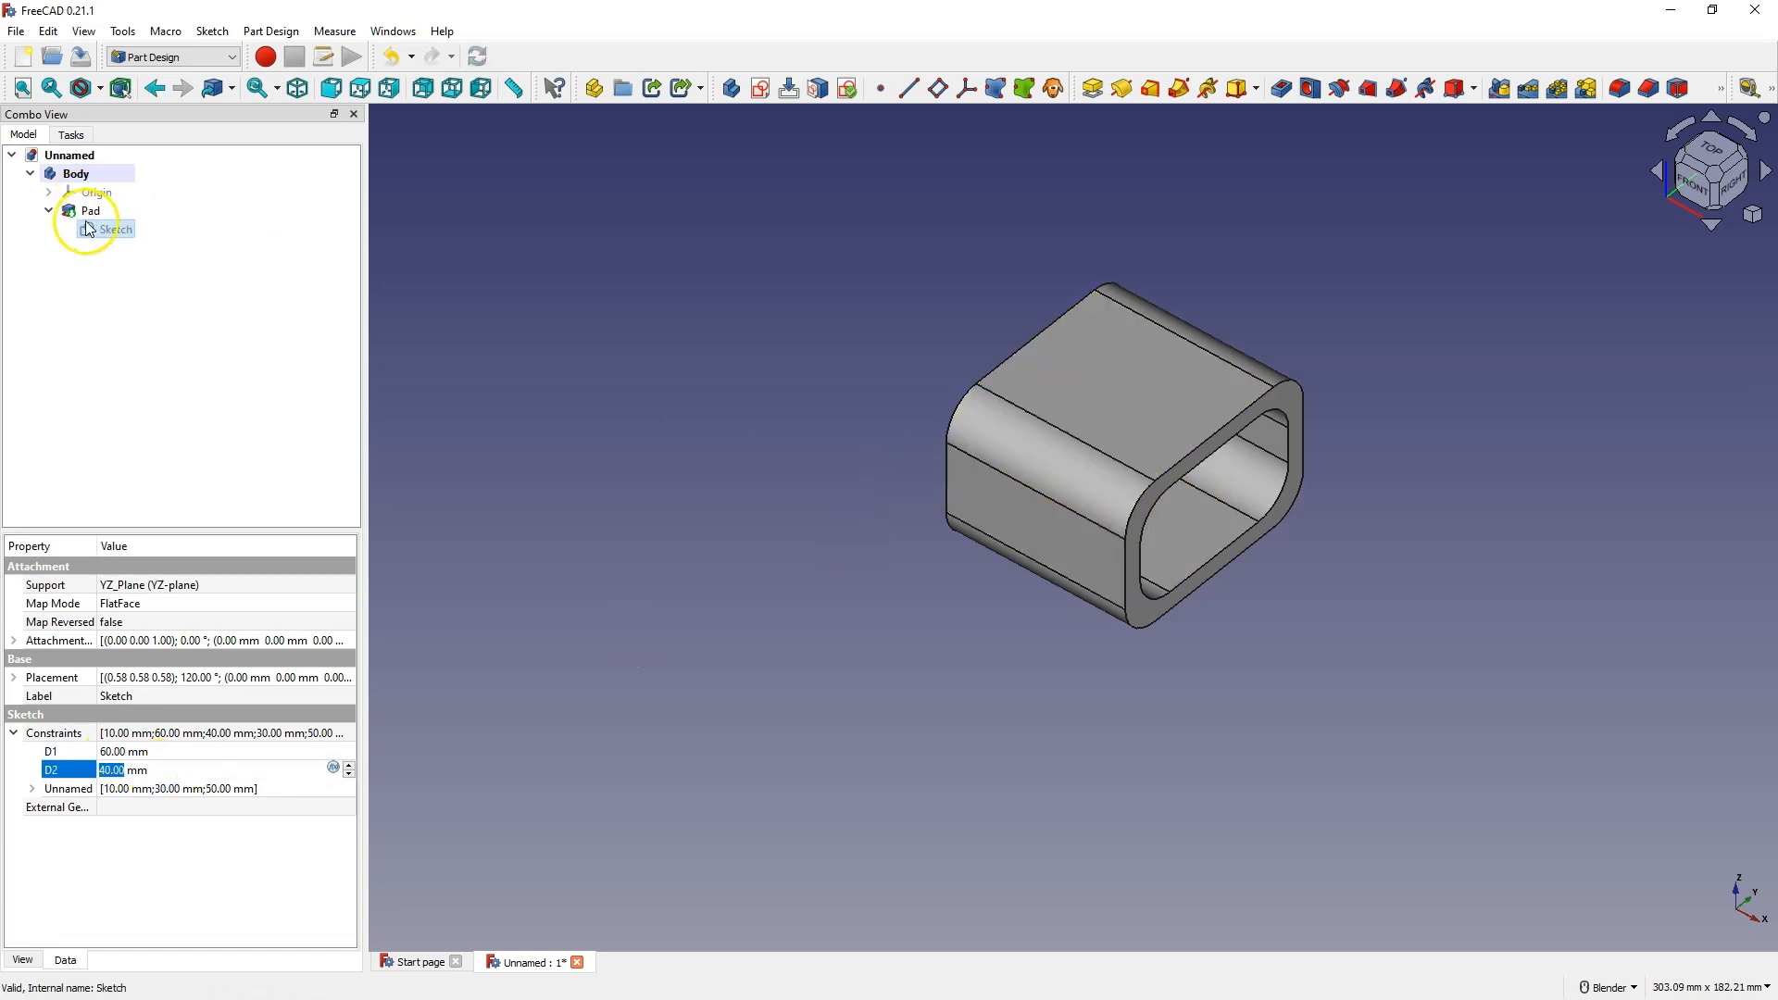
pyautogui.click(90, 210)
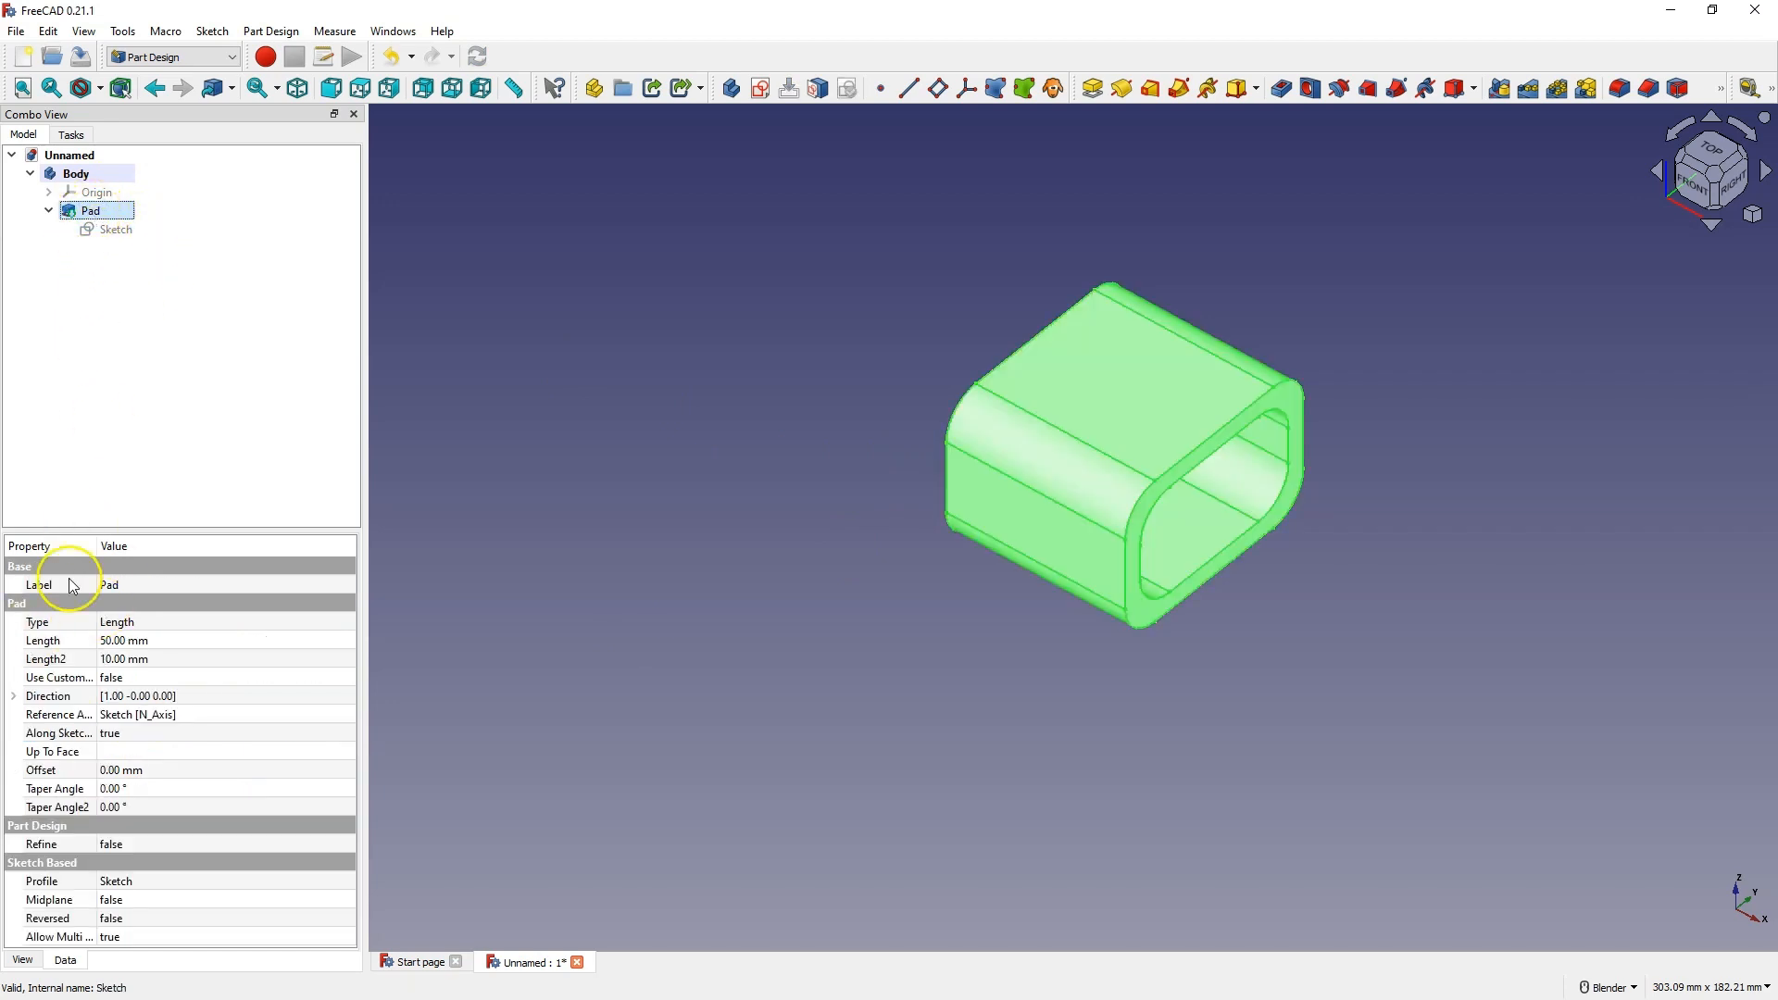
pyautogui.doubleClick(122, 639)
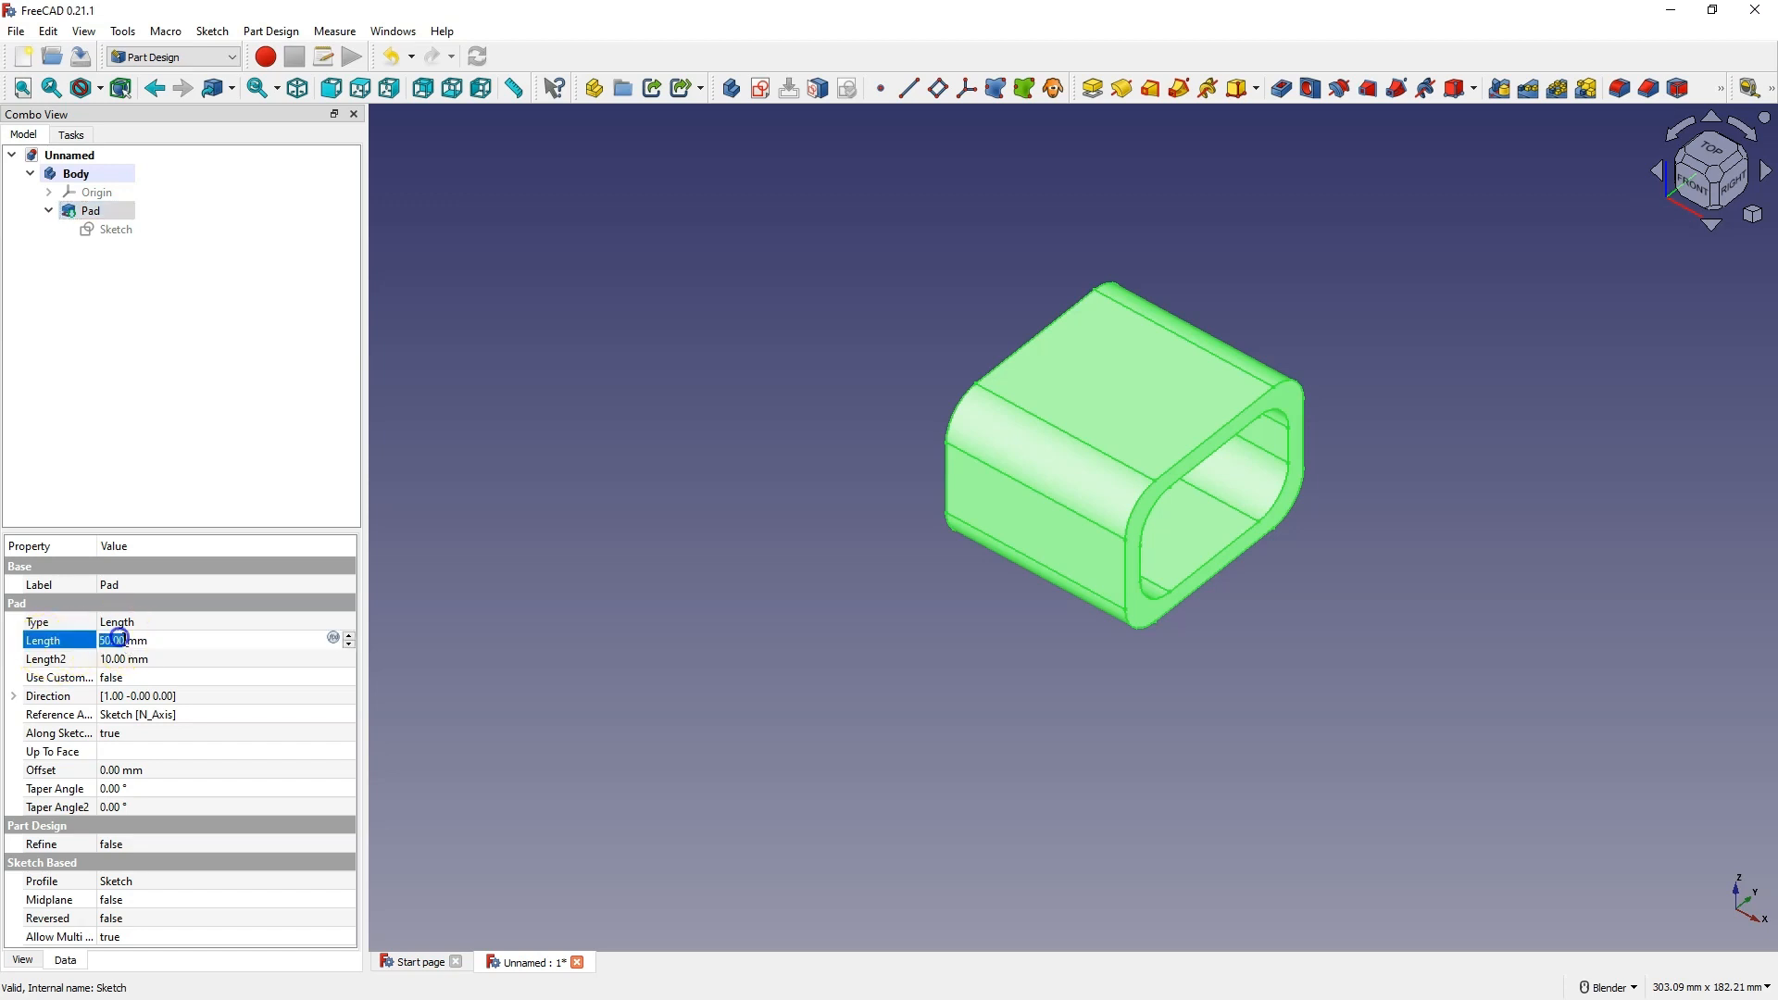
pyautogui.write('70')
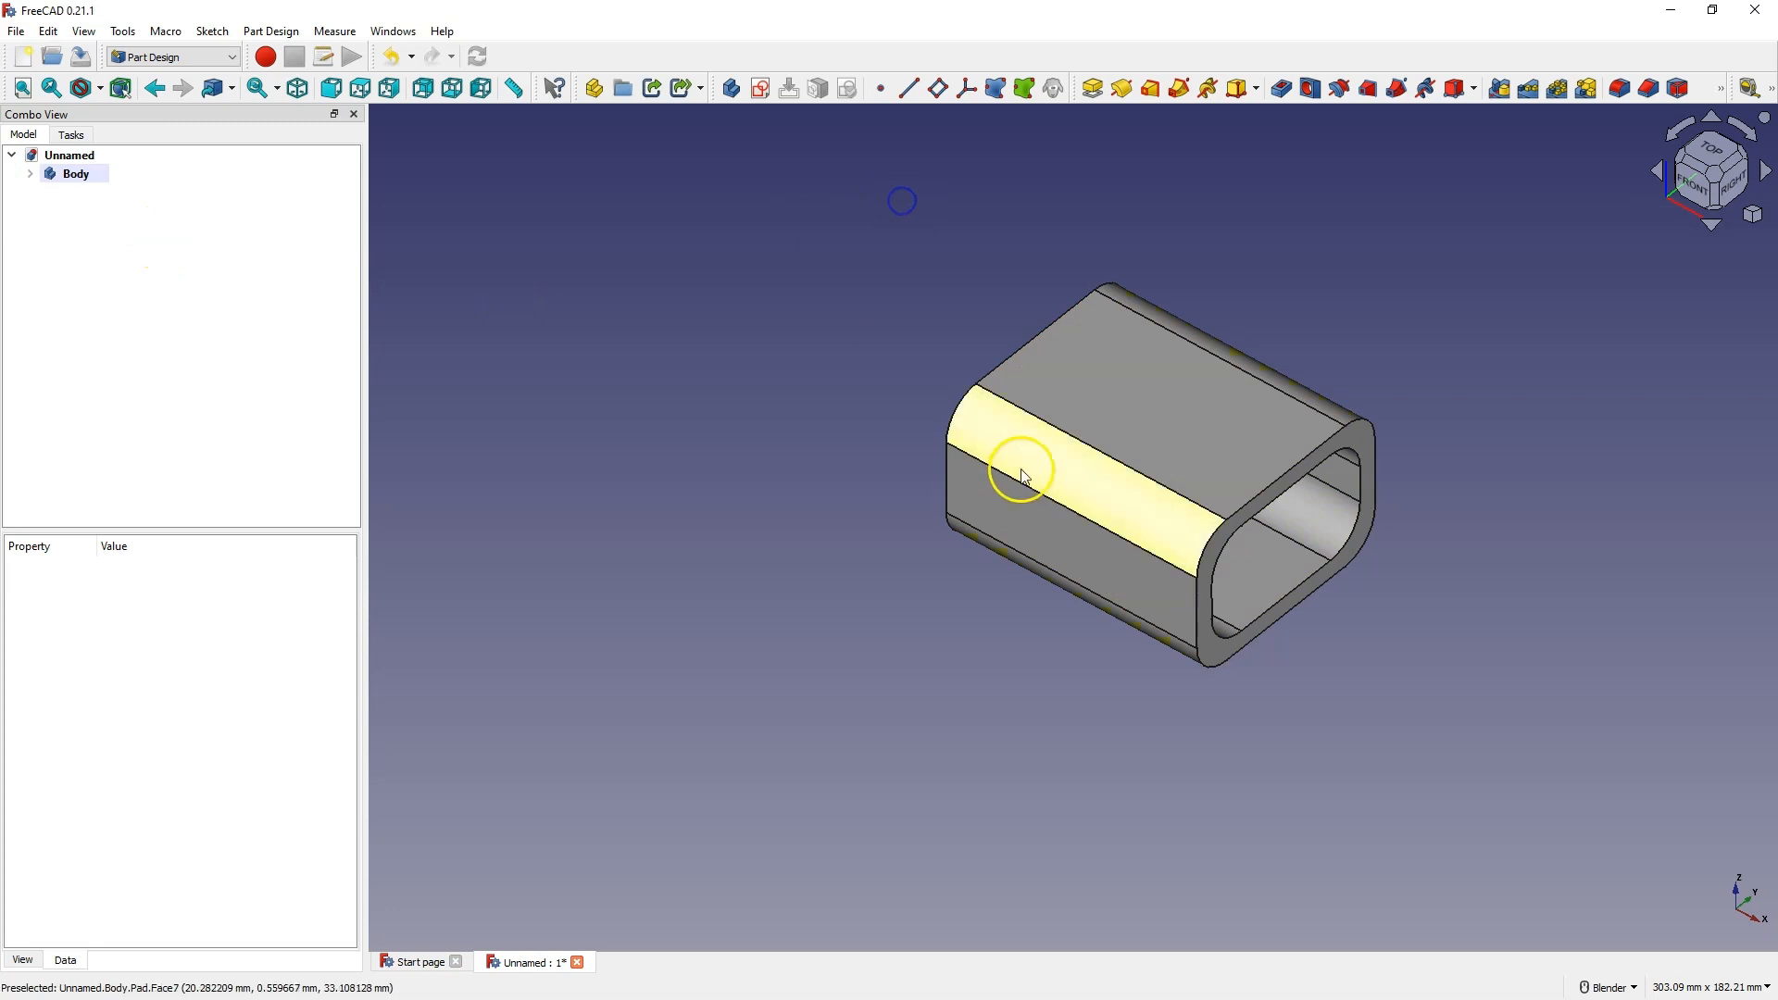
# Copy Body with its dependencies and paste it twice as Body001 and Body002
pyautogui.click(75, 173)
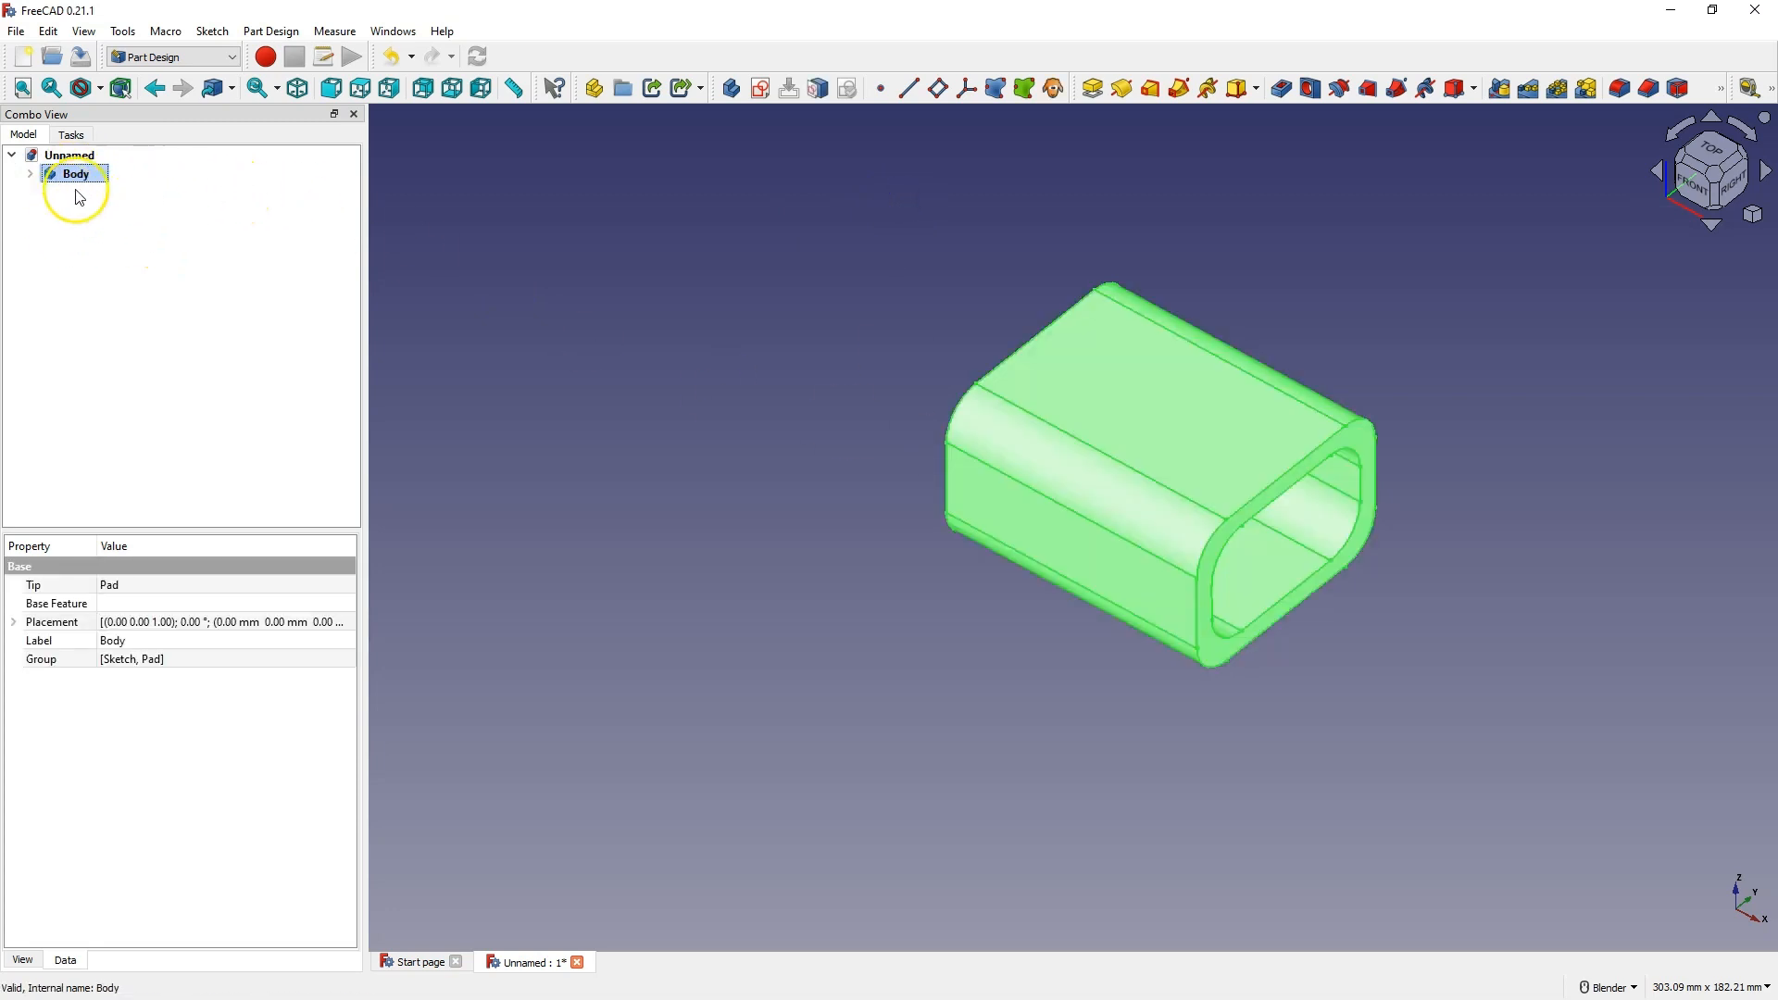
pyautogui.moveTo(107, 207)
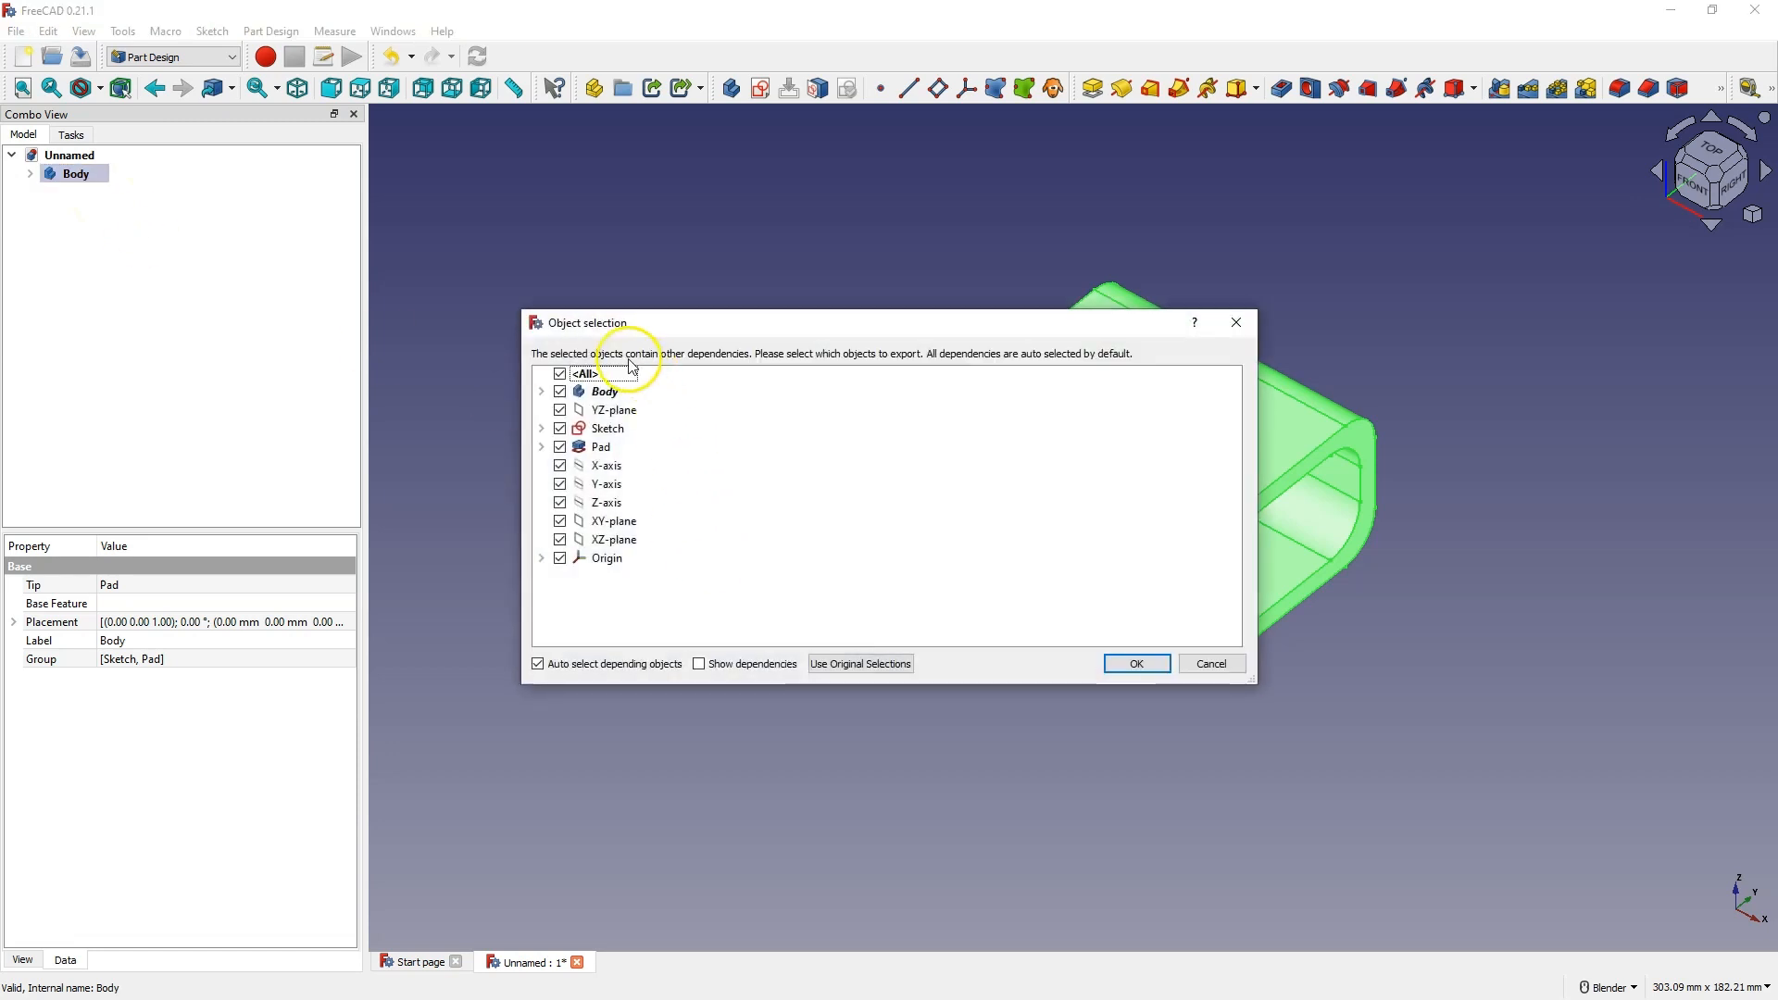
pyautogui.click(1133, 662)
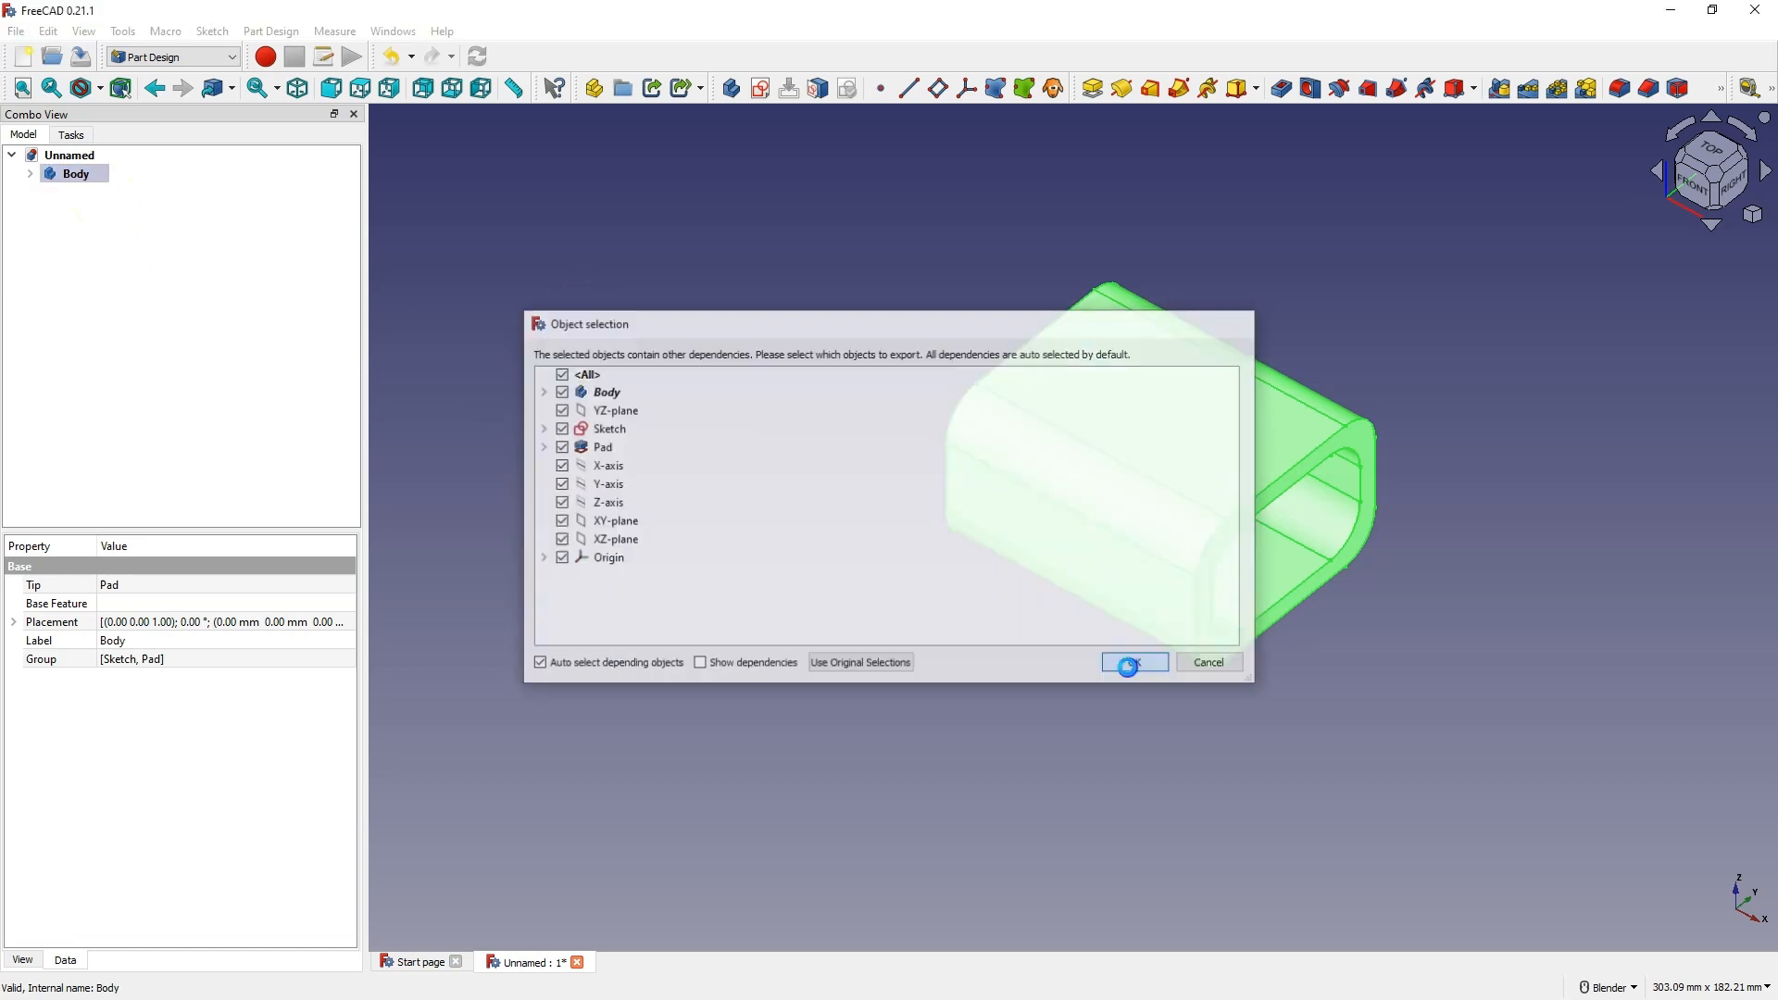
pyautogui.click(1130, 662)
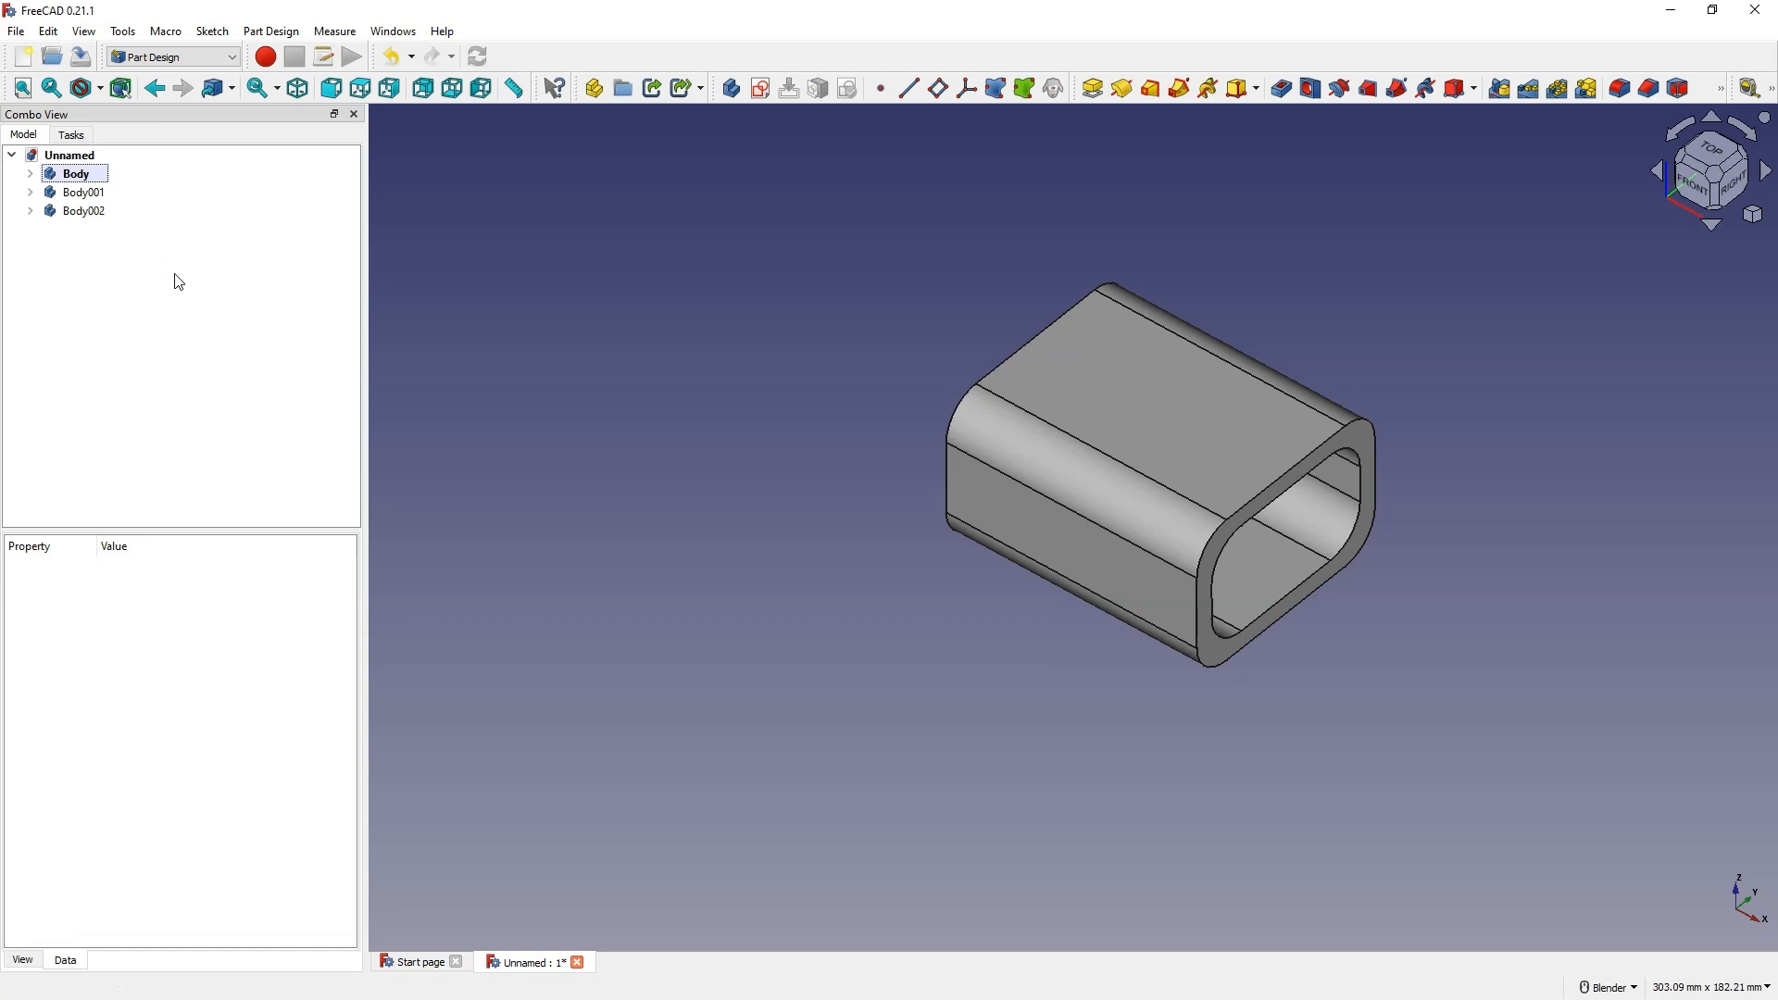
pyautogui.click(85, 191)
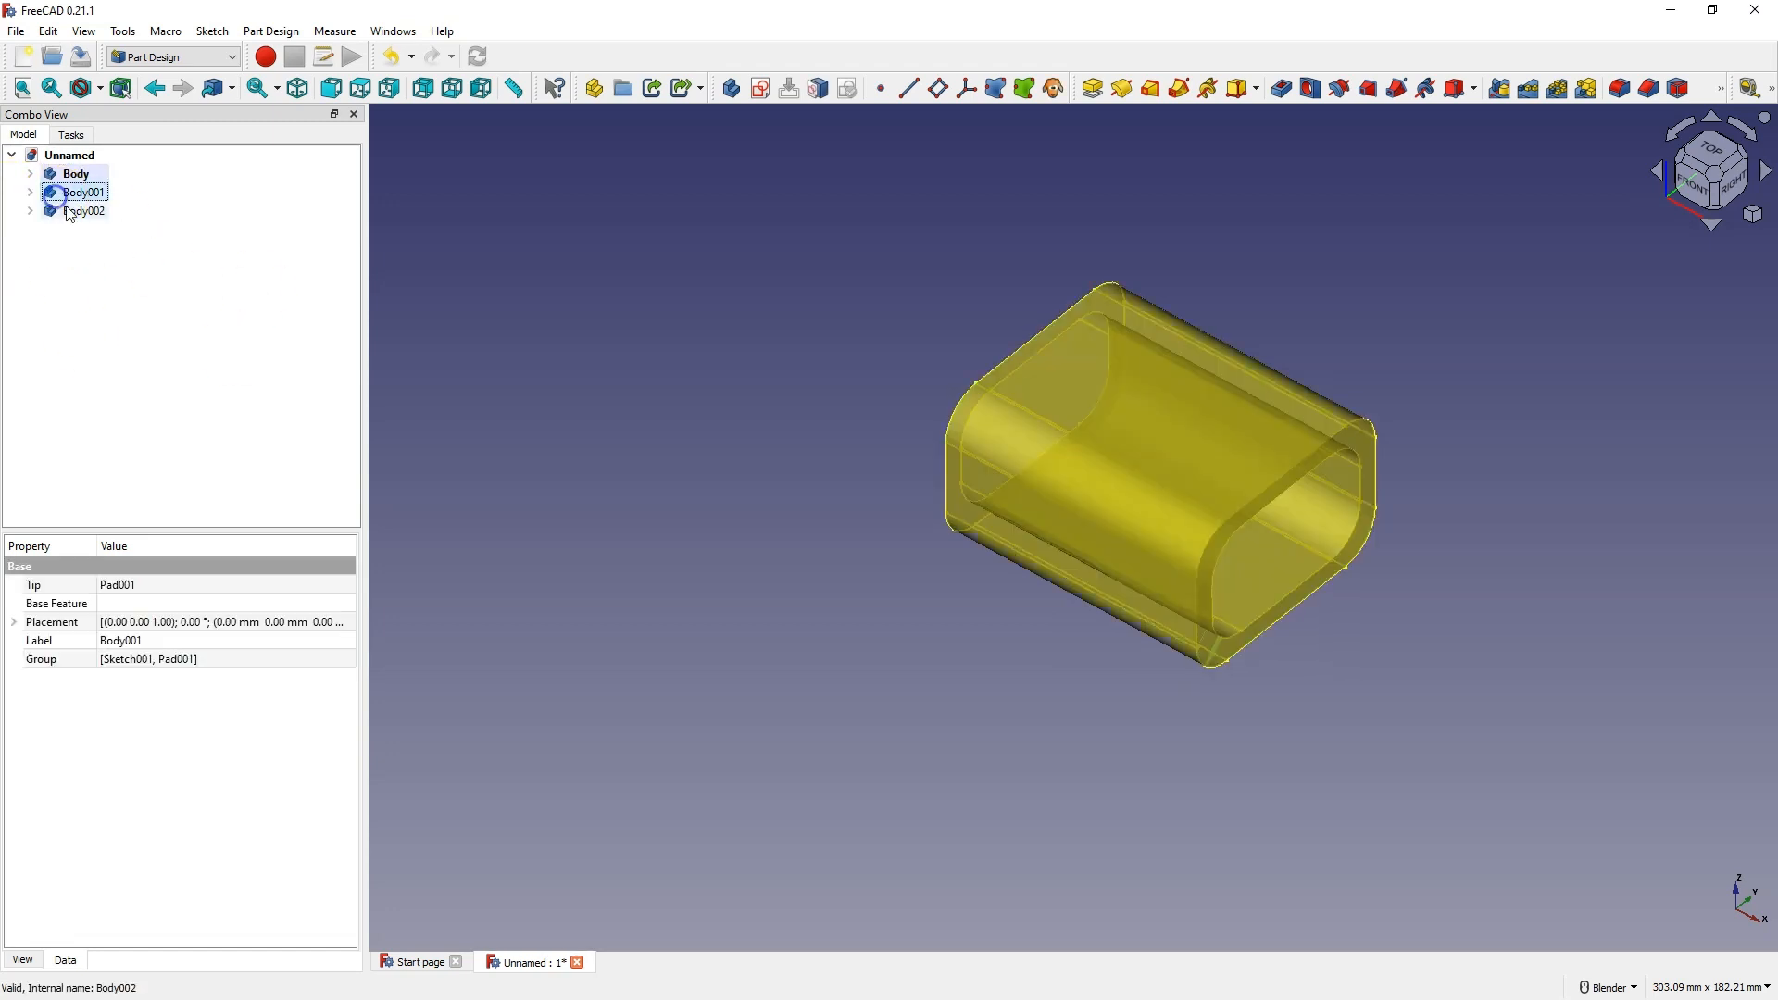
pyautogui.click(85, 211)
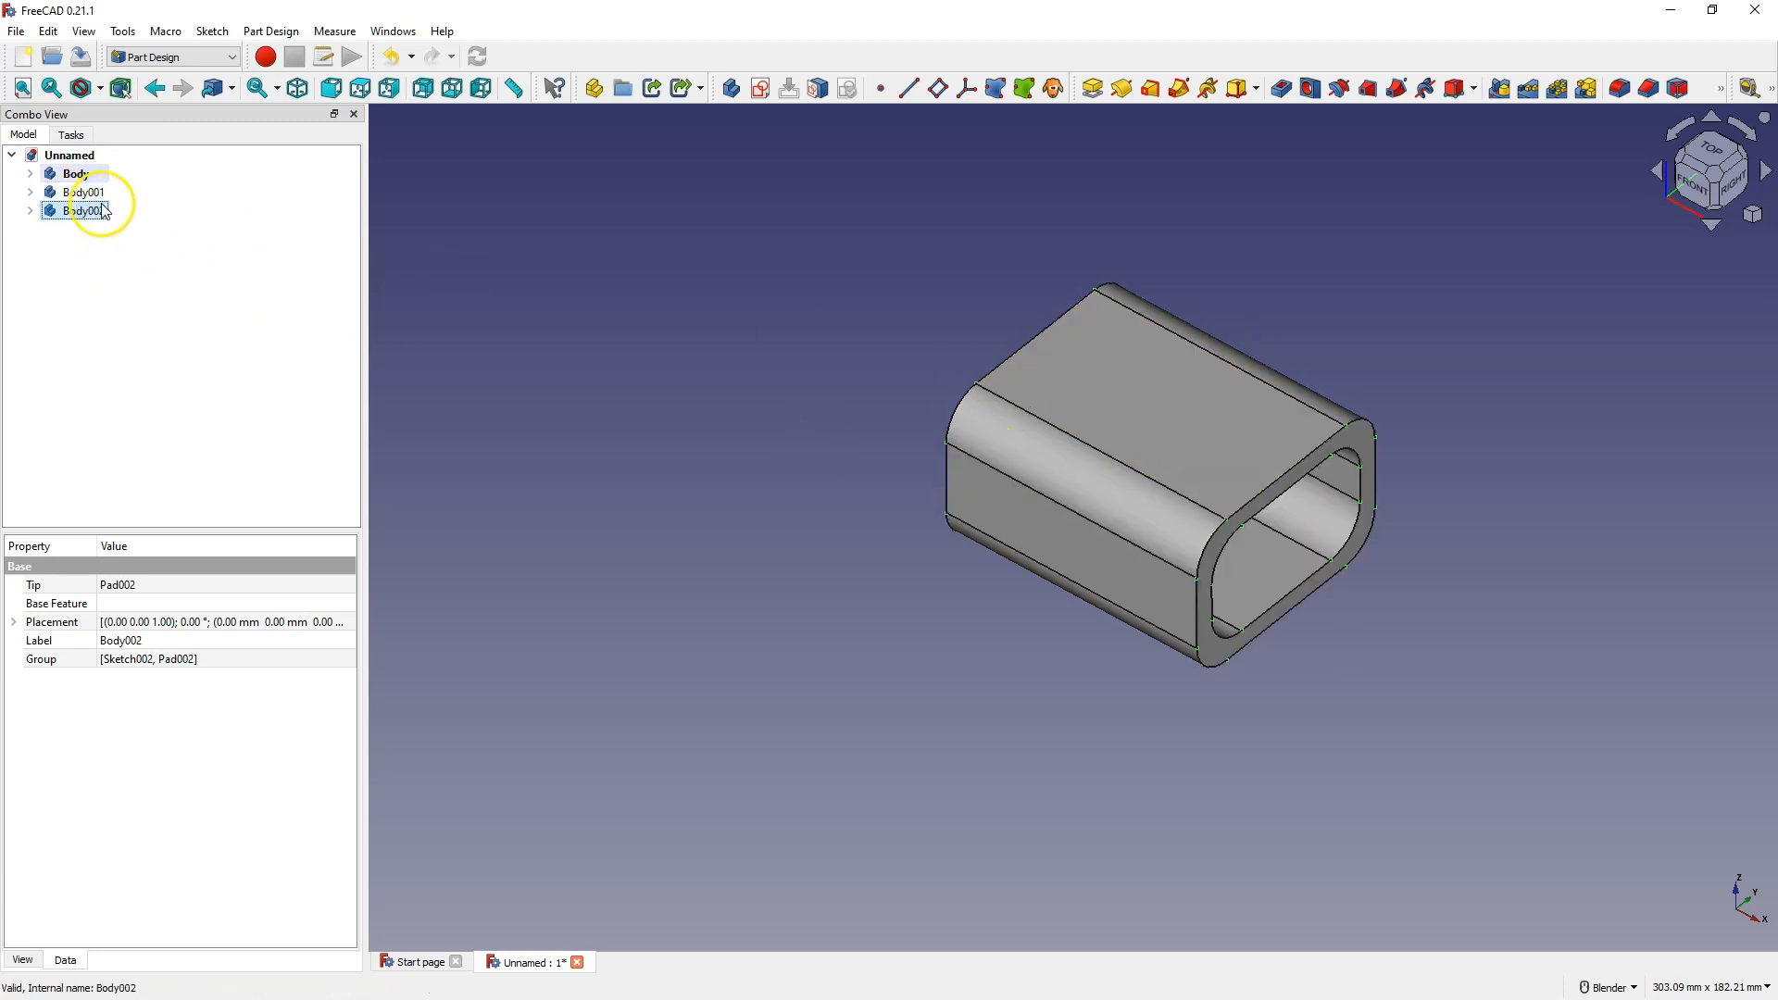
# Move Body001 to y = 57 mm and Body002 to y = -25 mm
pyautogui.click(86, 192)
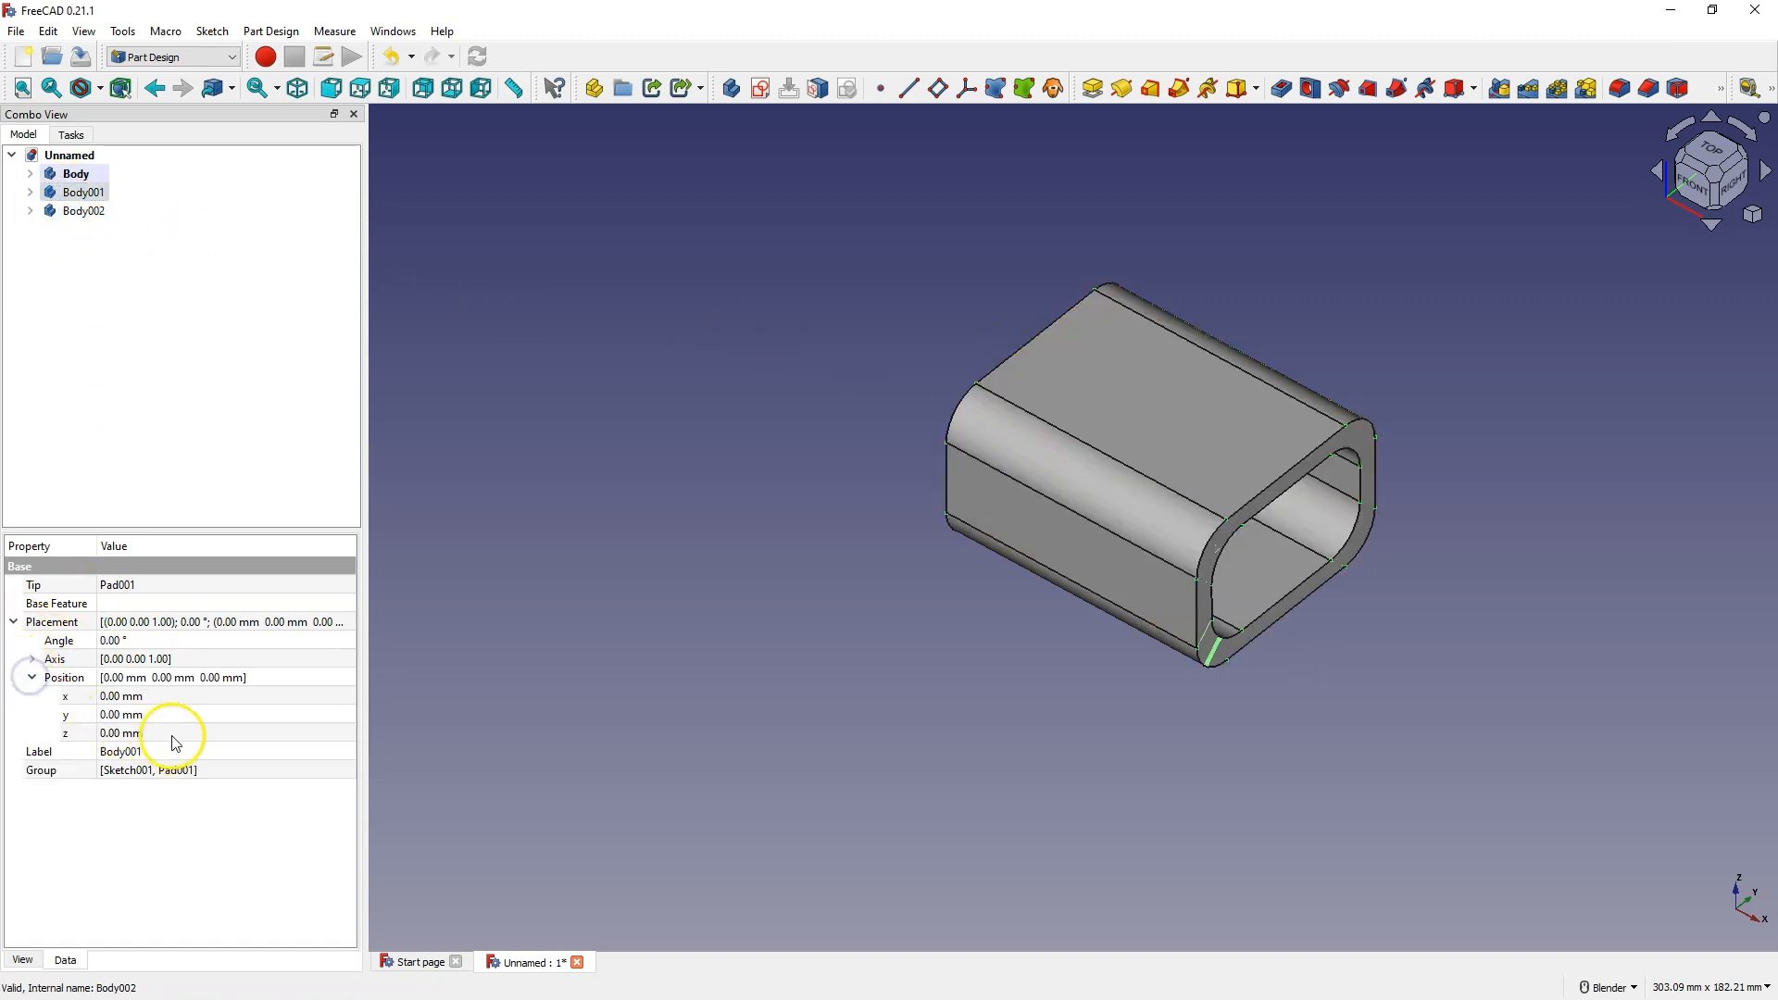
pyautogui.click(170, 714)
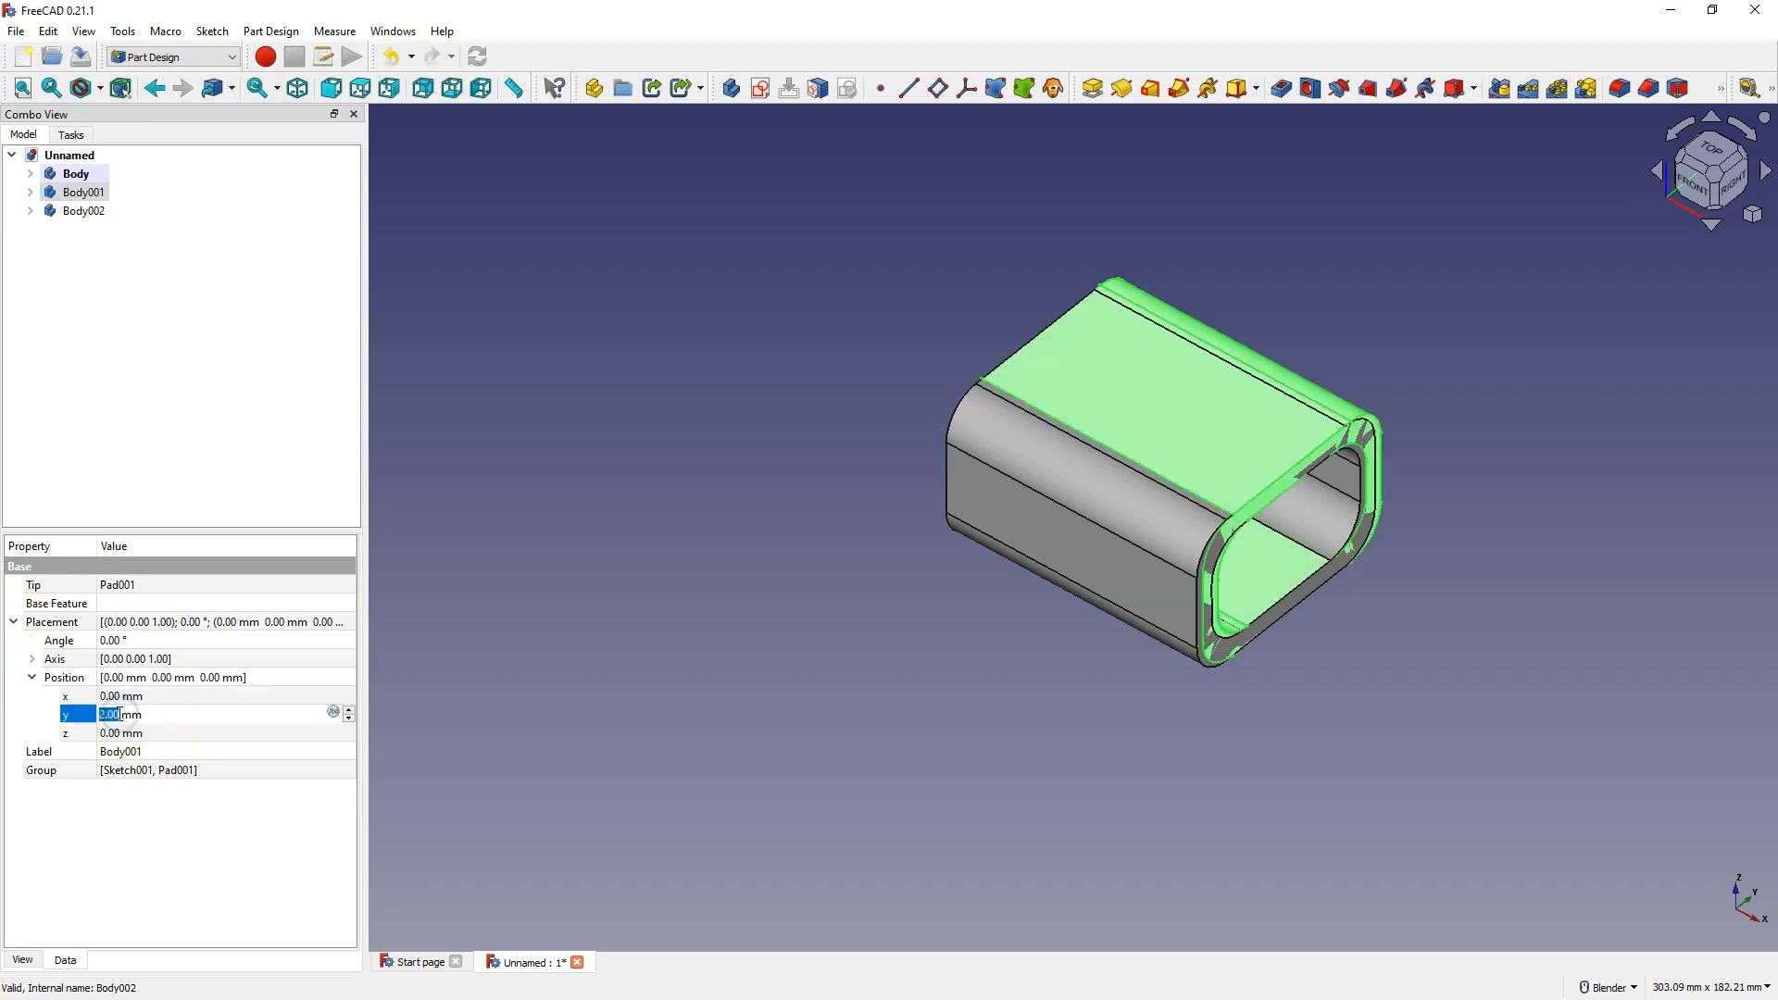
pyautogui.write('57.00')
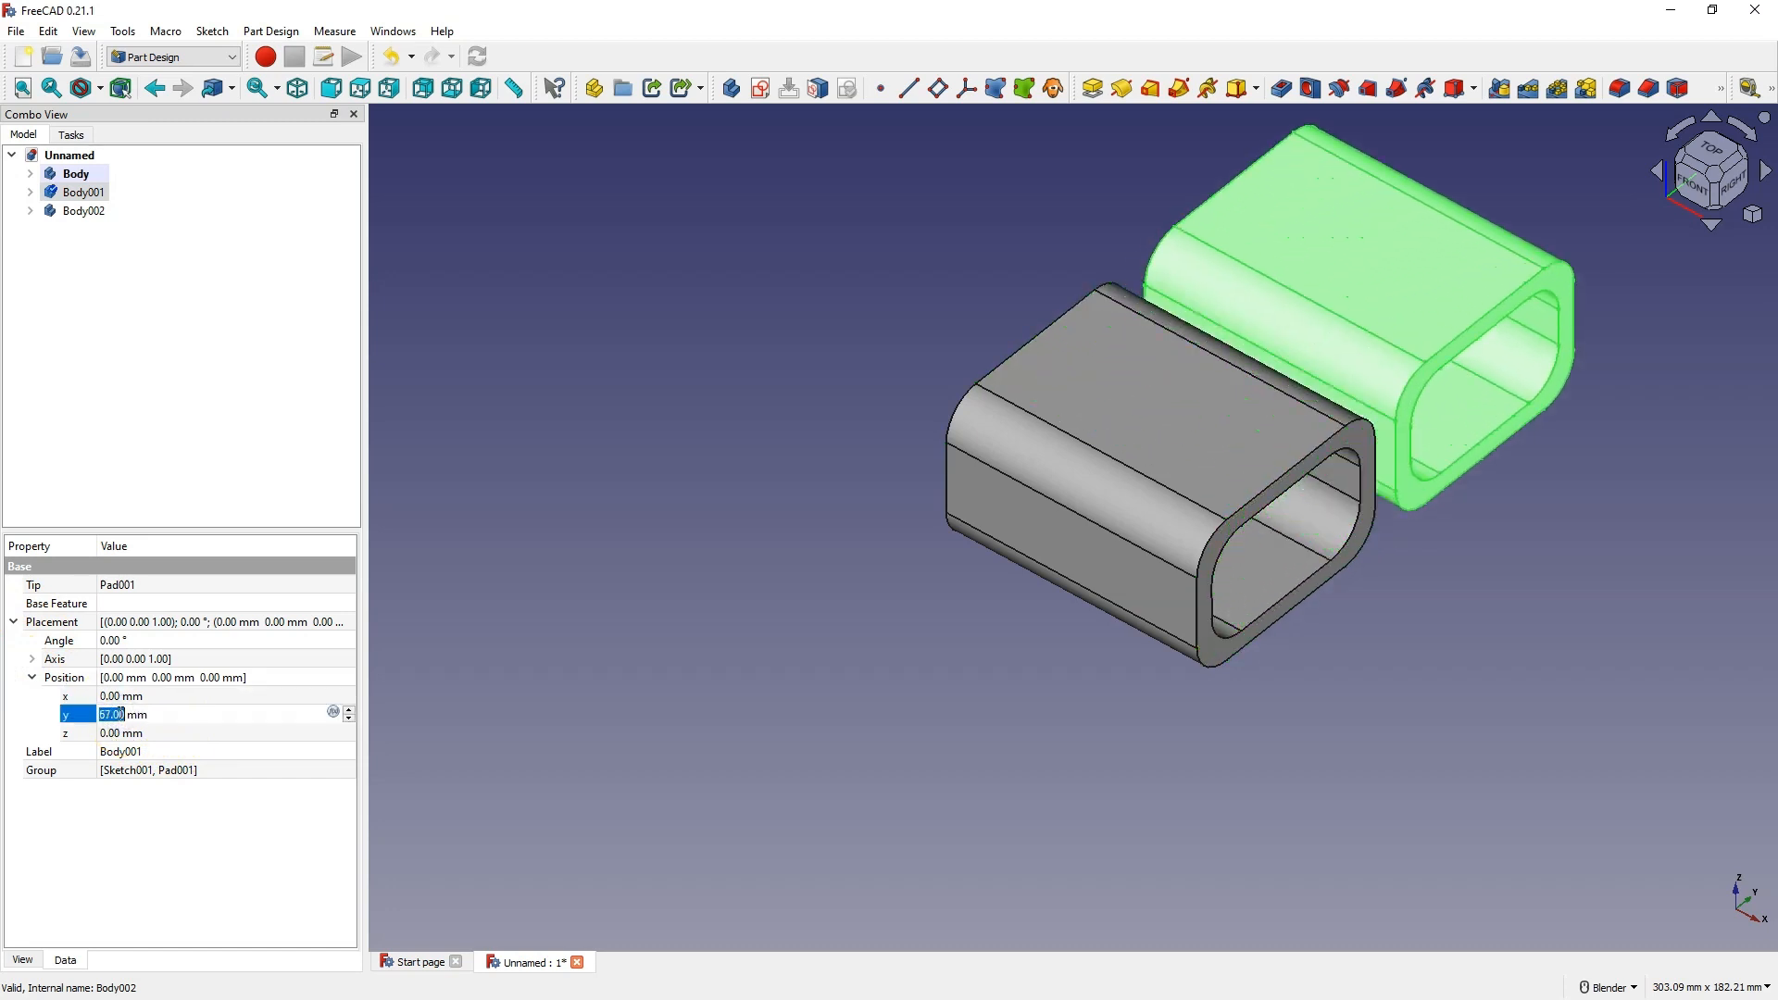
pyautogui.click(85, 211)
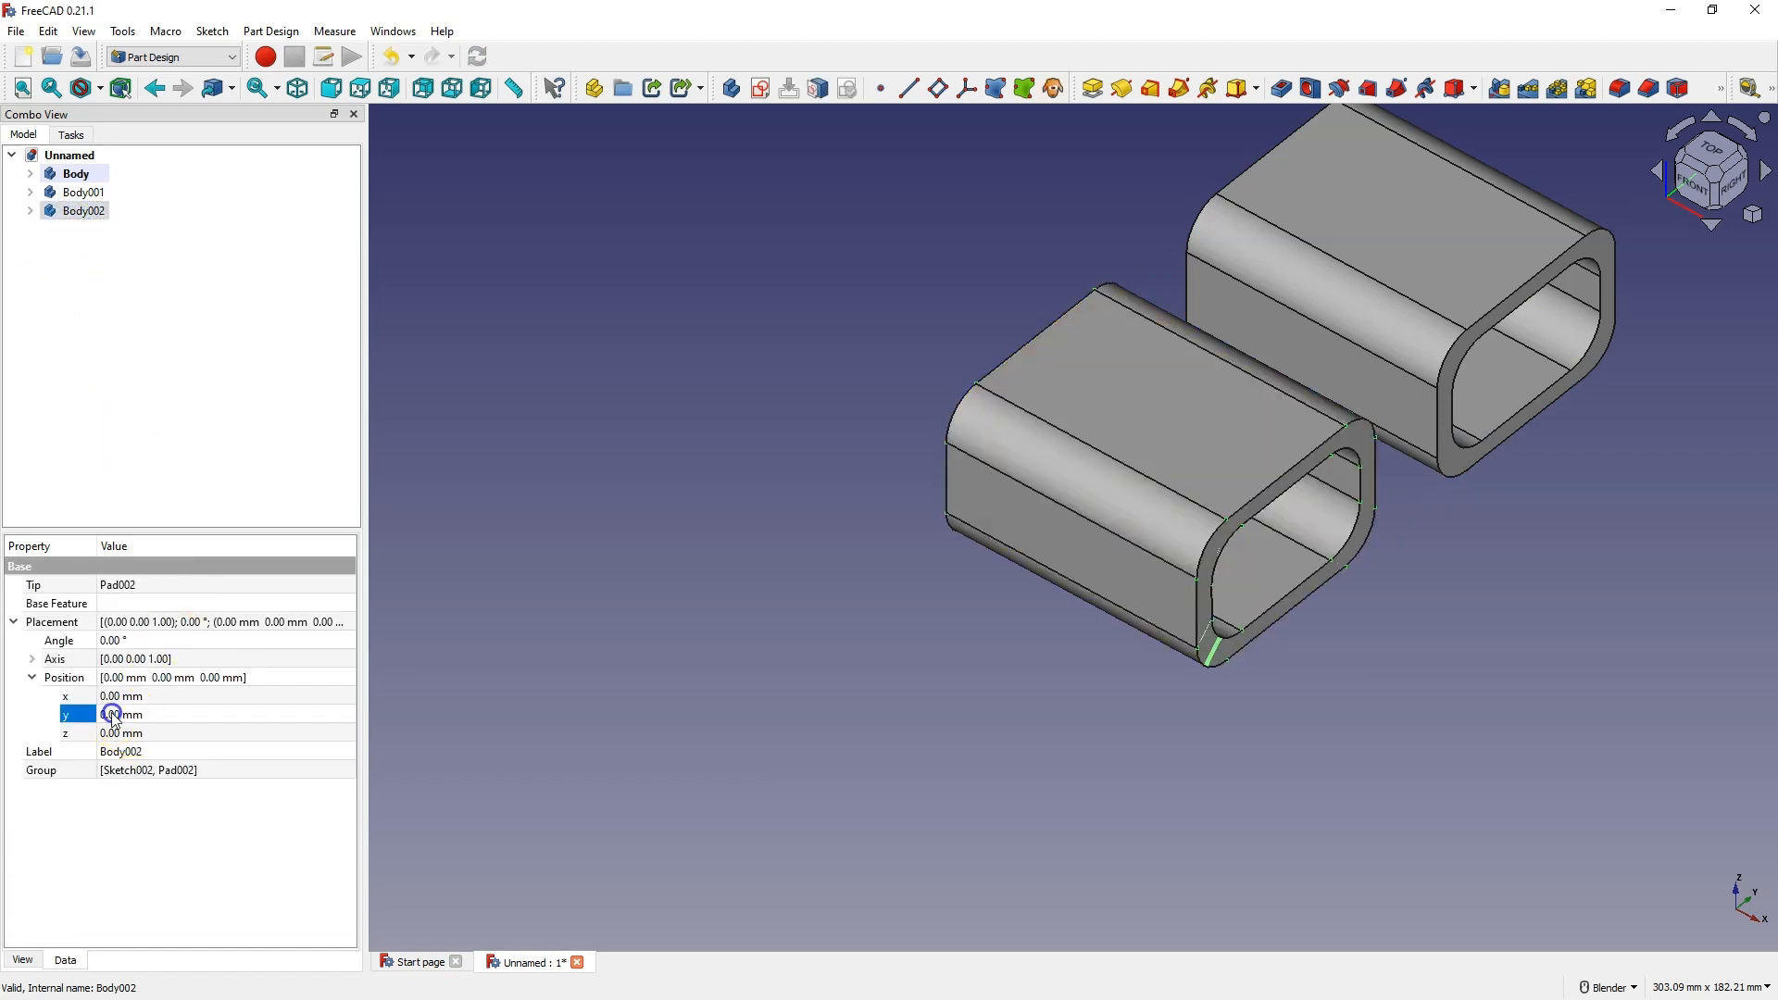
pyautogui.write('-25.00')
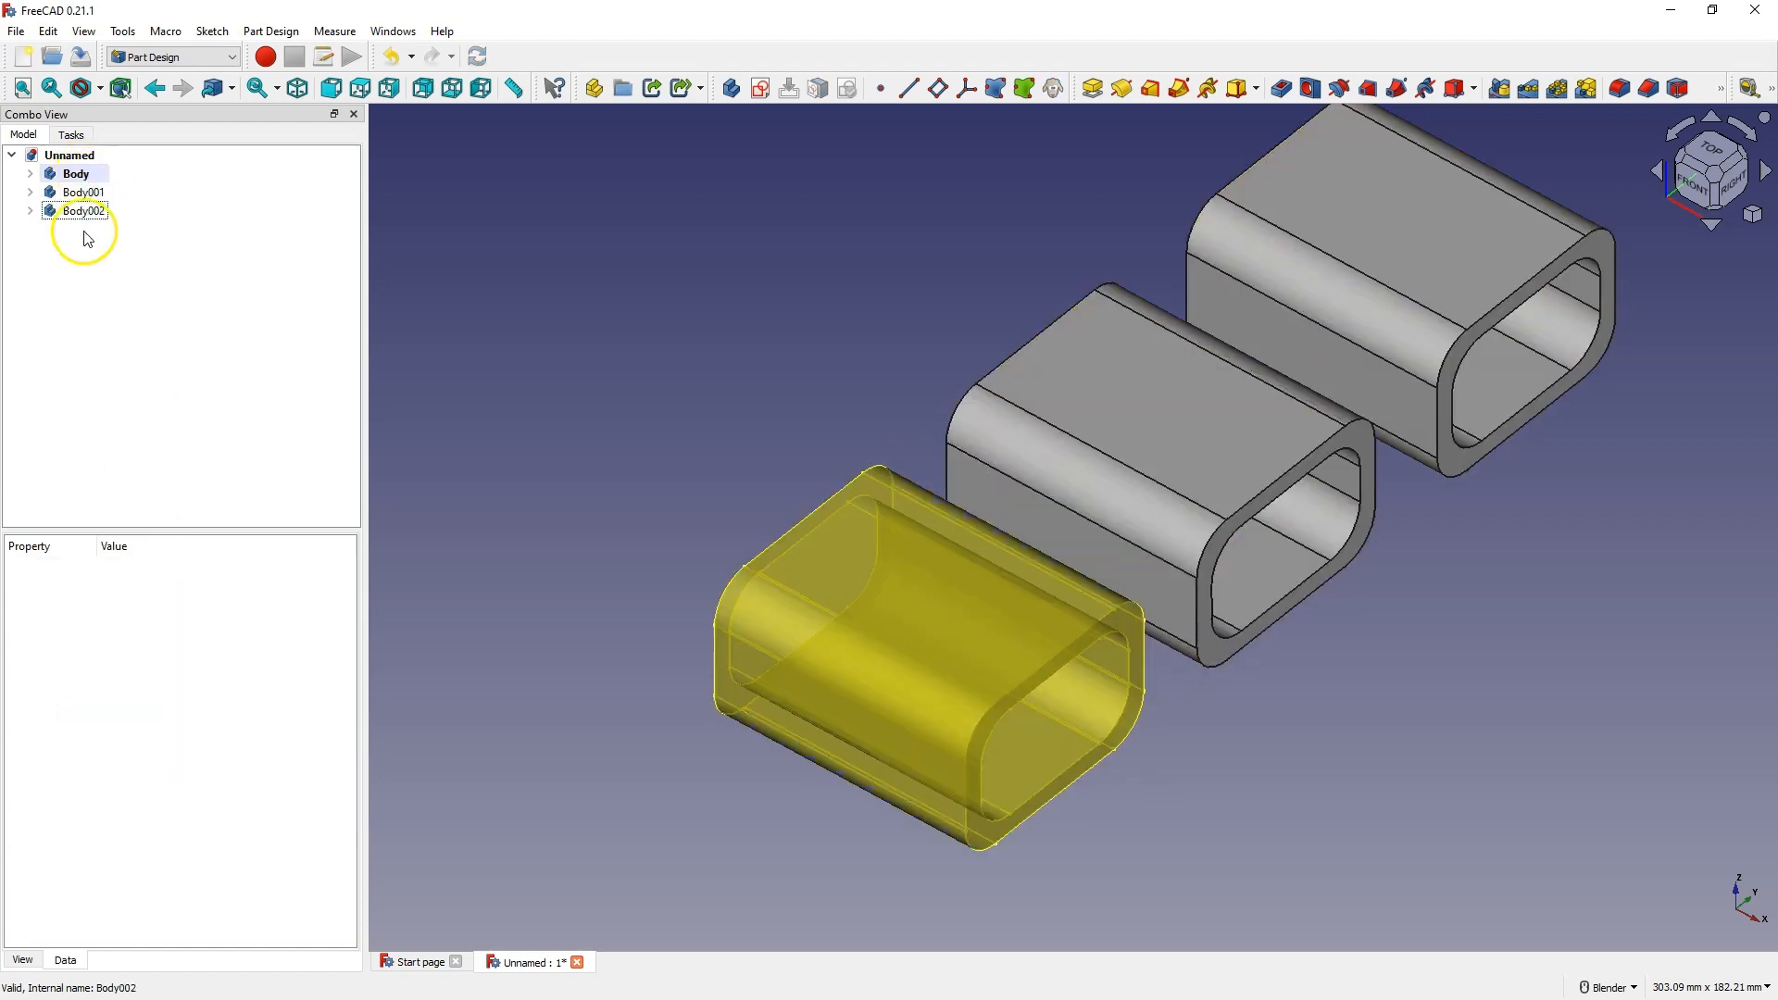
# Set Body001's Sketch001 D1 to 80 mm and Pad001 length to 100 mm
pyautogui.click(76, 174)
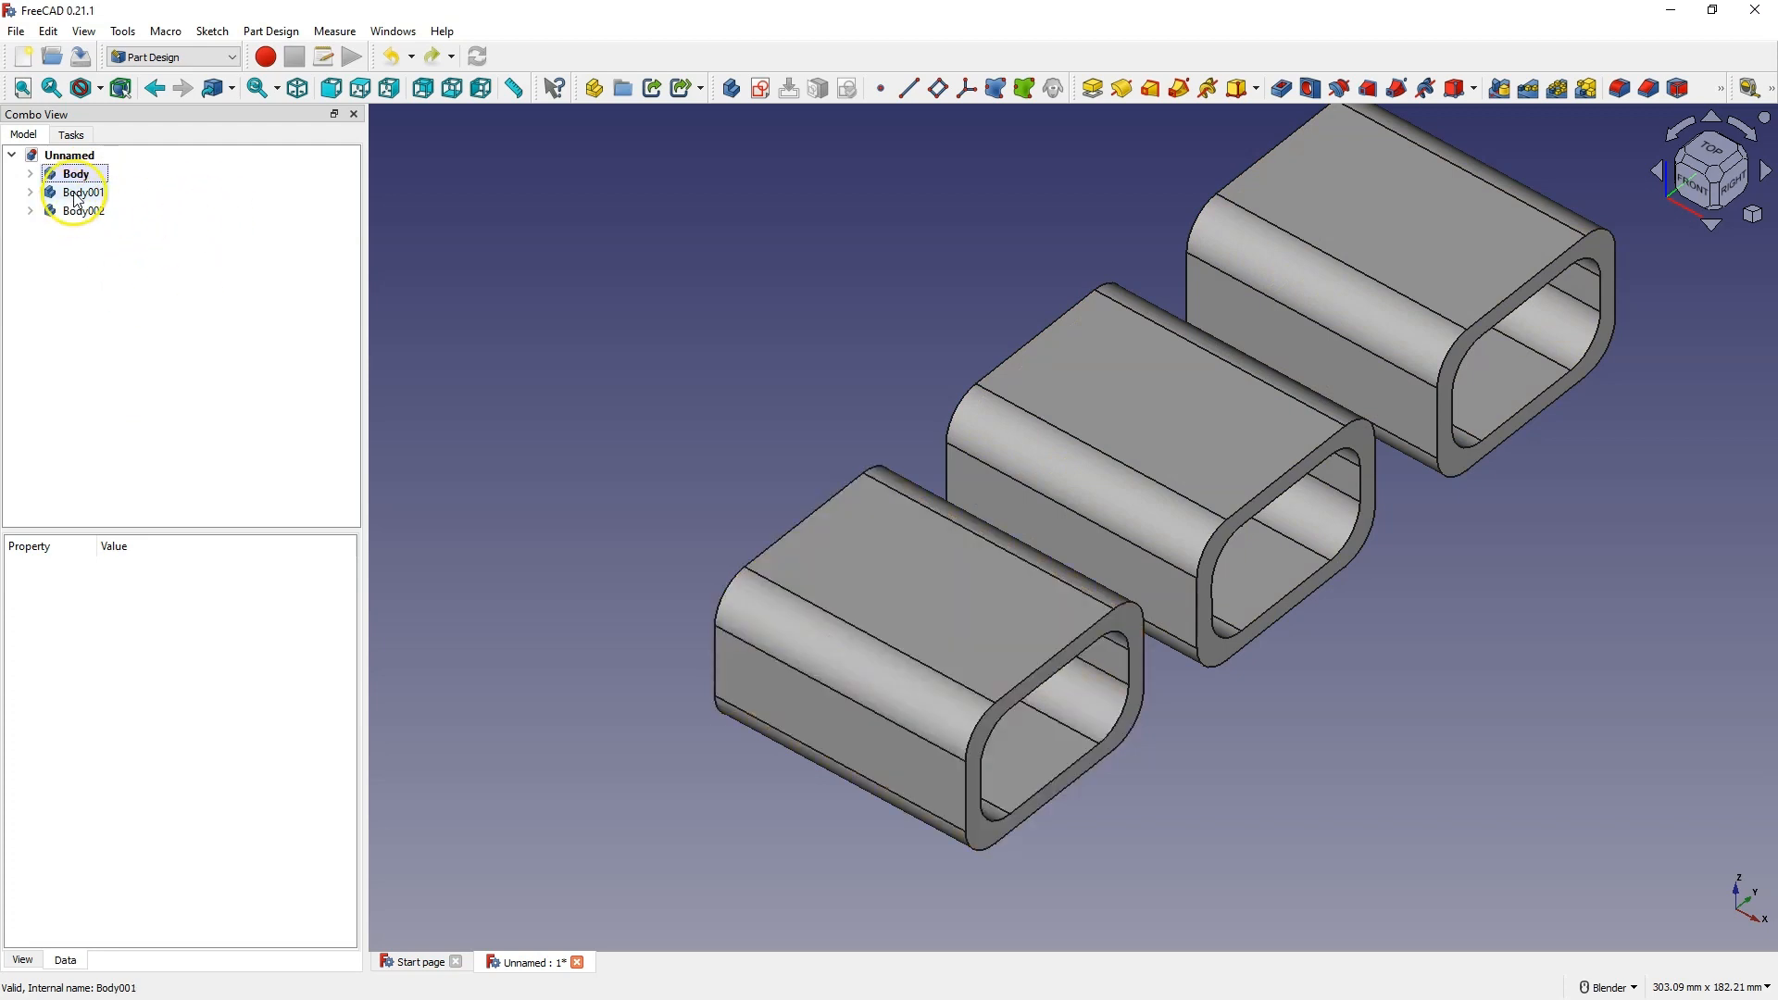
pyautogui.click(82, 192)
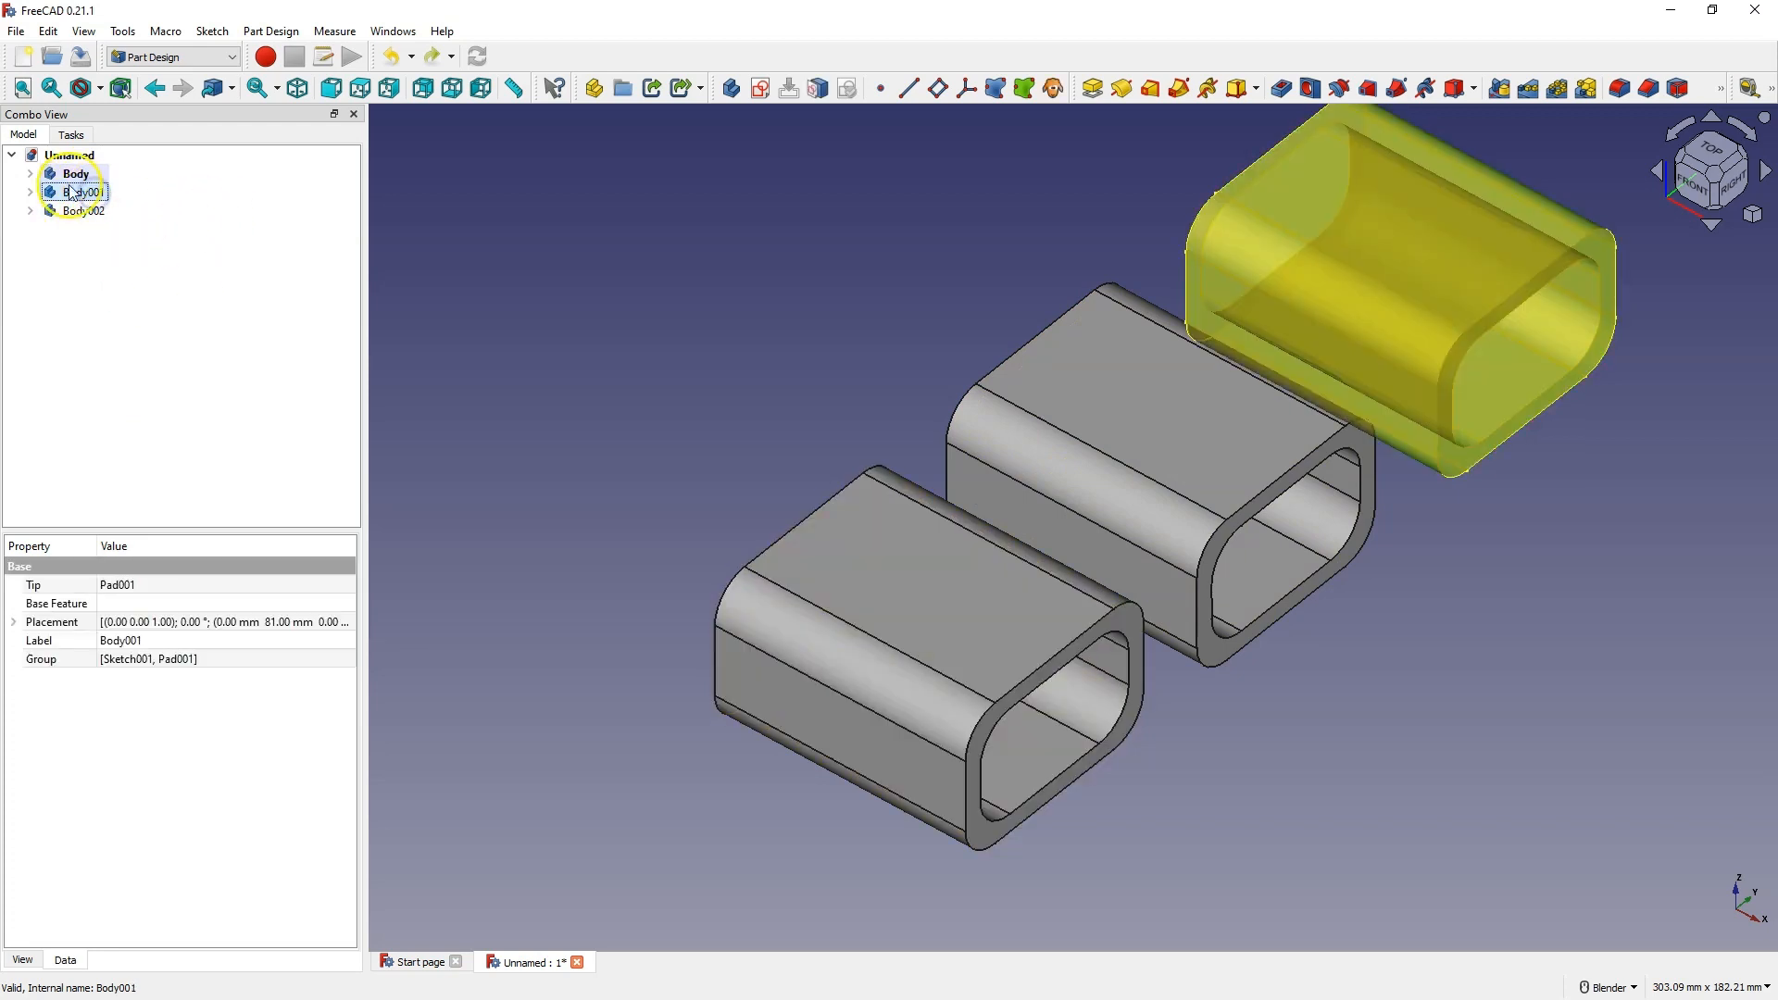
pyautogui.click(30, 191)
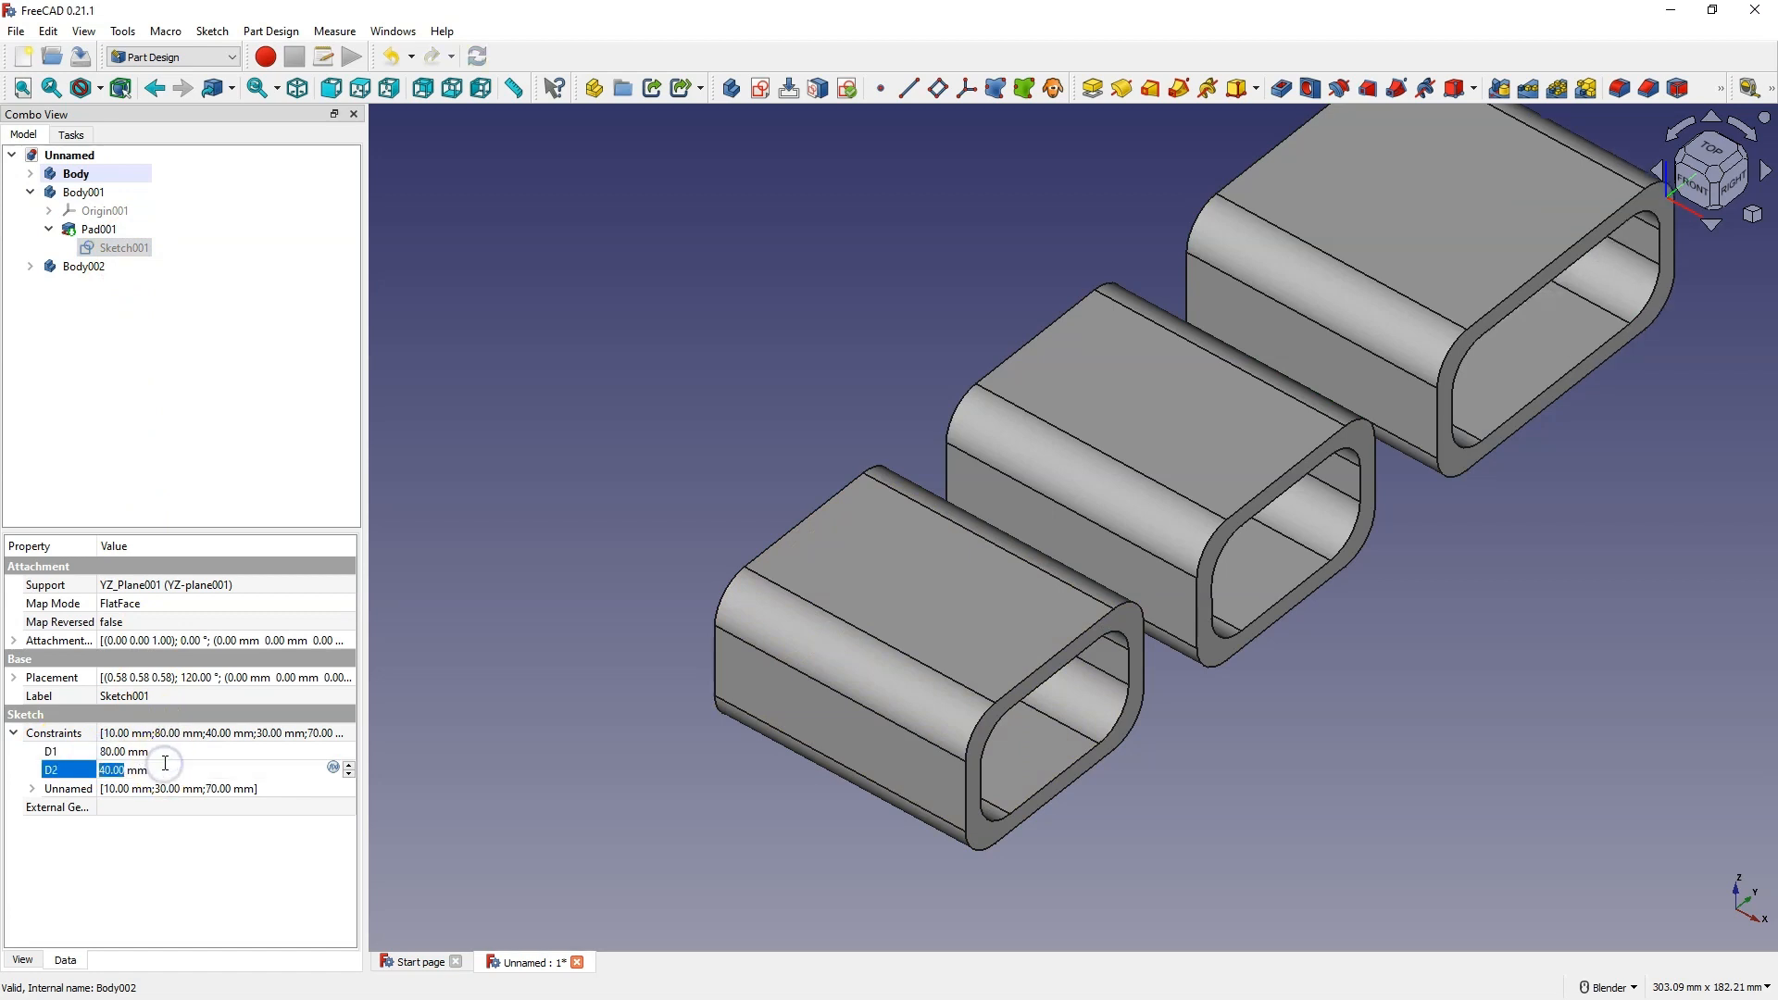
pyautogui.click(97, 228)
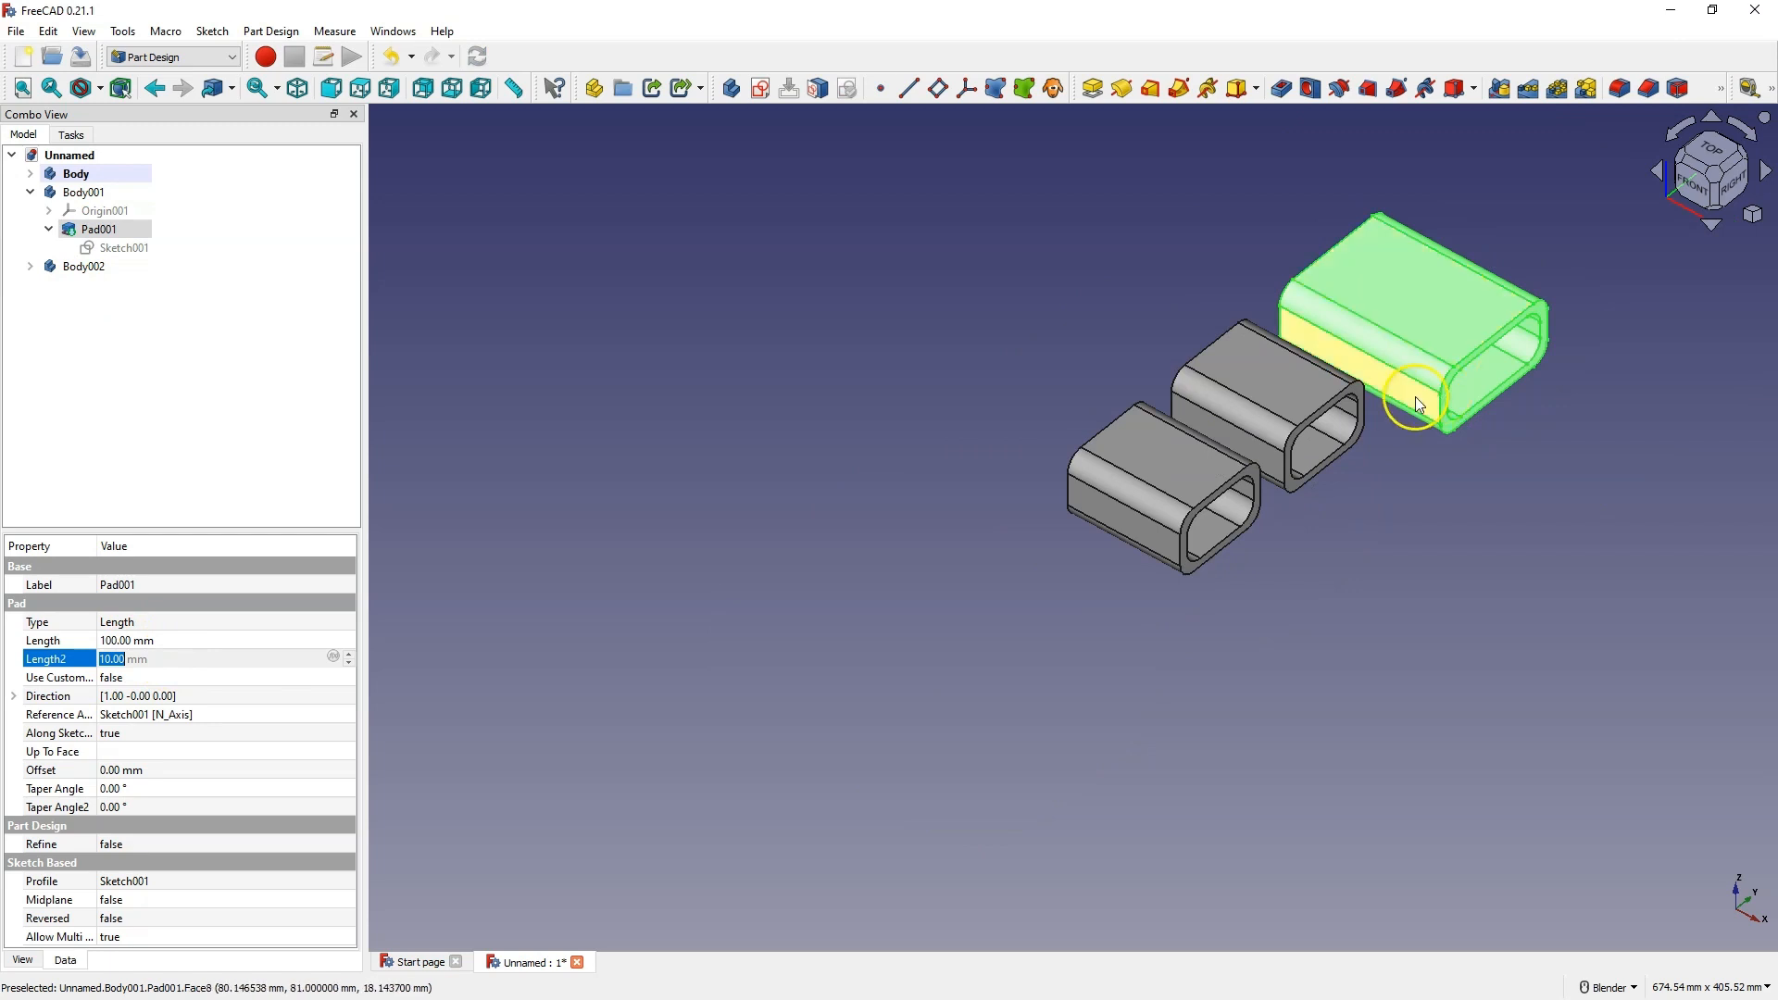
pyautogui.click(83, 266)
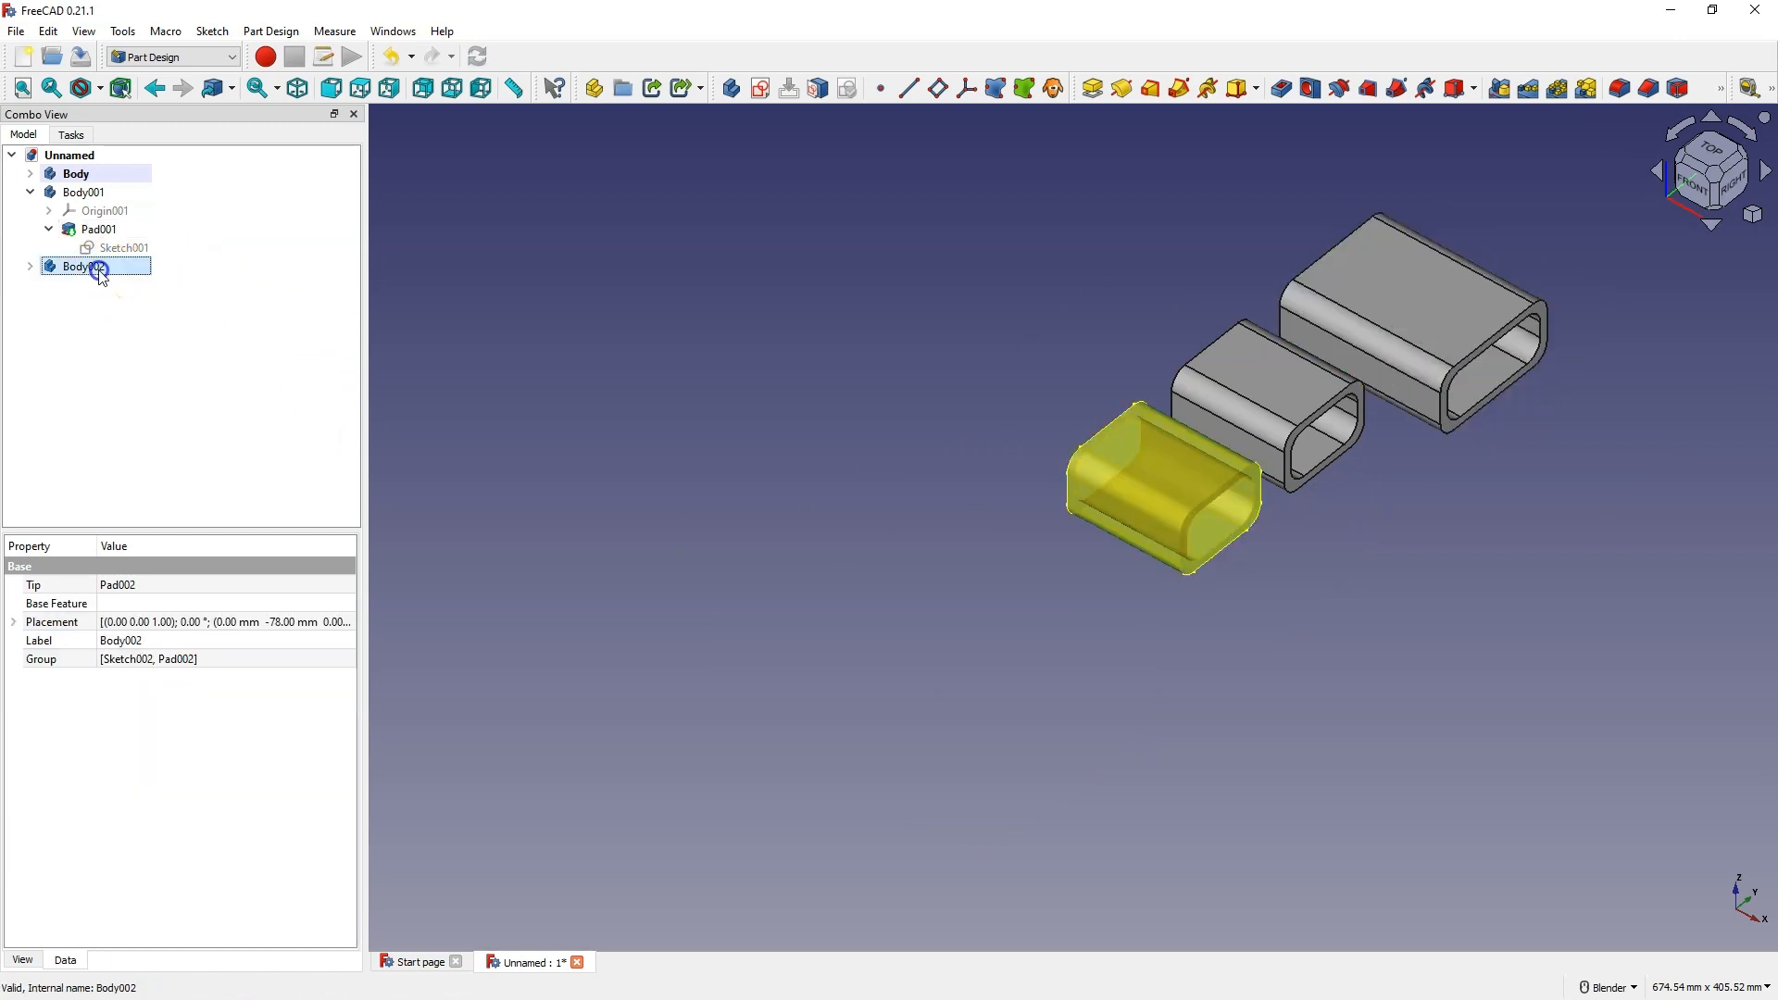
# Inspect Sketch002's constraints, then reduce Body002's Pad002 length
pyautogui.click(29, 267)
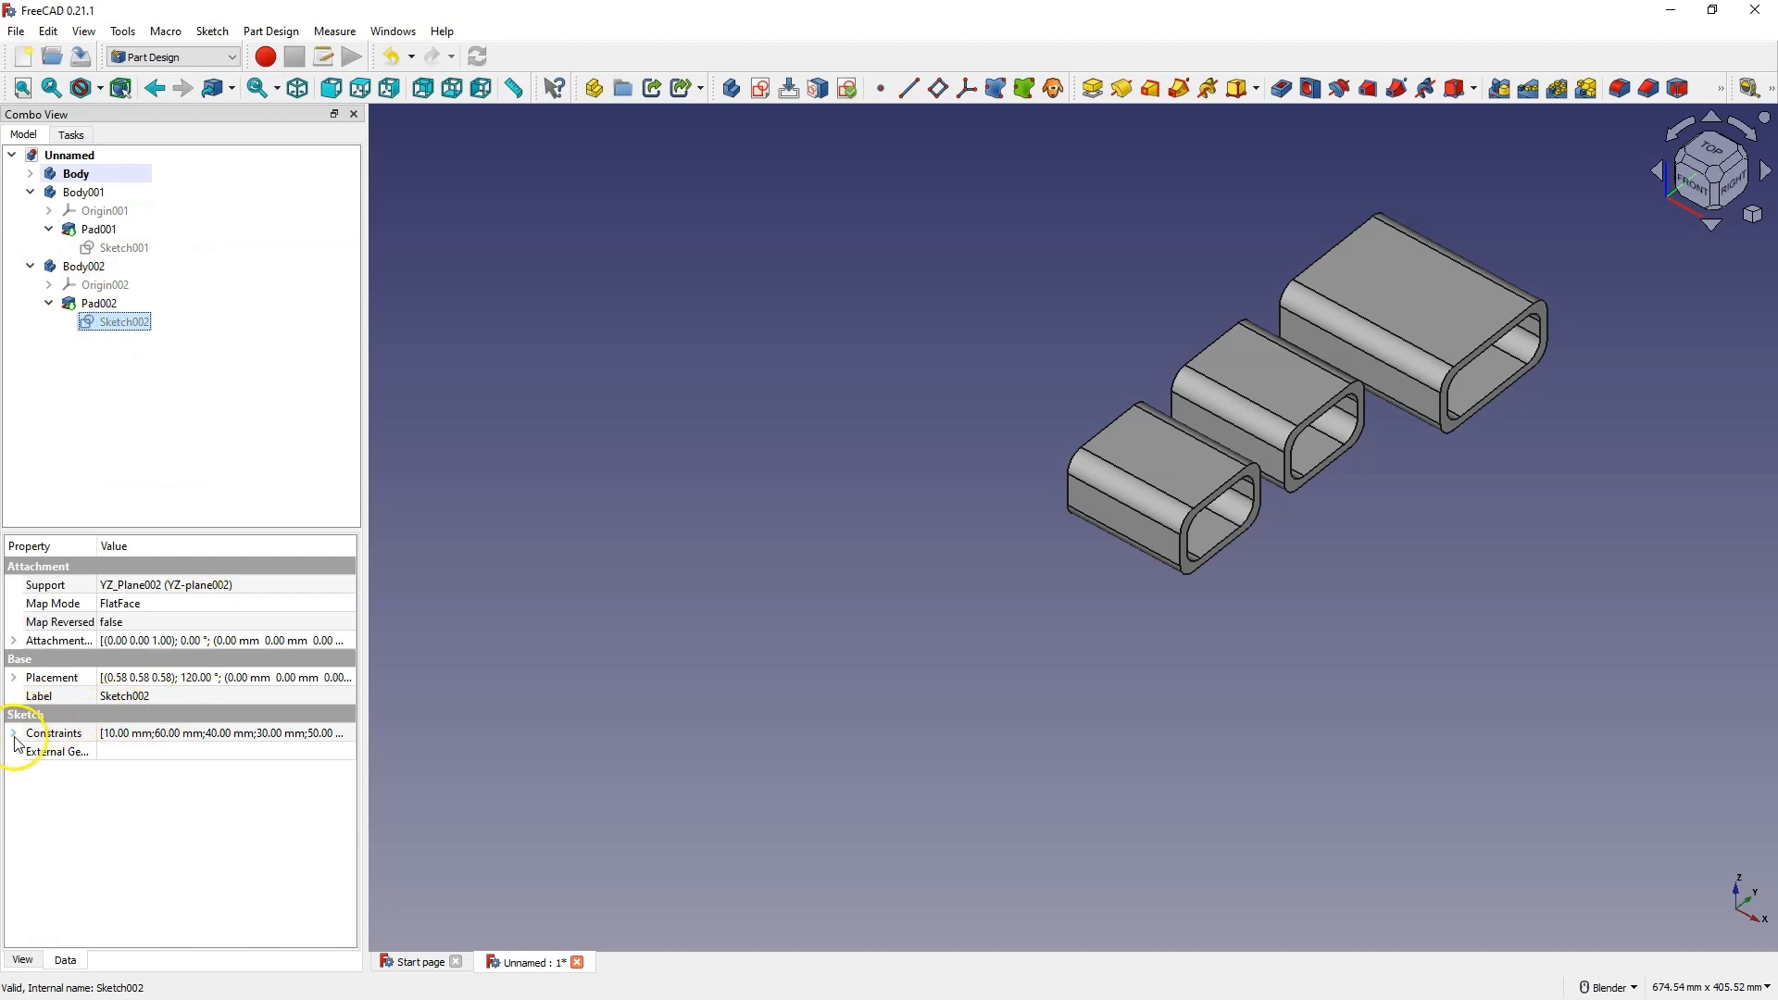
pyautogui.click(14, 733)
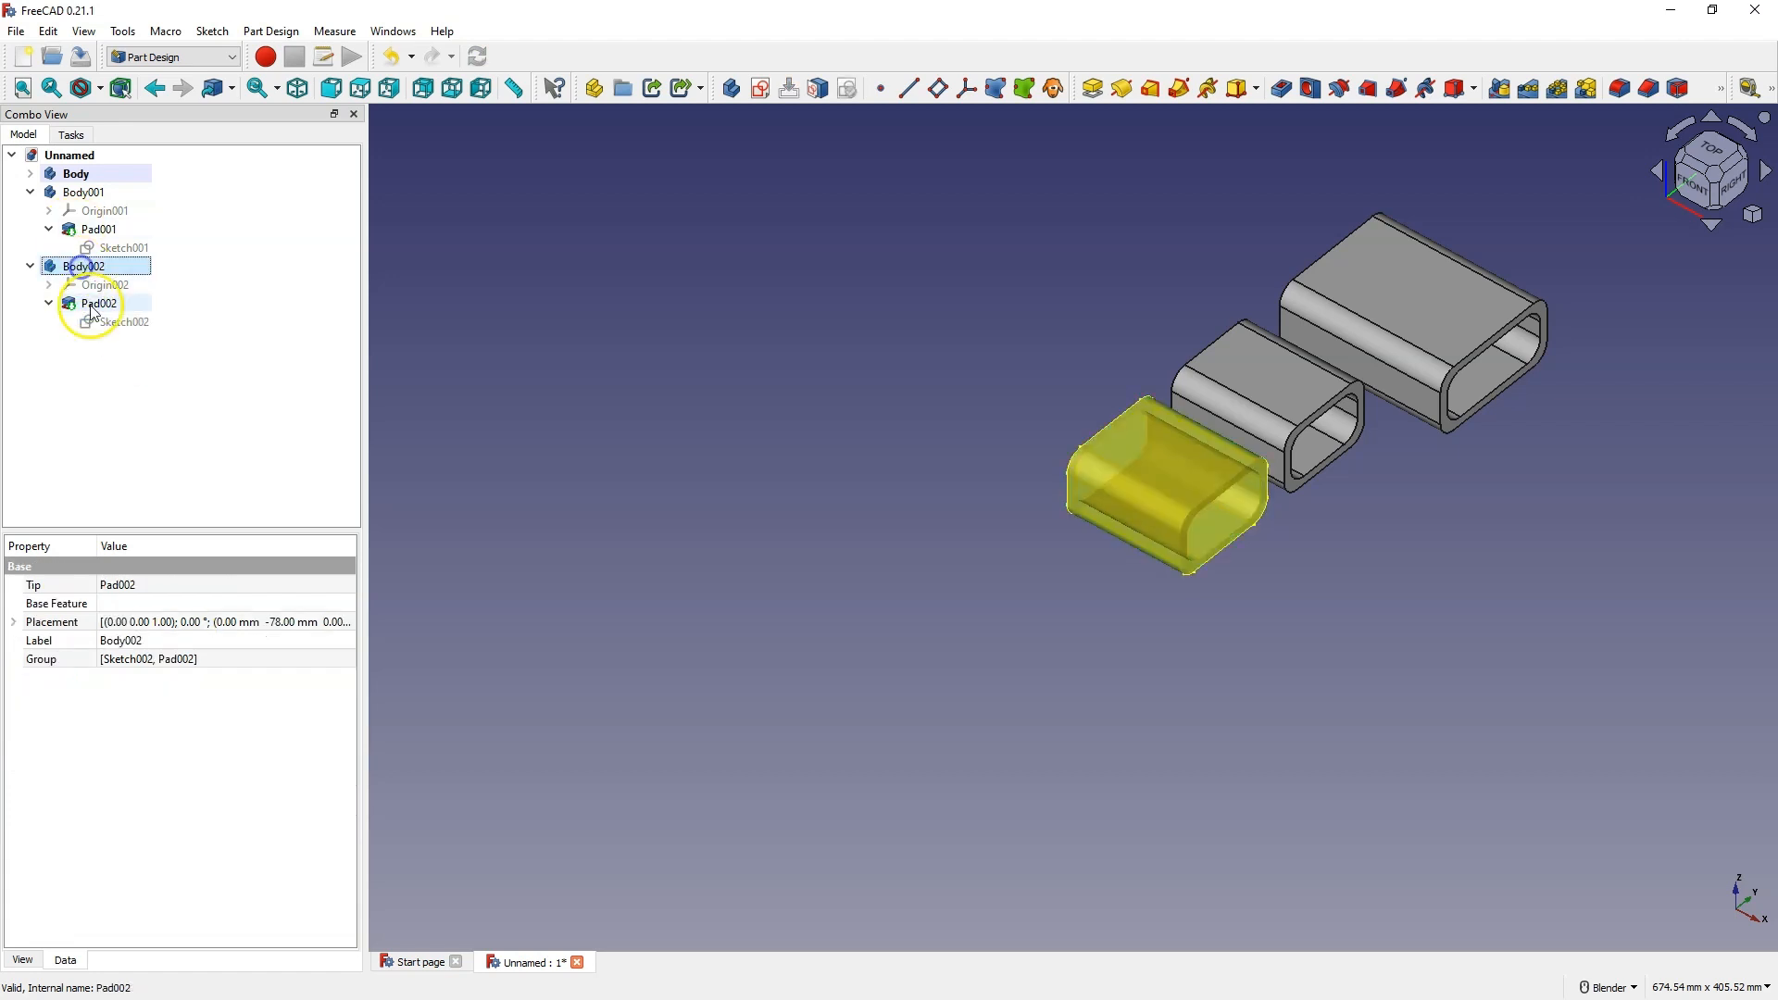
pyautogui.click(99, 303)
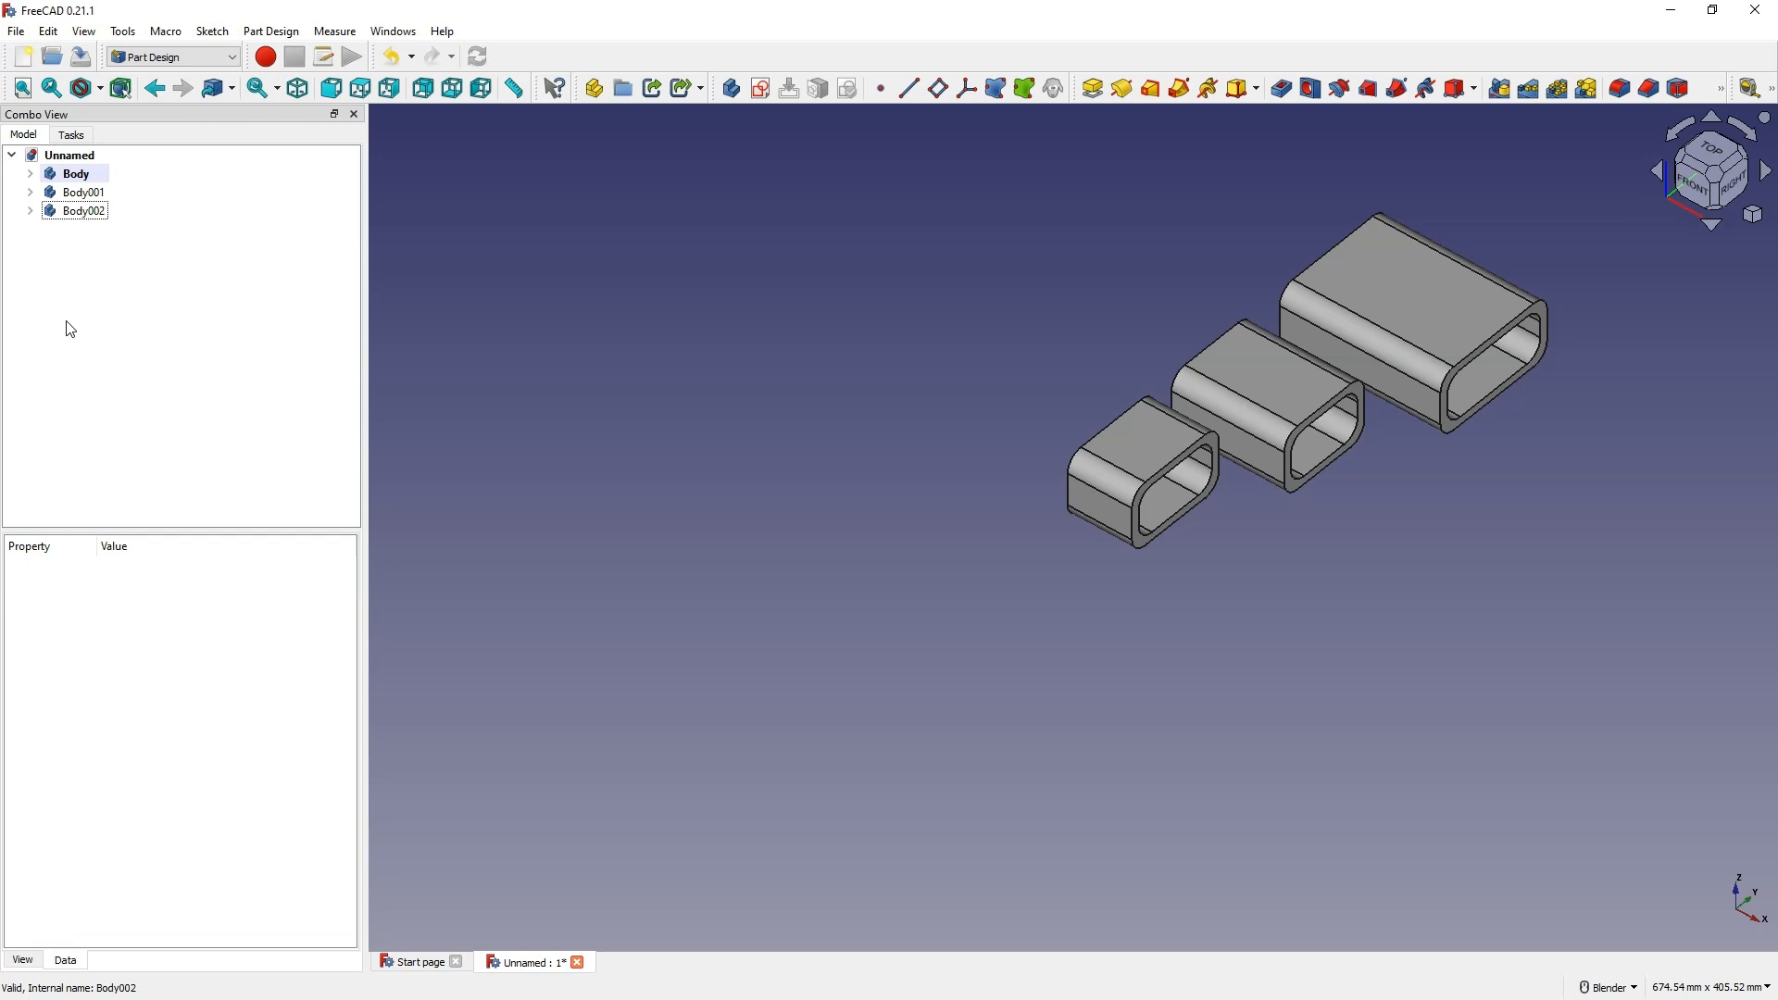
pyautogui.moveTo(21, 74)
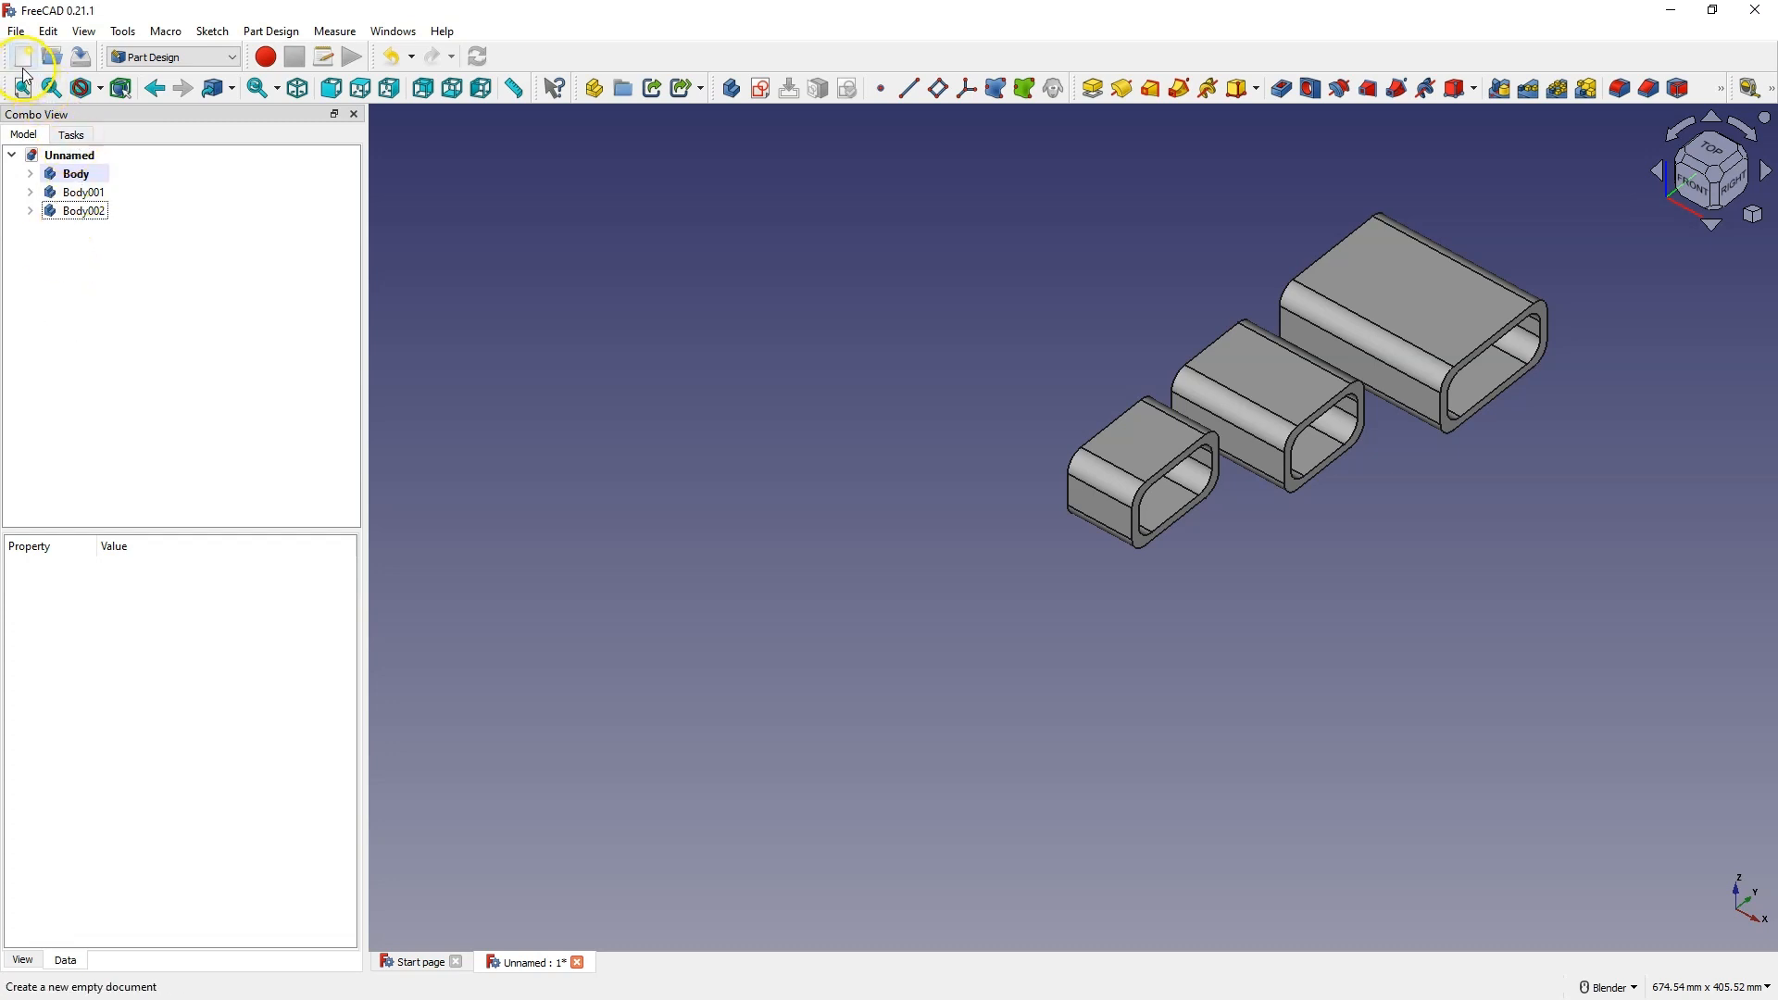
# Paste the tube into new document Unnamed1 and set its sketch D1 to 100 mm
pyautogui.click(21, 57)
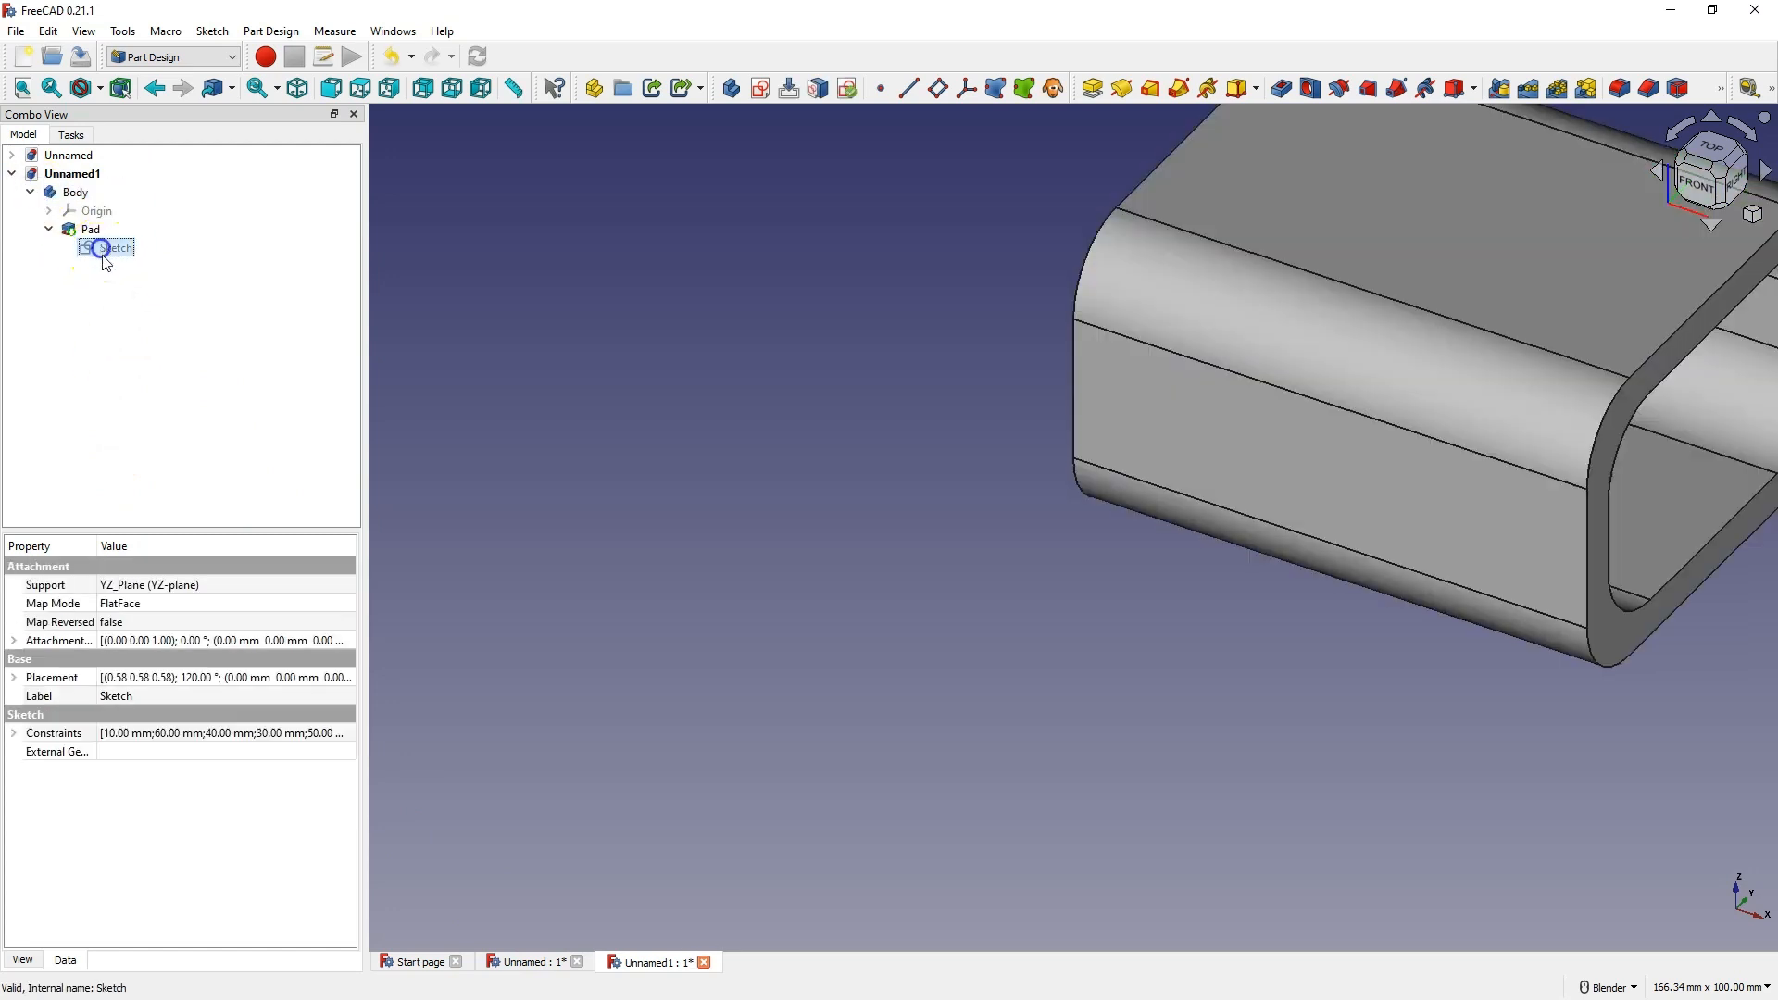
pyautogui.click(14, 732)
pyautogui.write('100')
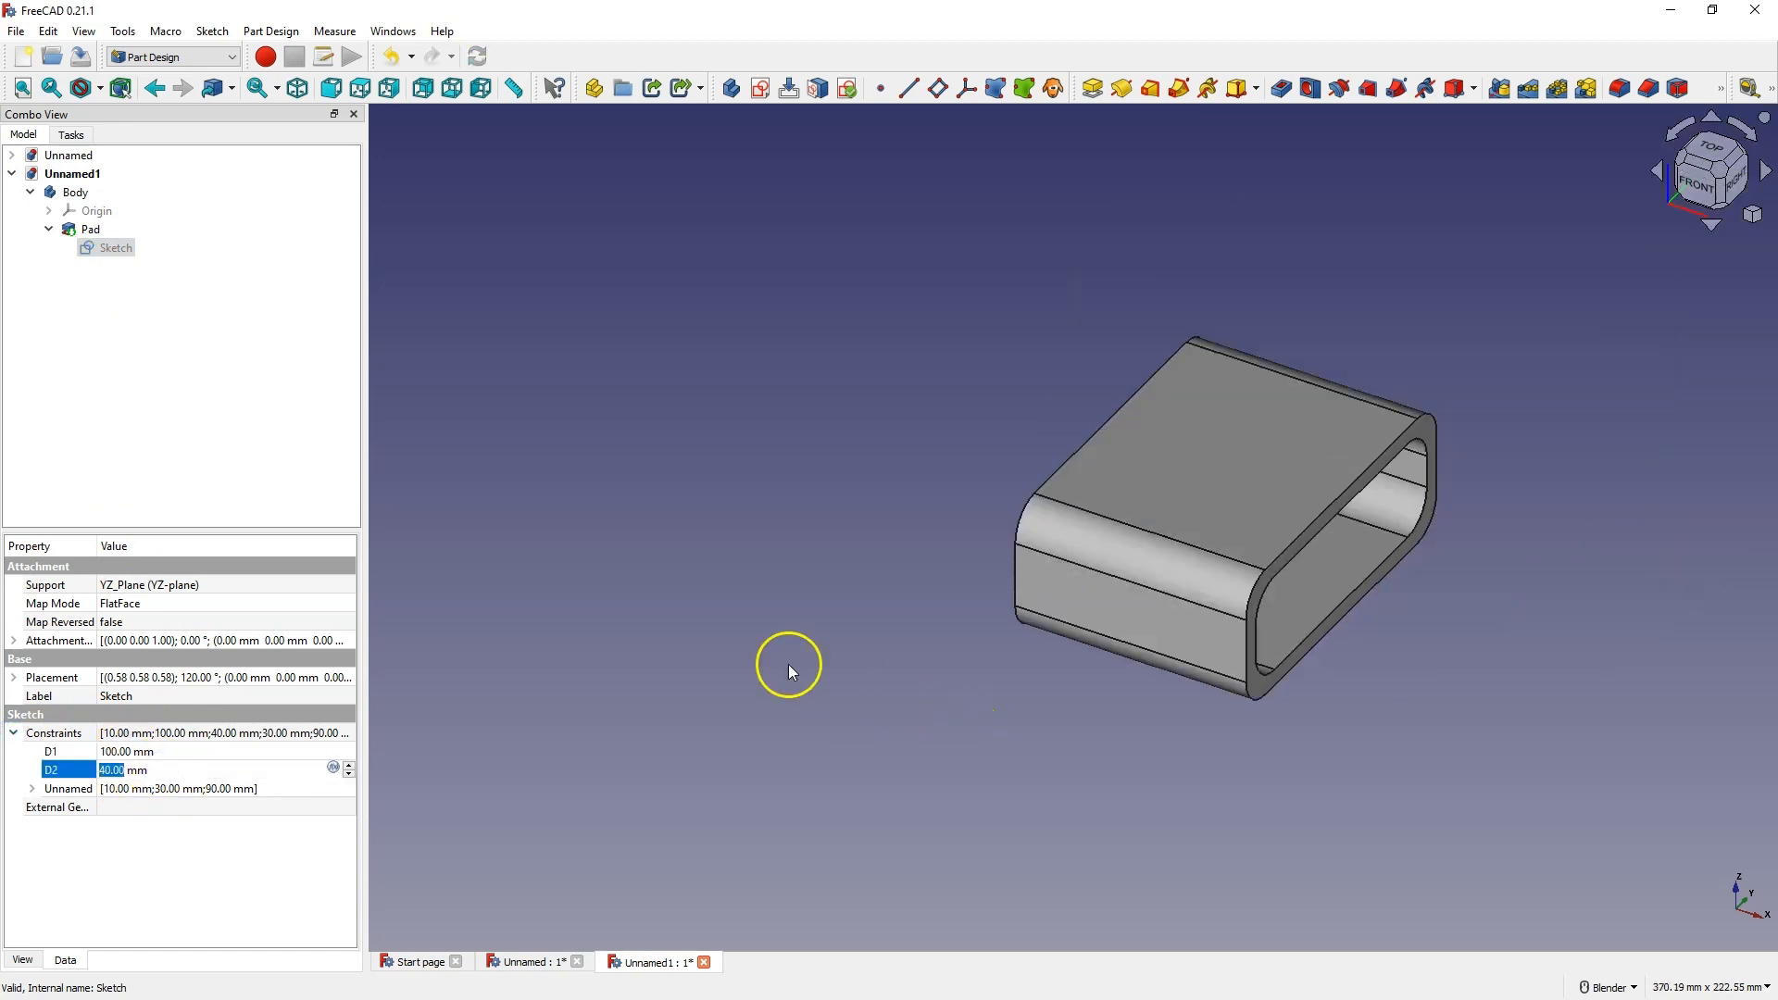
pyautogui.click(91, 228)
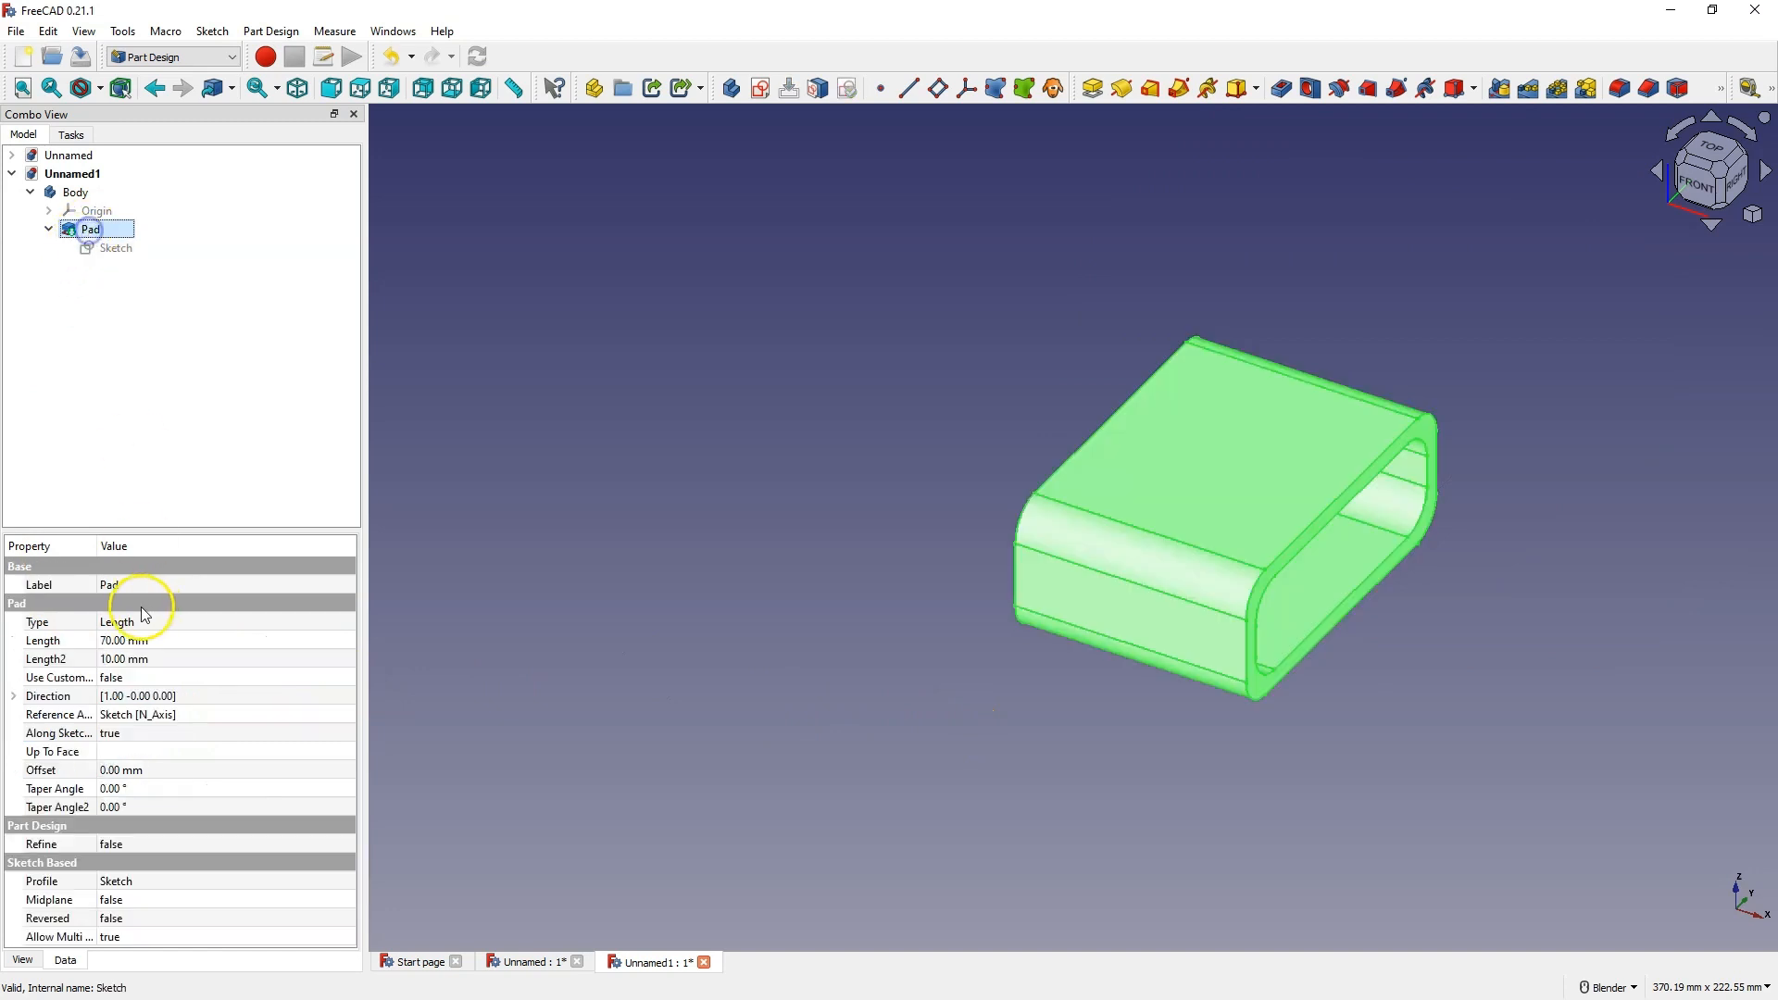